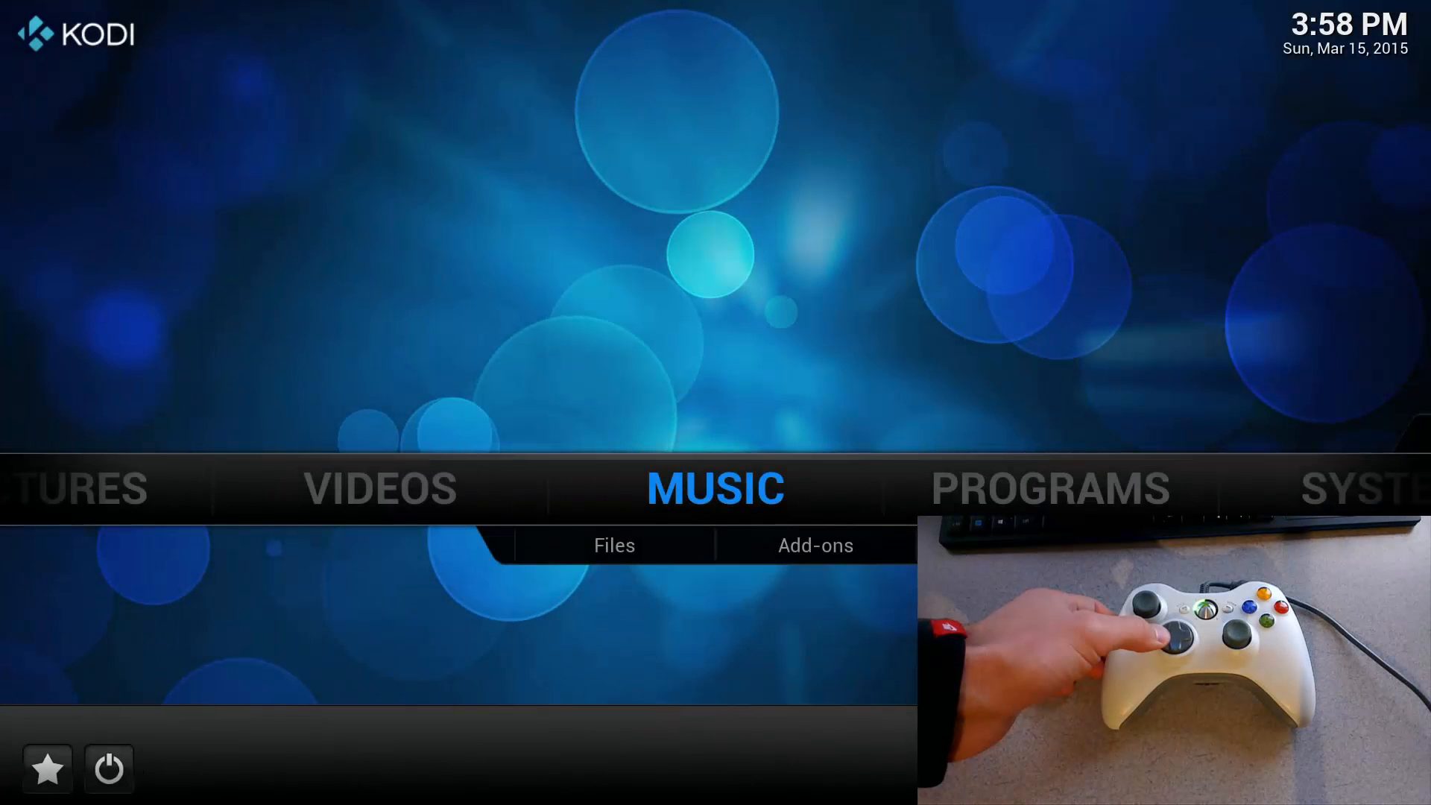
Change into /home/pi/RetroPie-Setup in the Pi shell to launch the setup script
key("Left")
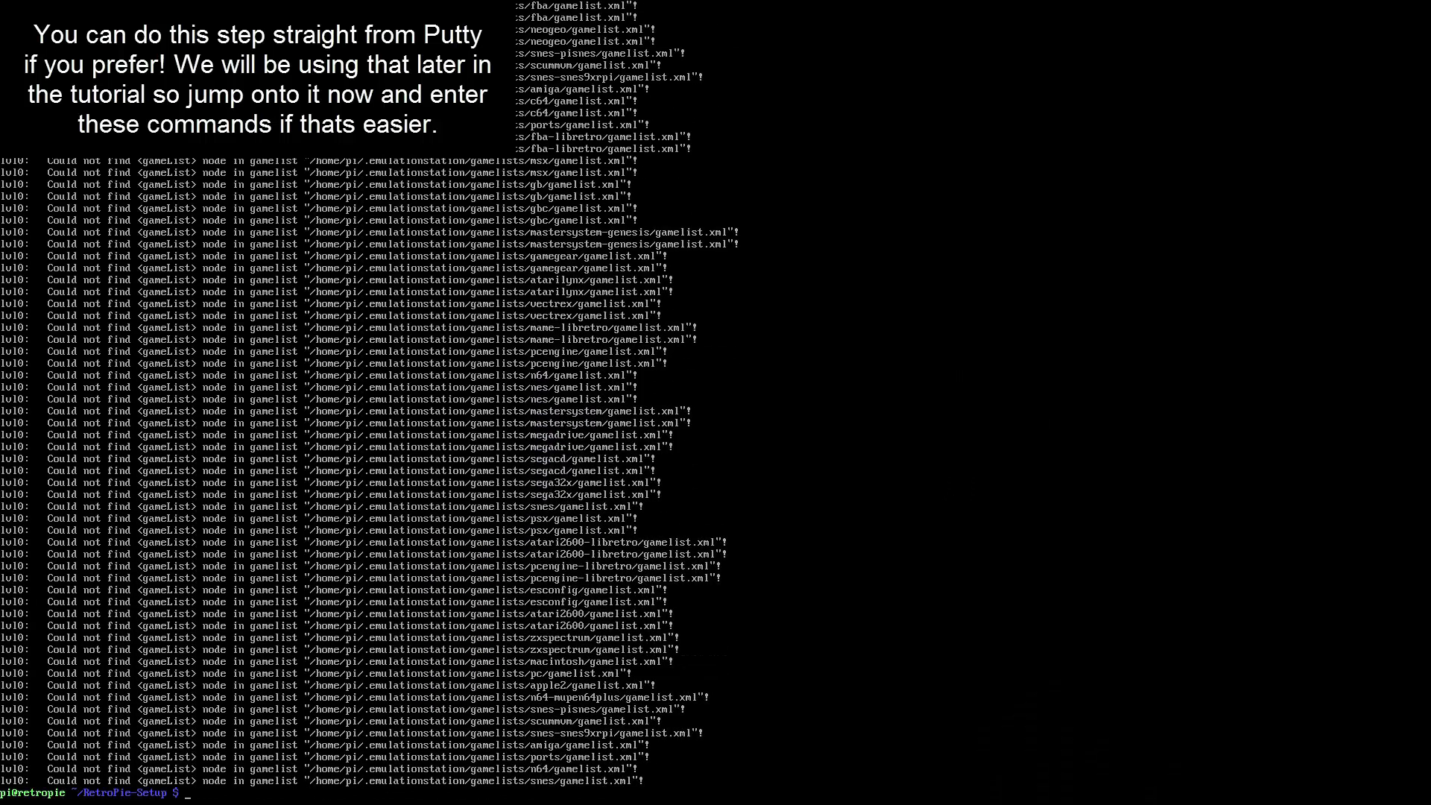
type("cd /home/pi/")
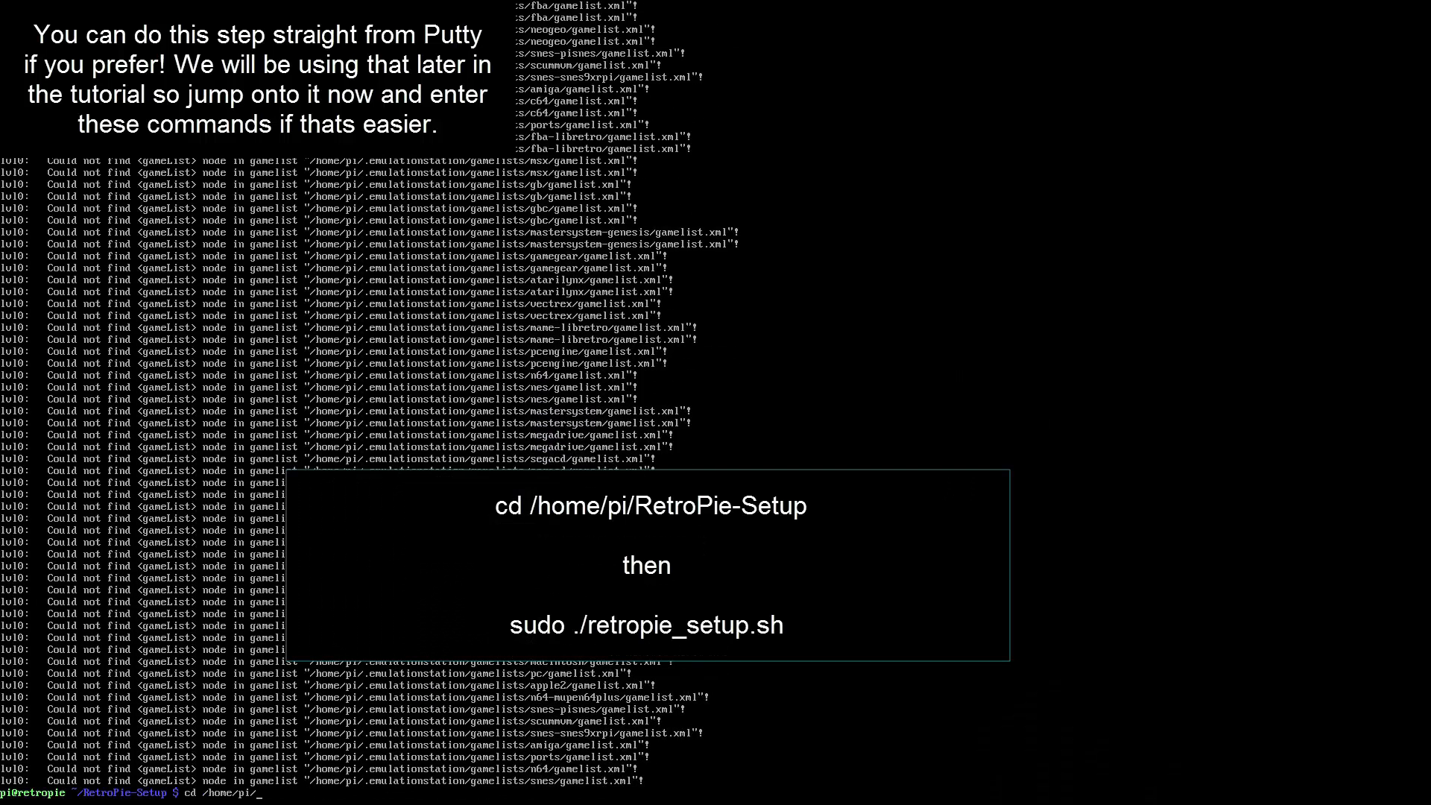
type("RetroPie-Setup")
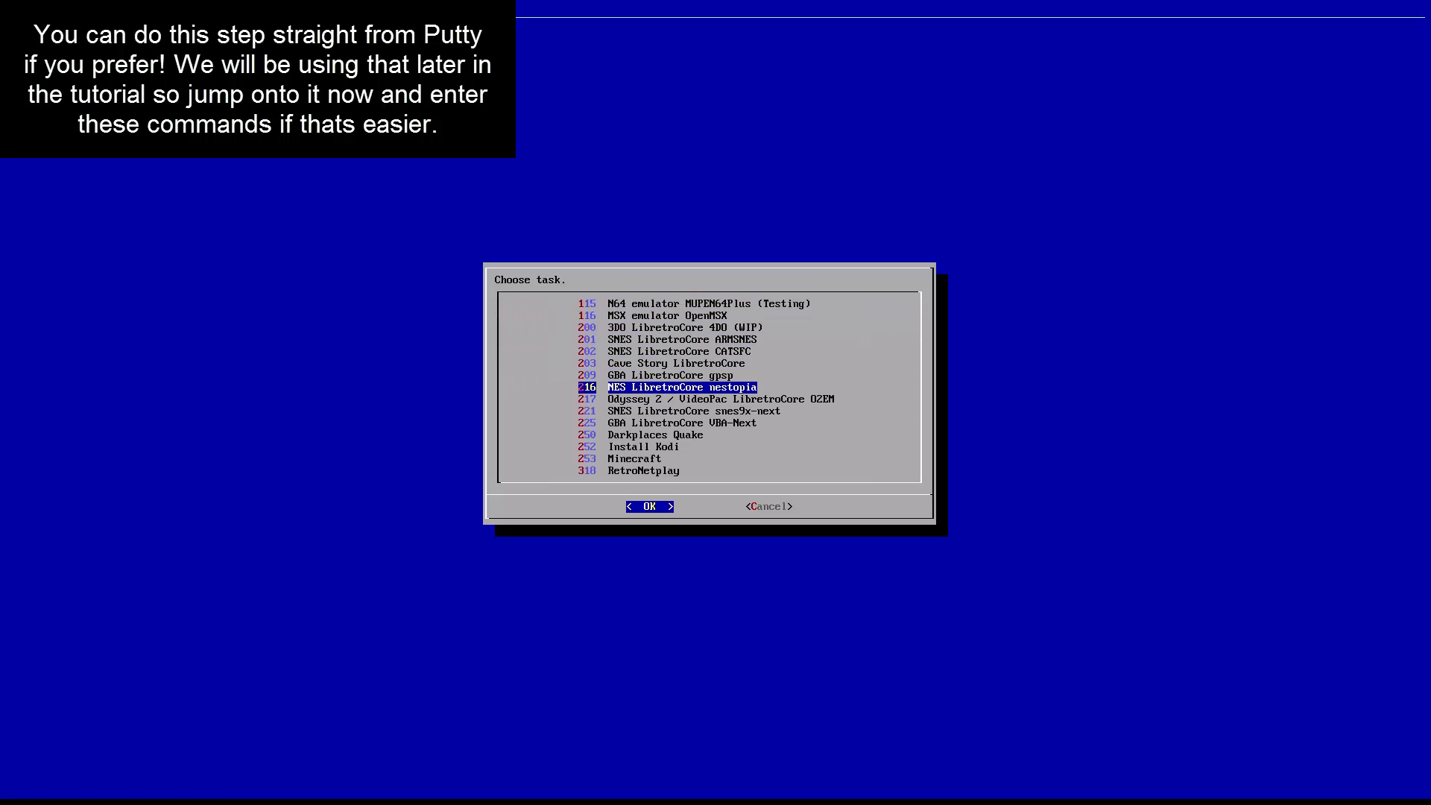
Install Kodi from RetroPie Setup, then choose the Xbox 360 controller driver install
left_click(649, 507)
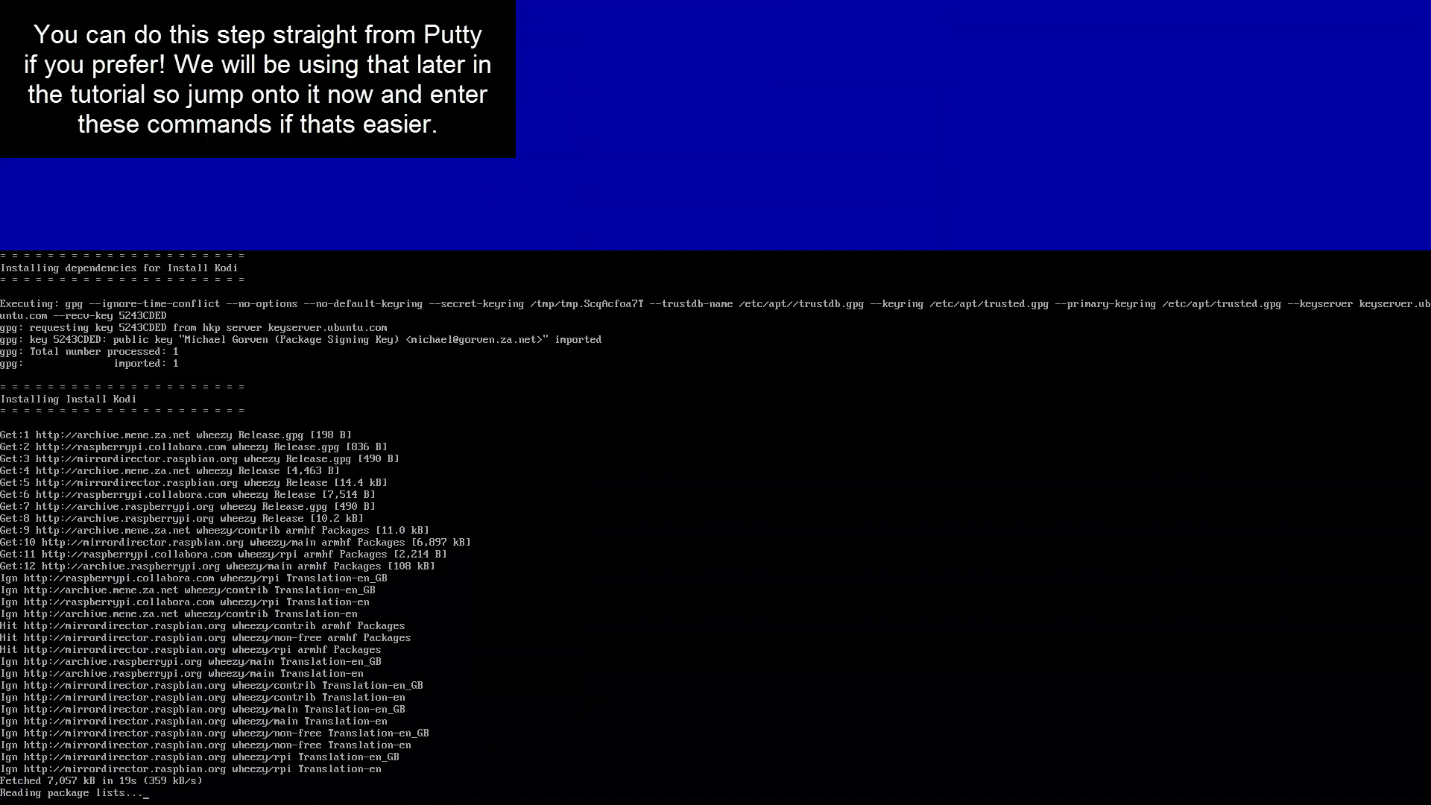
scroll("down", 3)
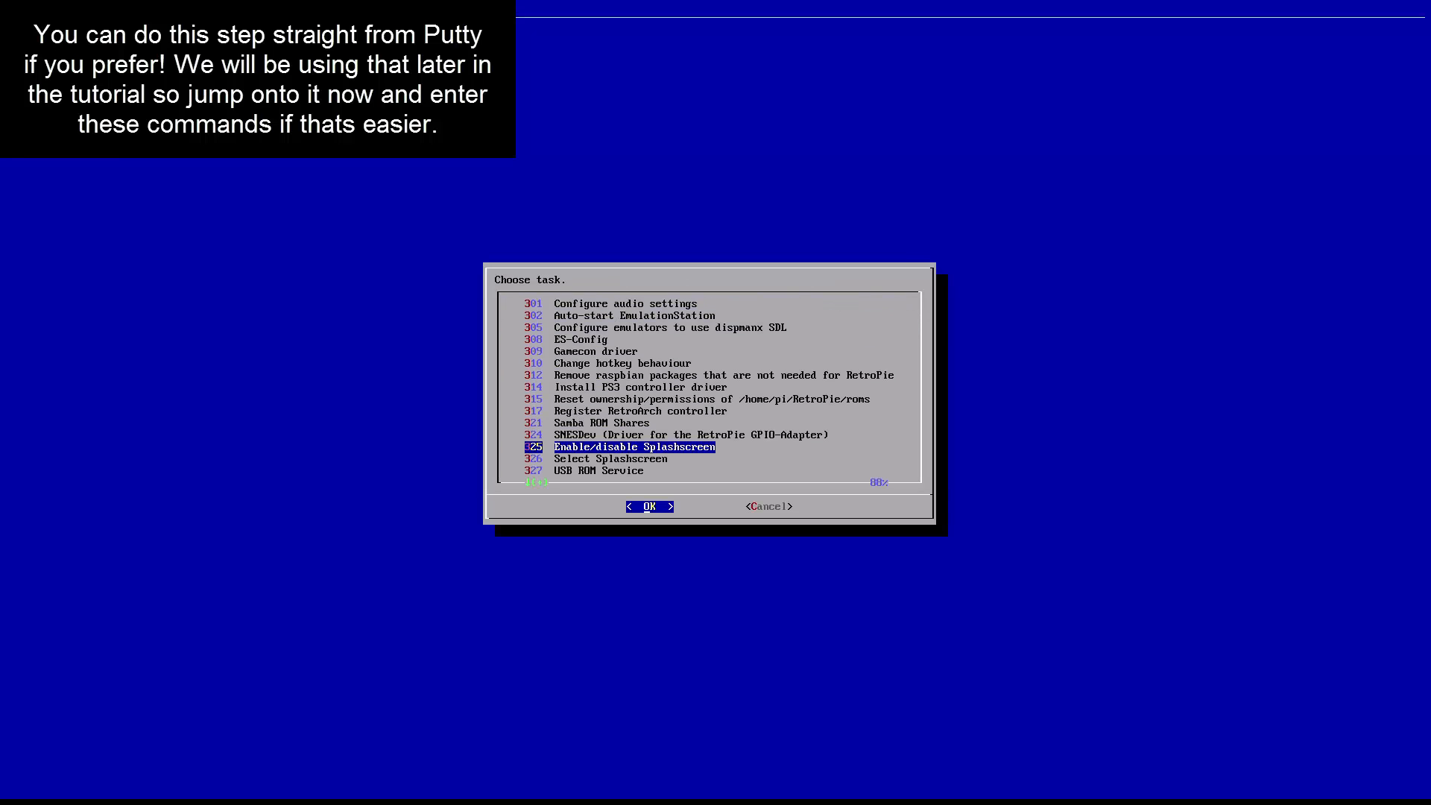
scroll("down", 3)
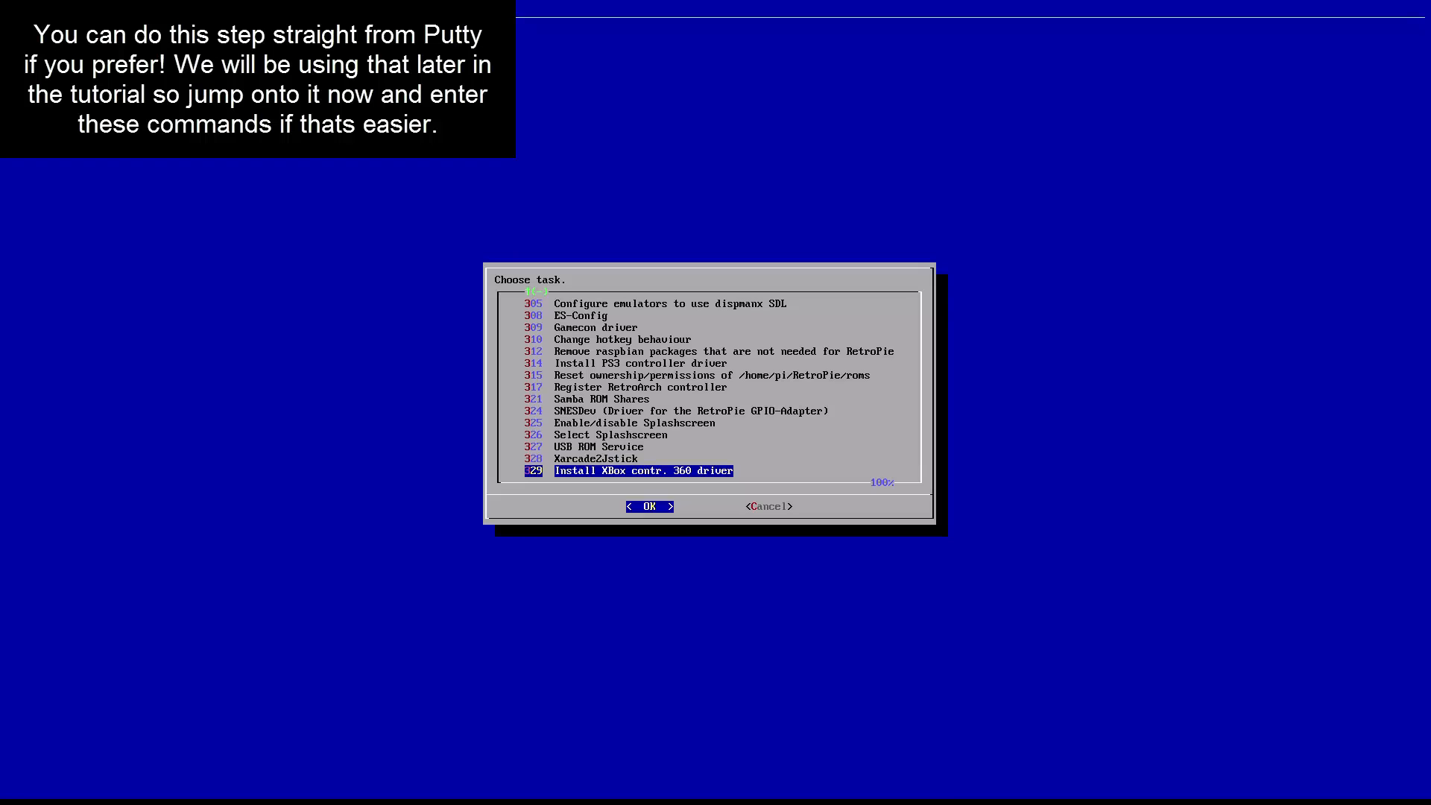
left_click(649, 505)
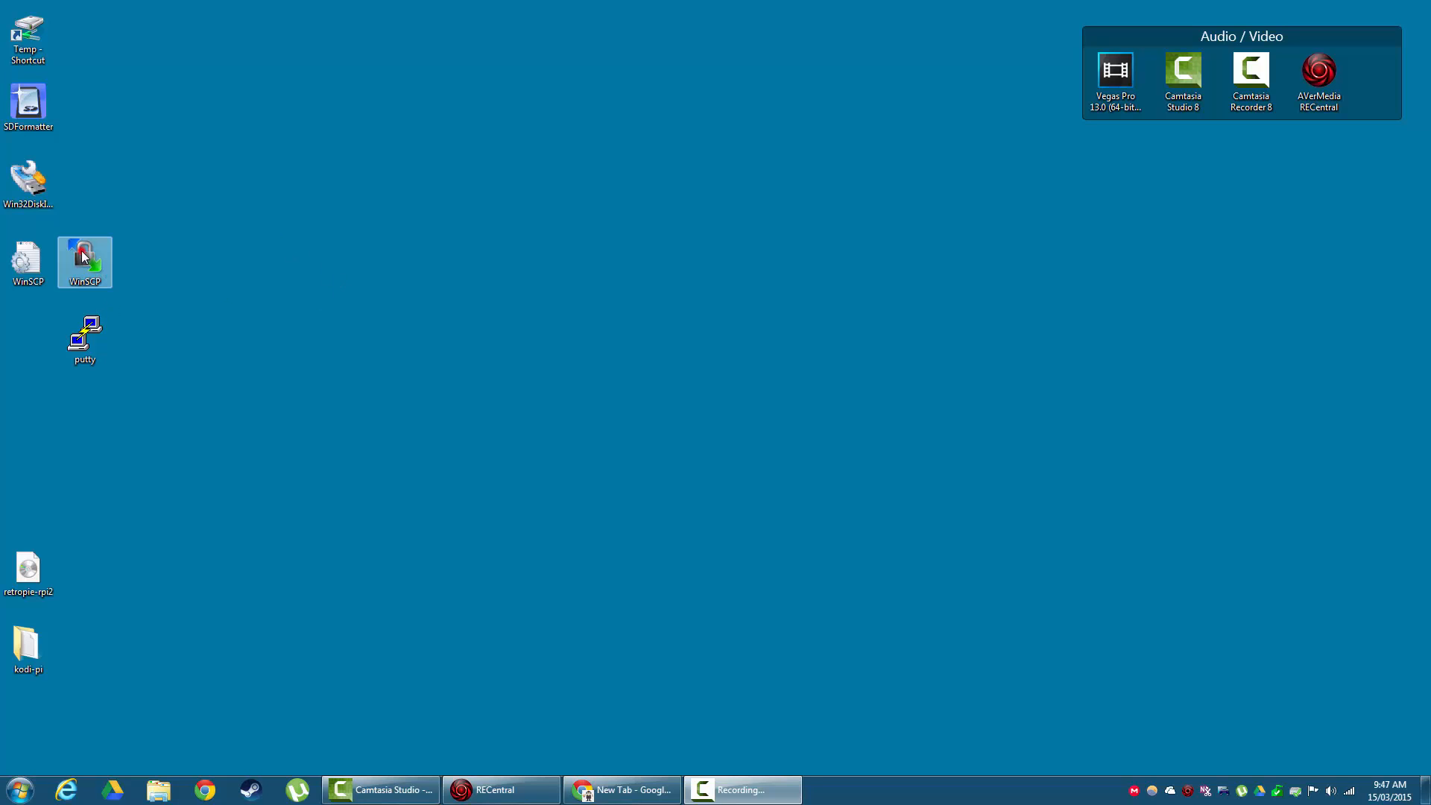
Connect WinSCP to the Pi and log into a PuTTY session as user pi
double_click(84, 263)
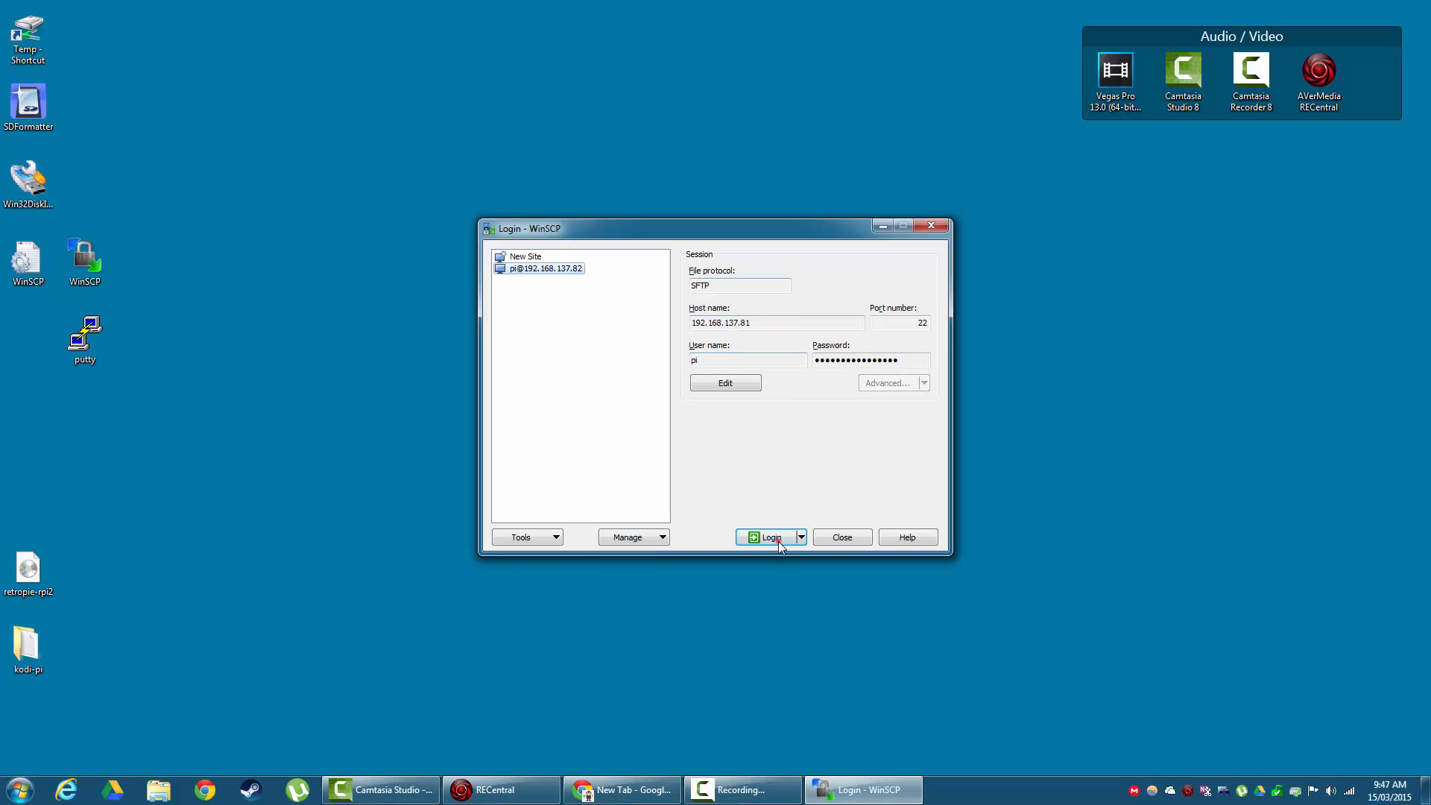
left_click(769, 537)
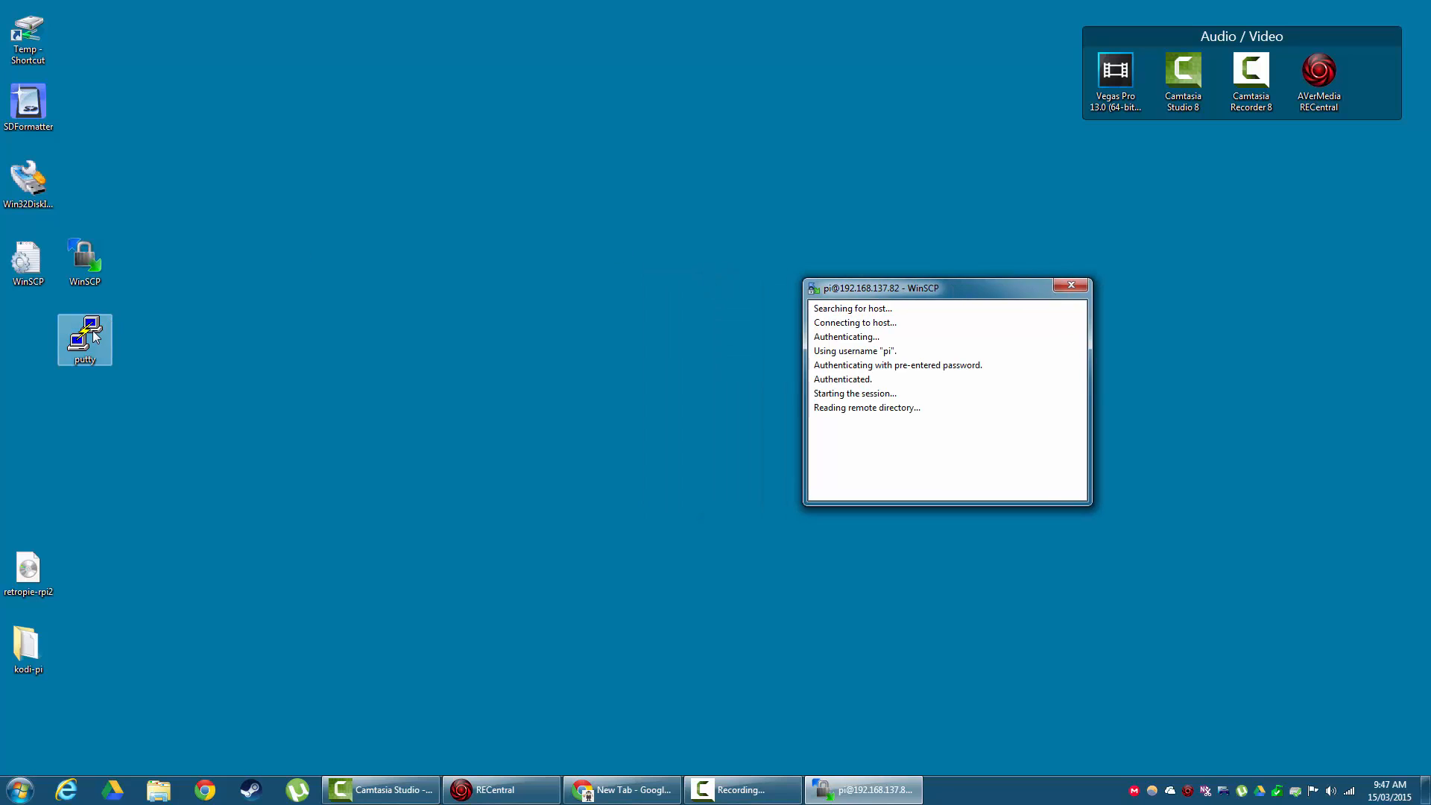
double_click(83, 333)
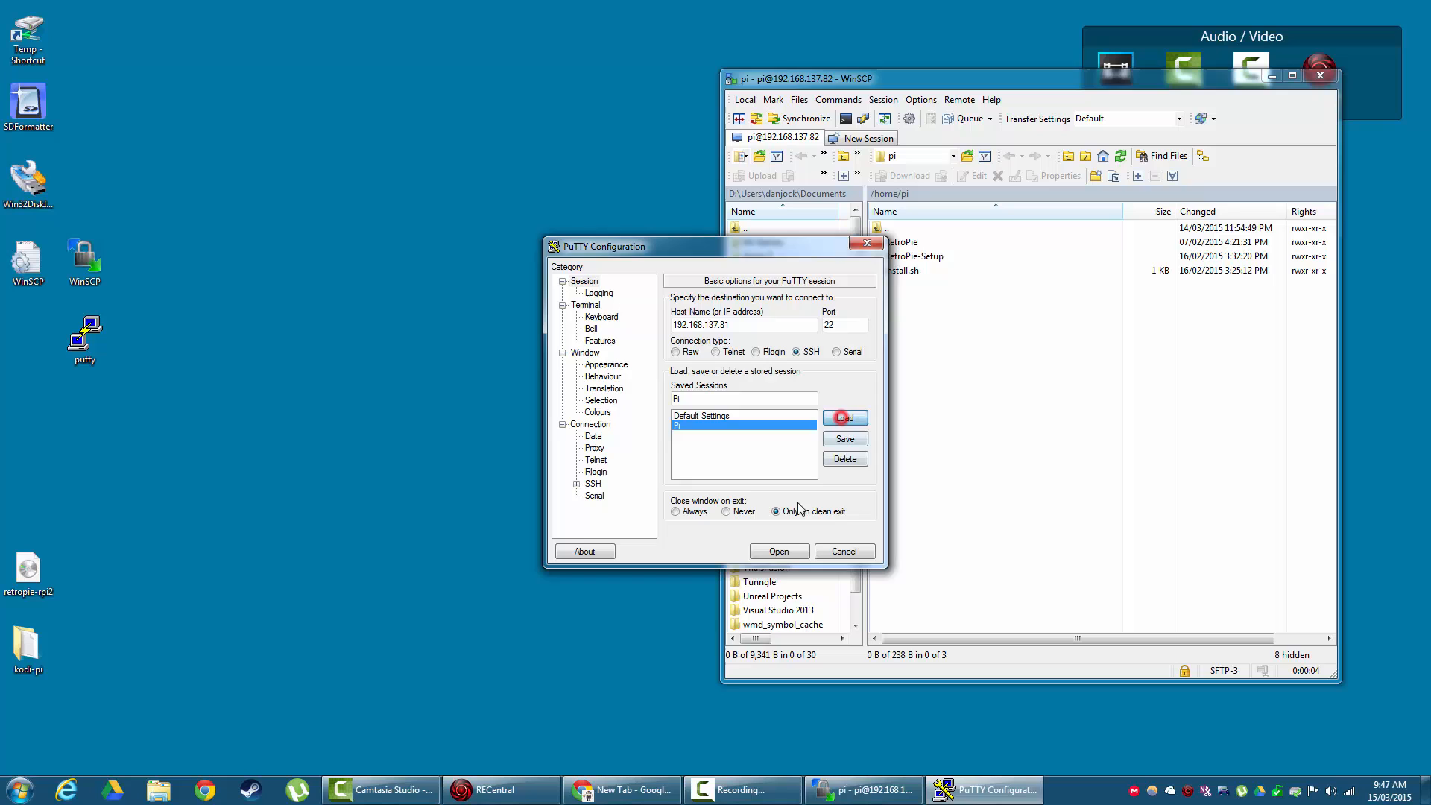
left_click(779, 550)
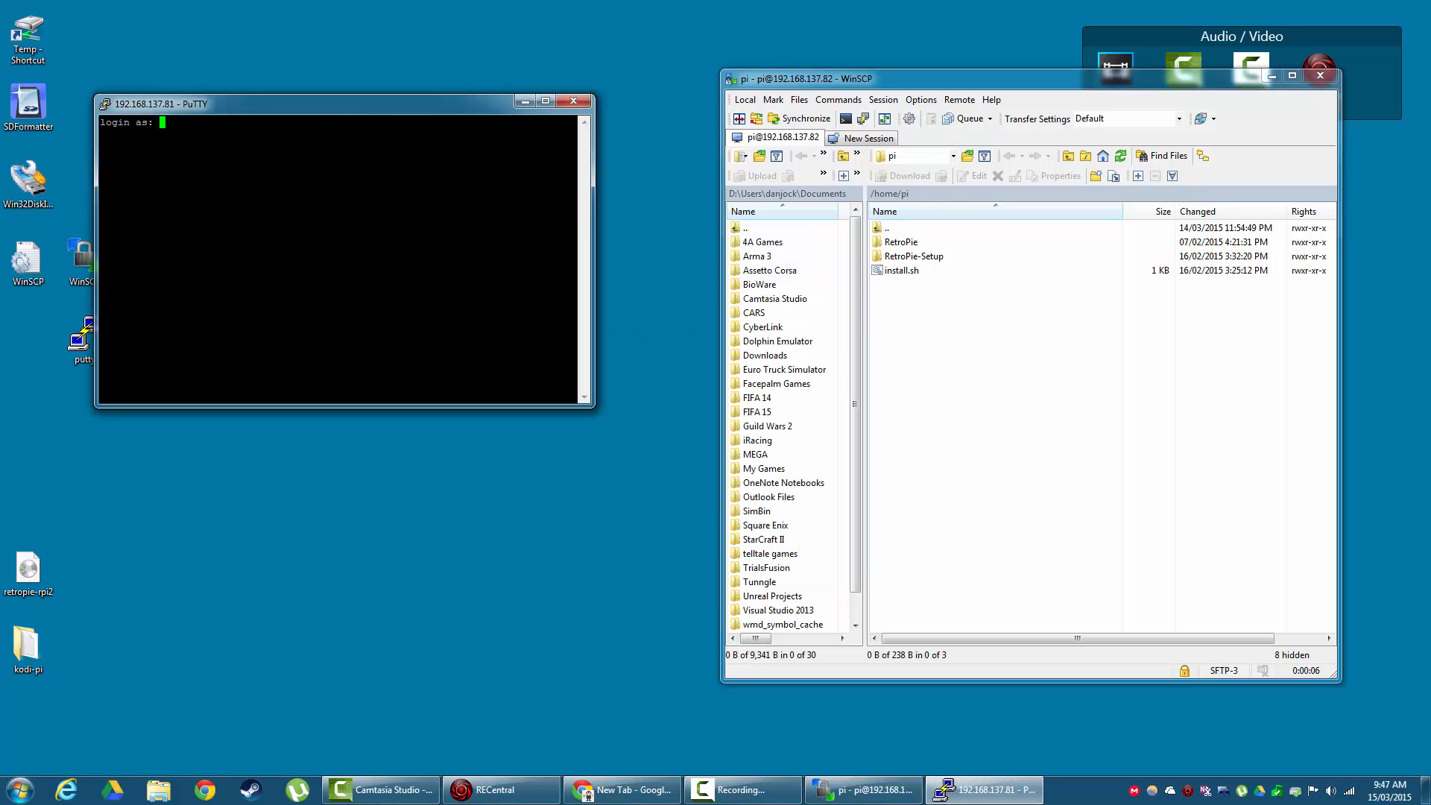
type("pi")
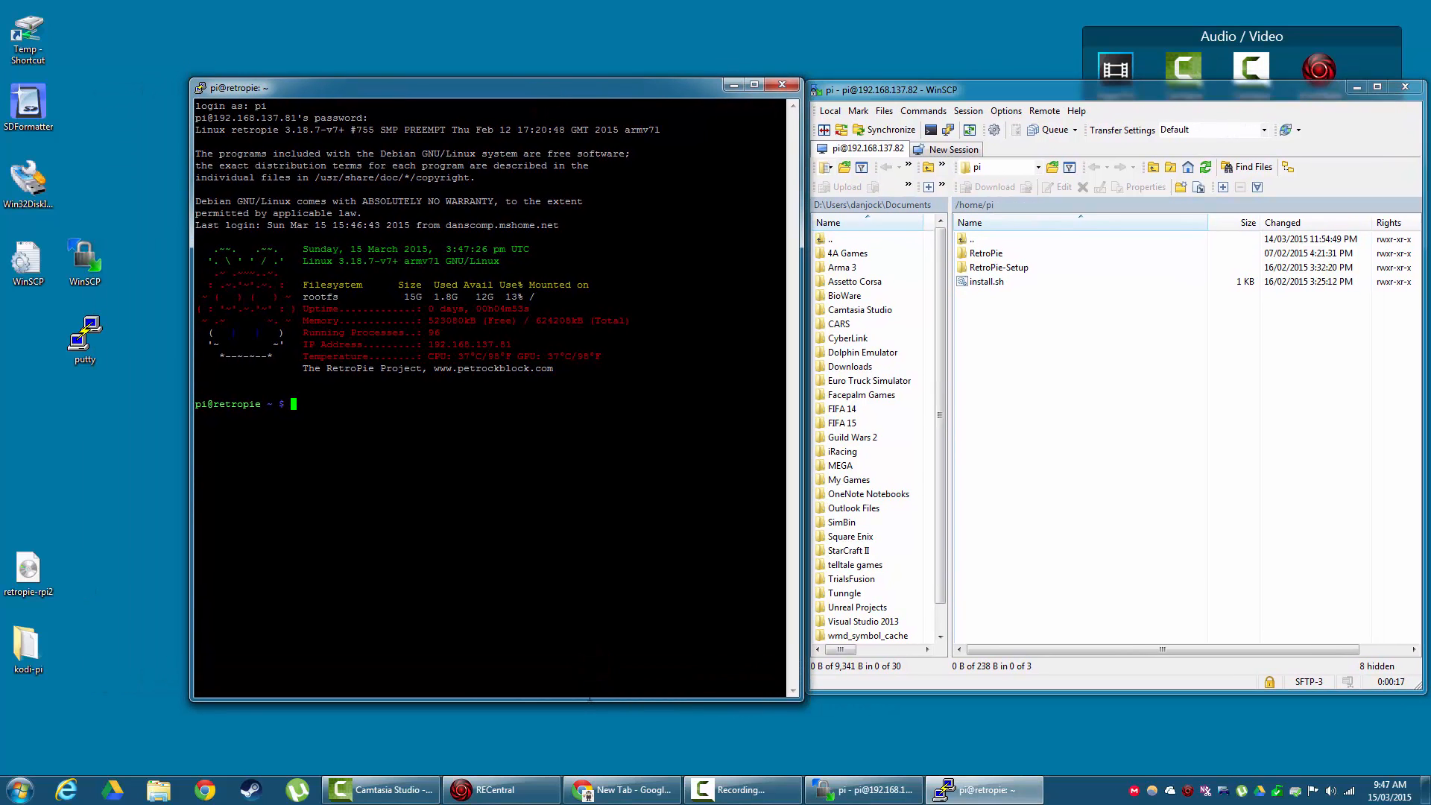
Open commands.txt from the kodi-pi folder and copy the mkdir kodi theme folder command
left_click(27, 644)
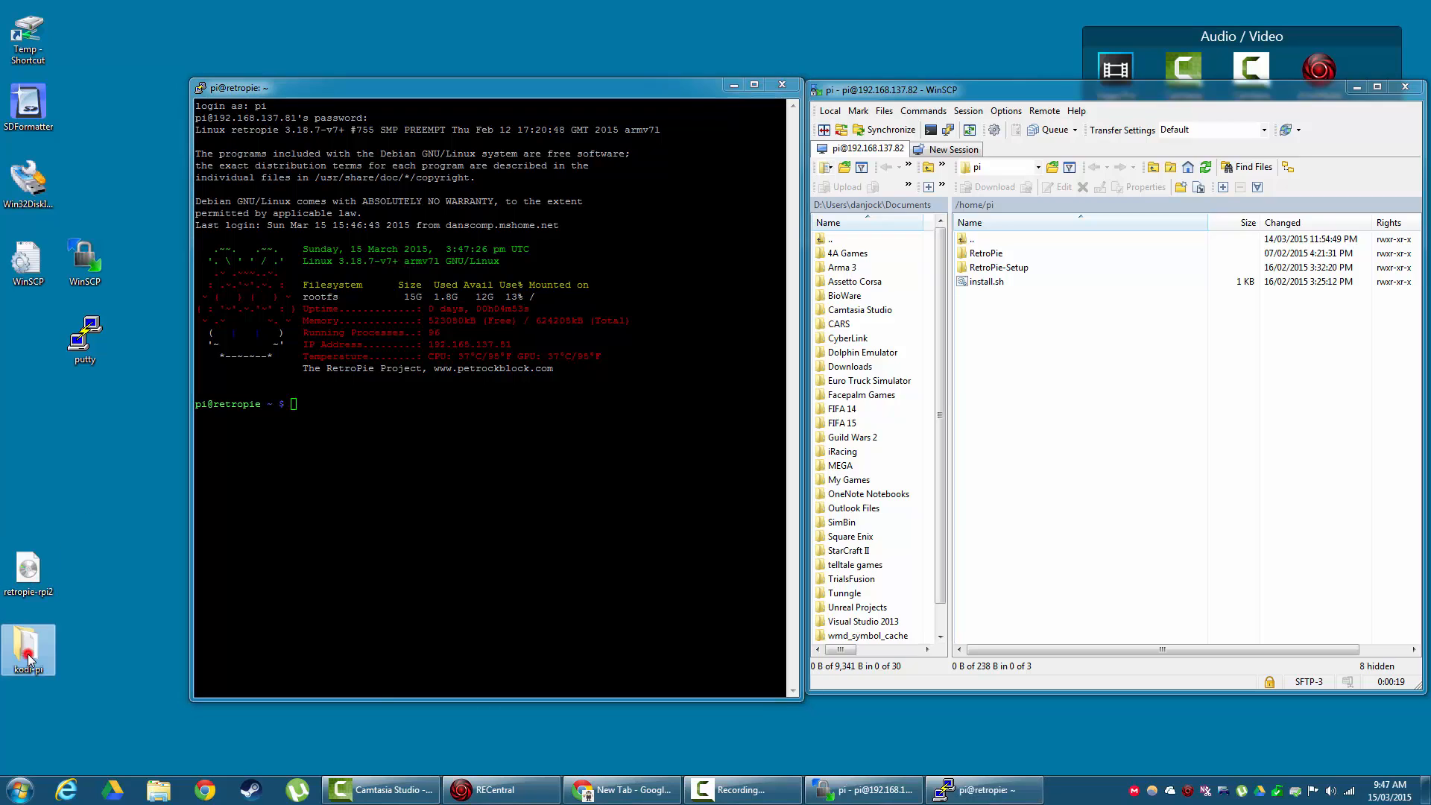
double_click(26, 644)
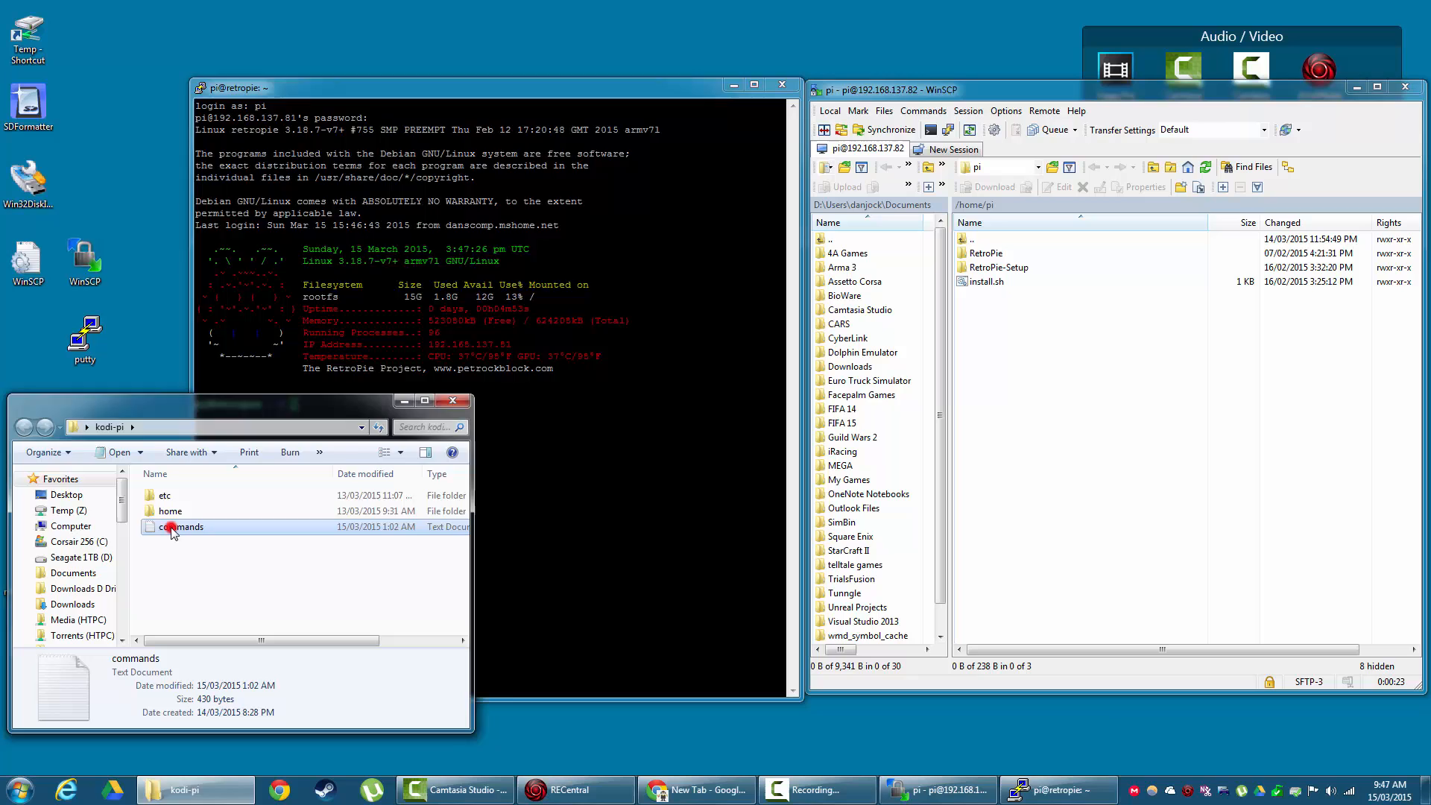
double_click(180, 526)
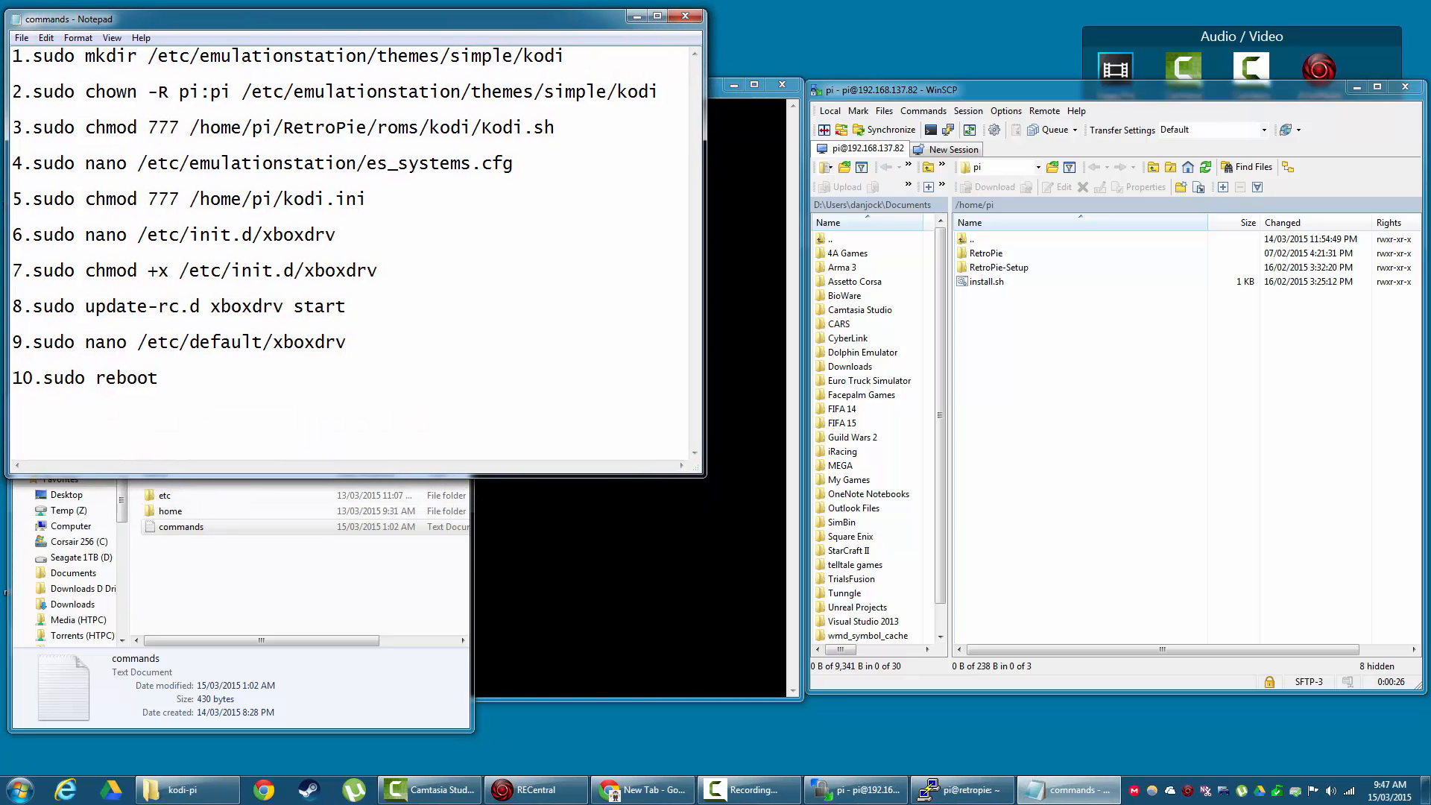
left_click(953, 791)
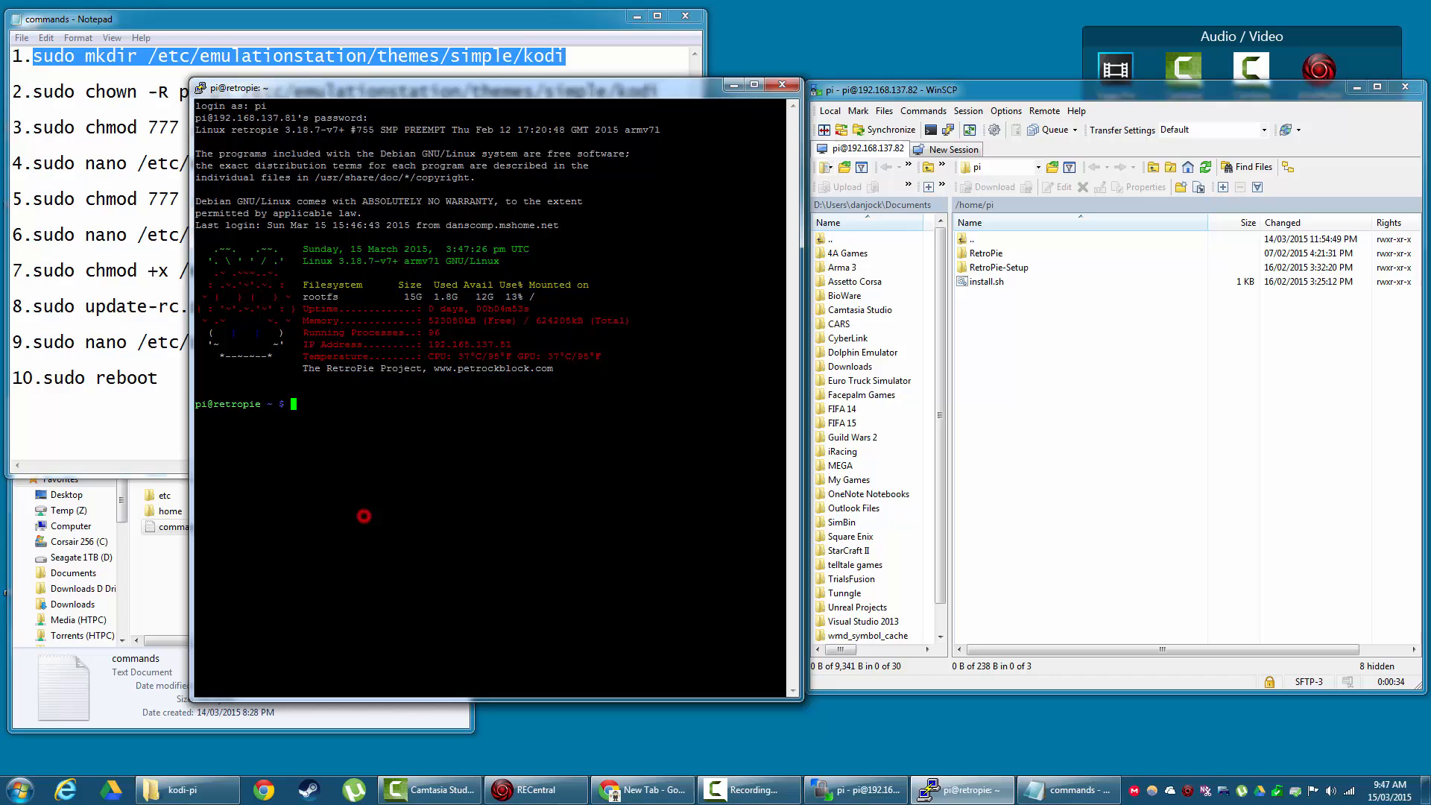
type("sudo mkdir /etc/emulationstation/themes/simple/kodi")
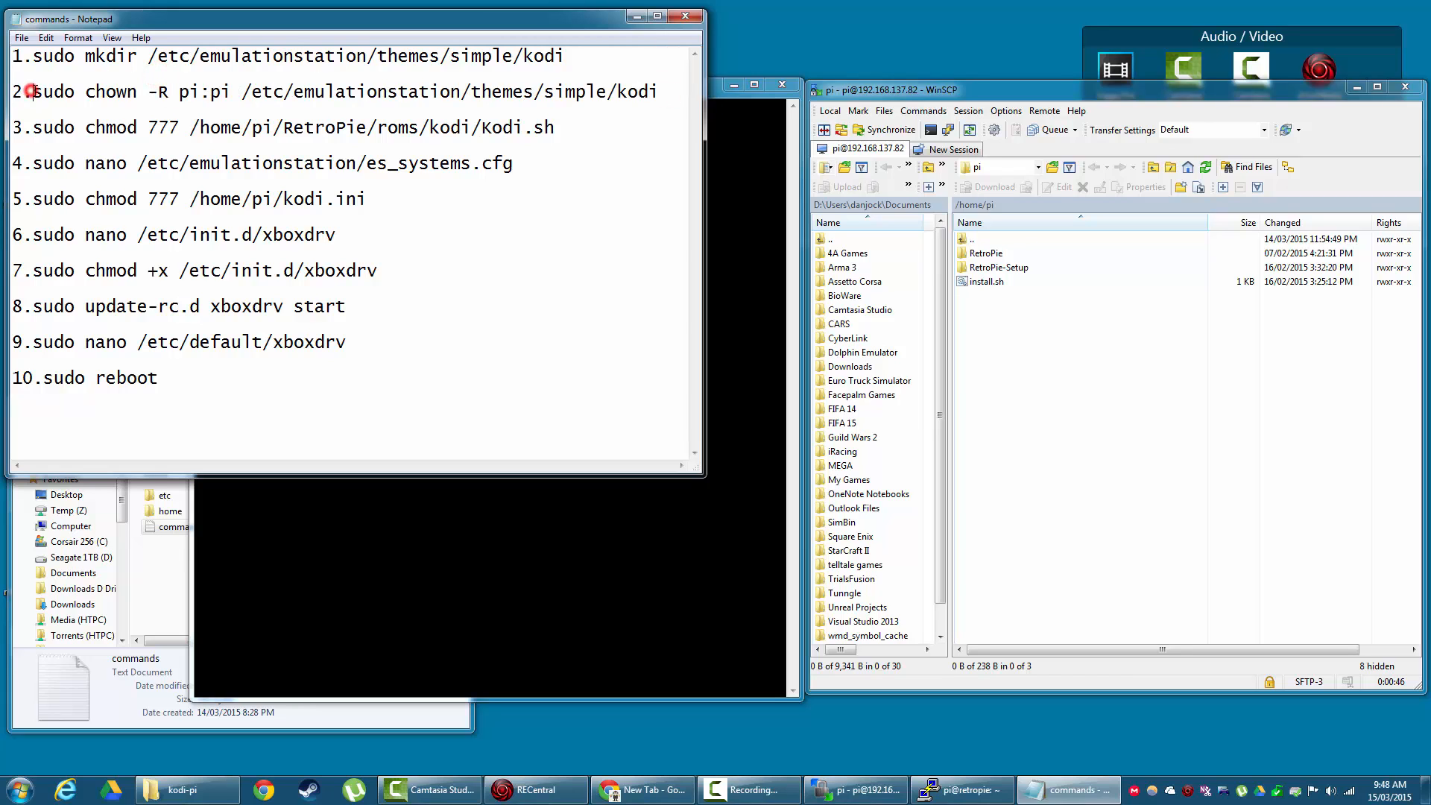
Run mkdir and chown -R pi:pi on /etc/emulationstation/themes/simple/kodi
right_click(640, 91)
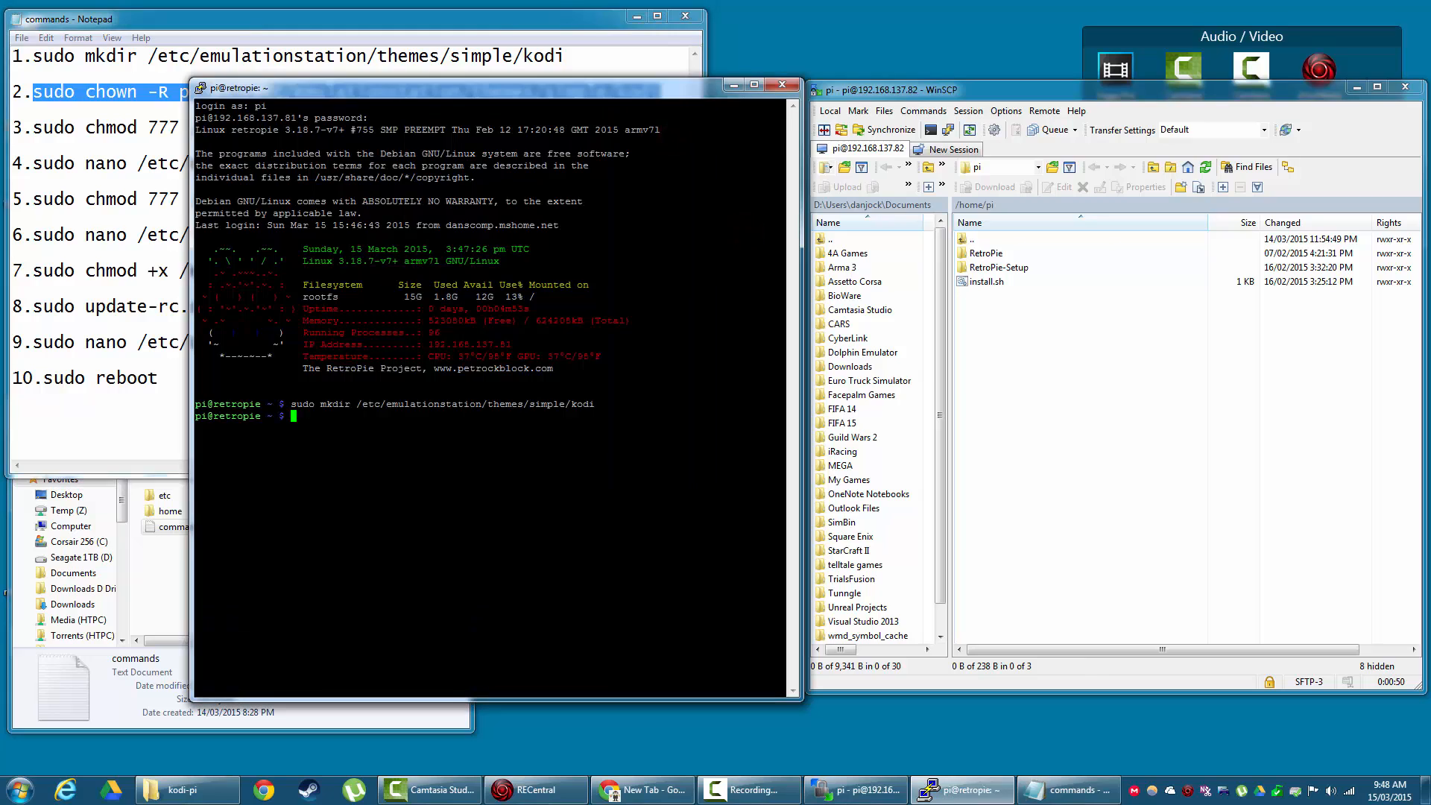
type("sudo chown -R pi:pi /etc/emulationstation/themes/simple/kodi")
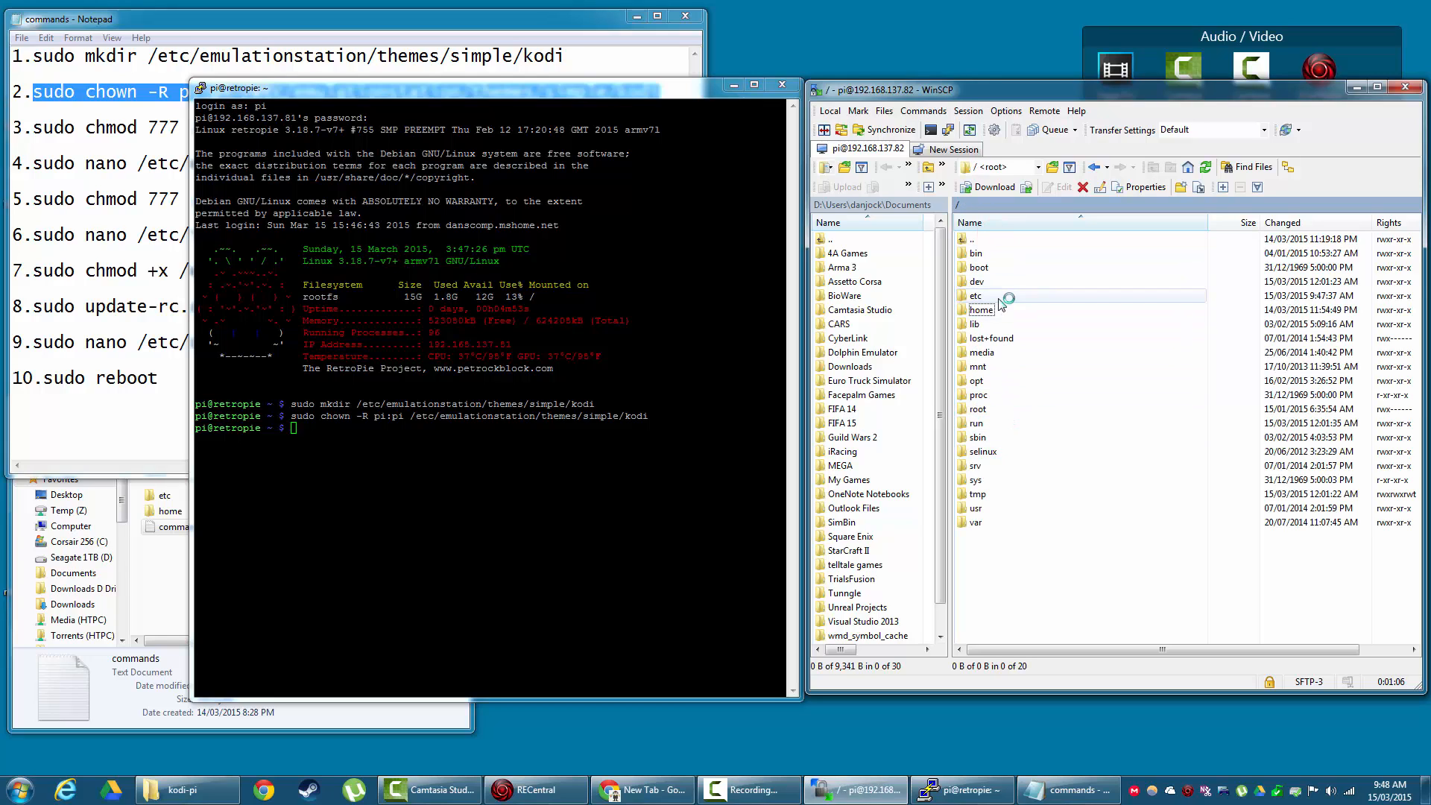
Browse WinSCP to /etc/emulationstation/themes/simple/kodi and open the local simple theme folder to copy art and theme.xml
double_click(977, 295)
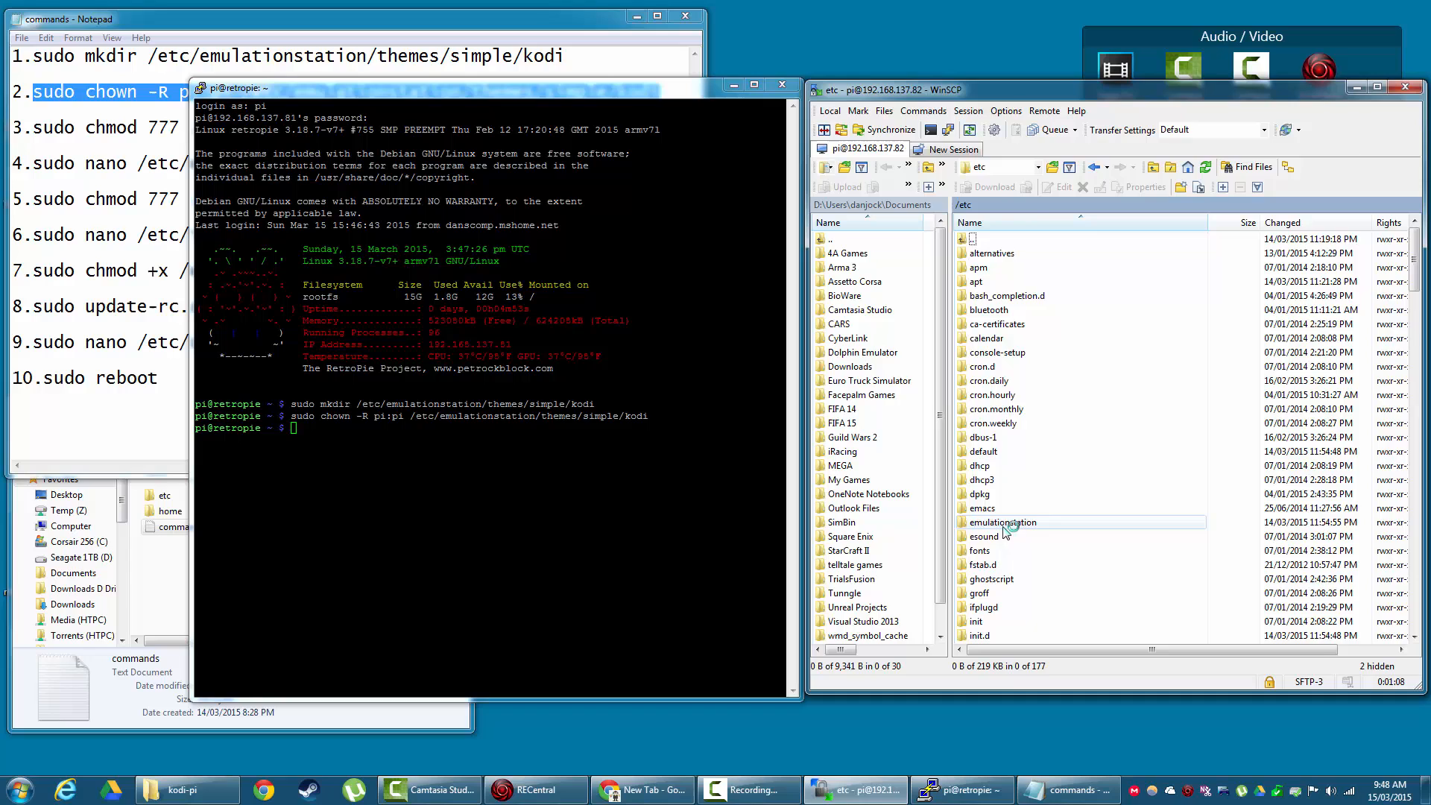
double_click(1002, 522)
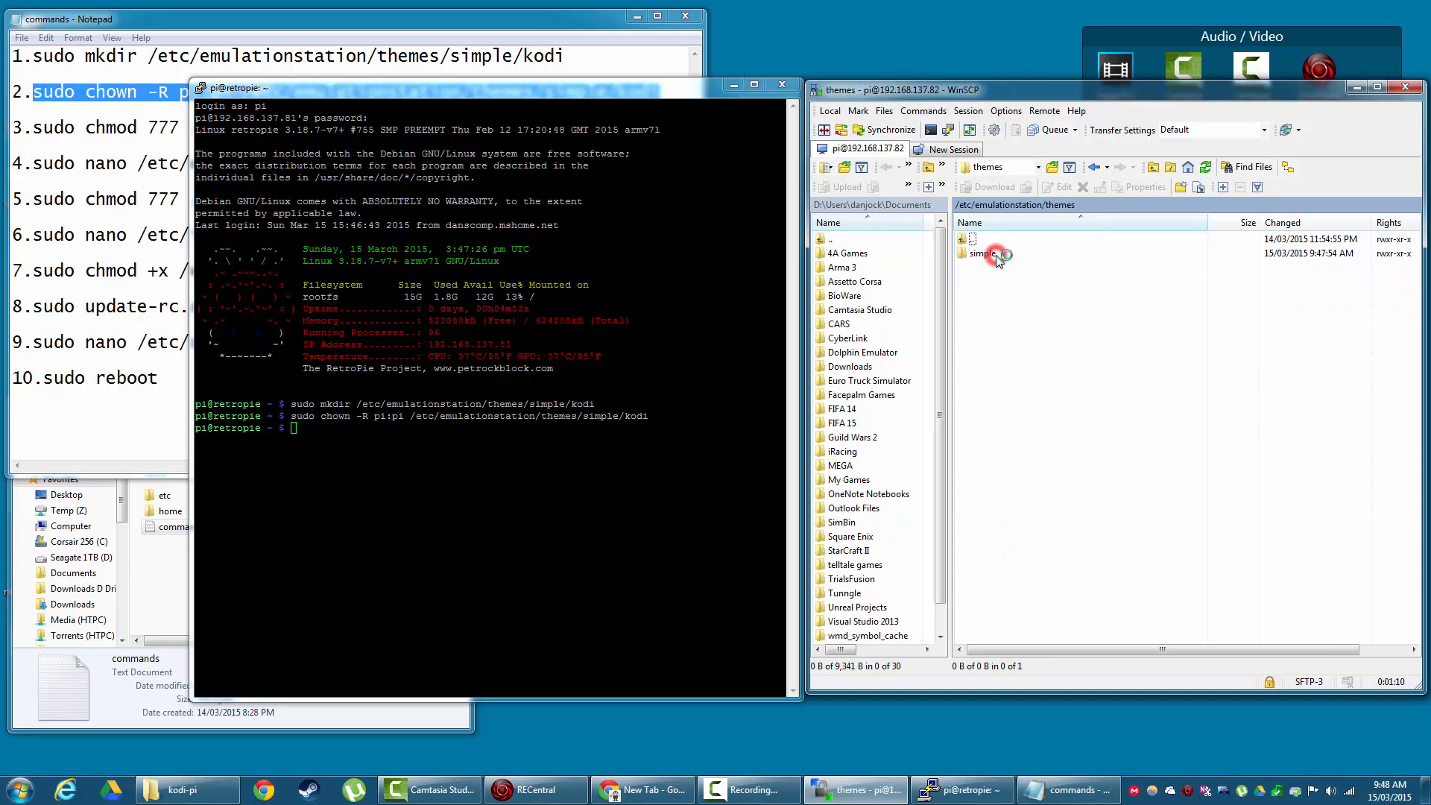
double_click(984, 254)
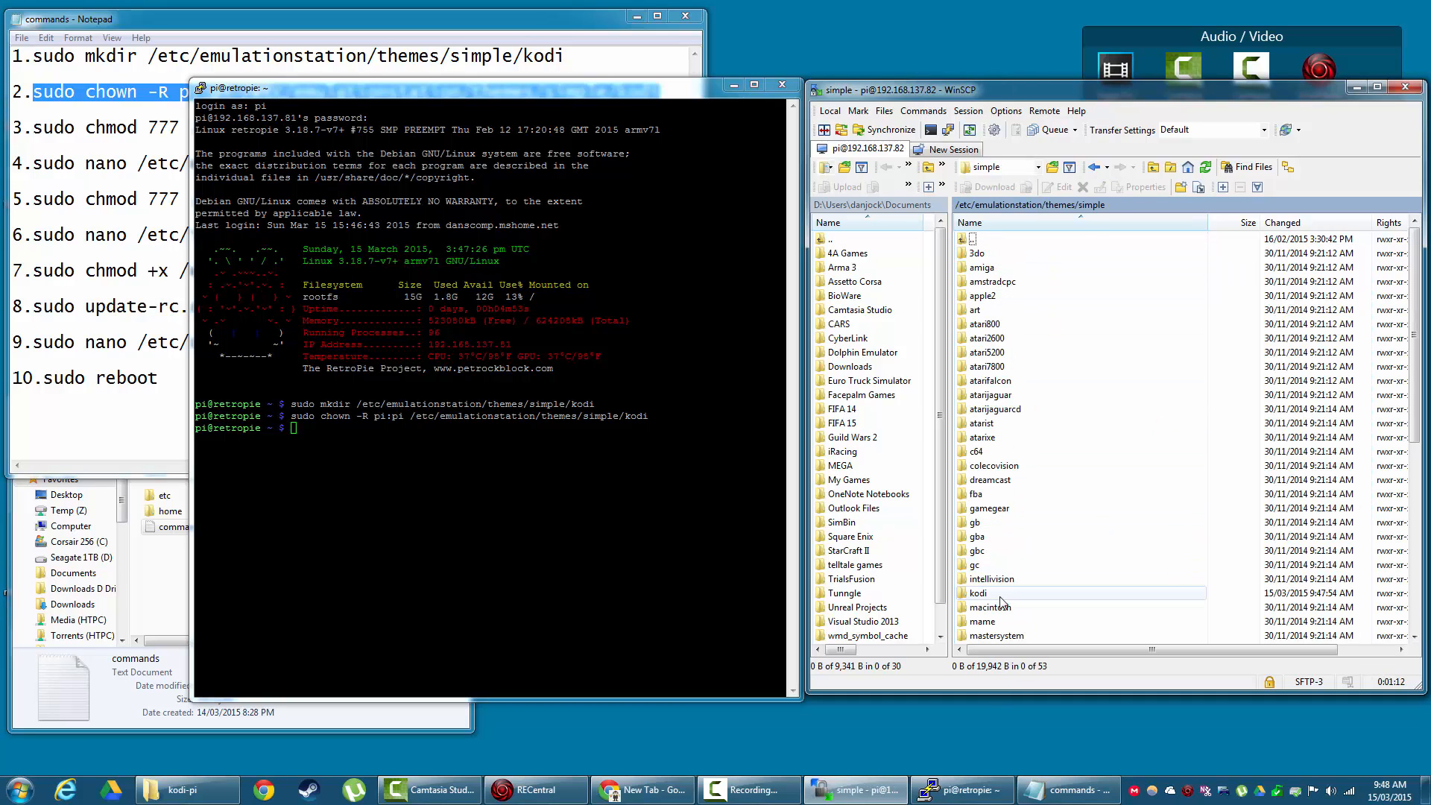
double_click(980, 592)
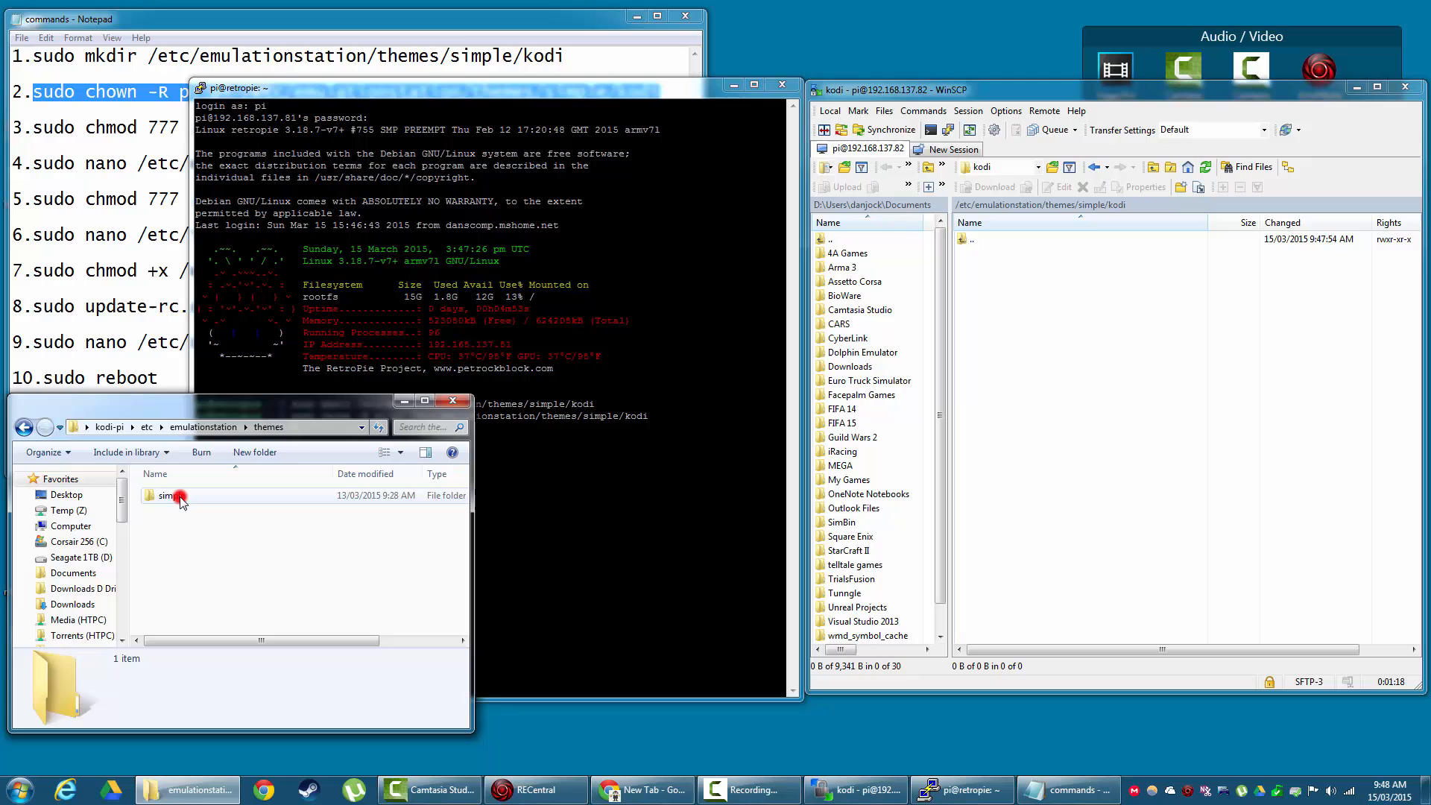
left_click(169, 512)
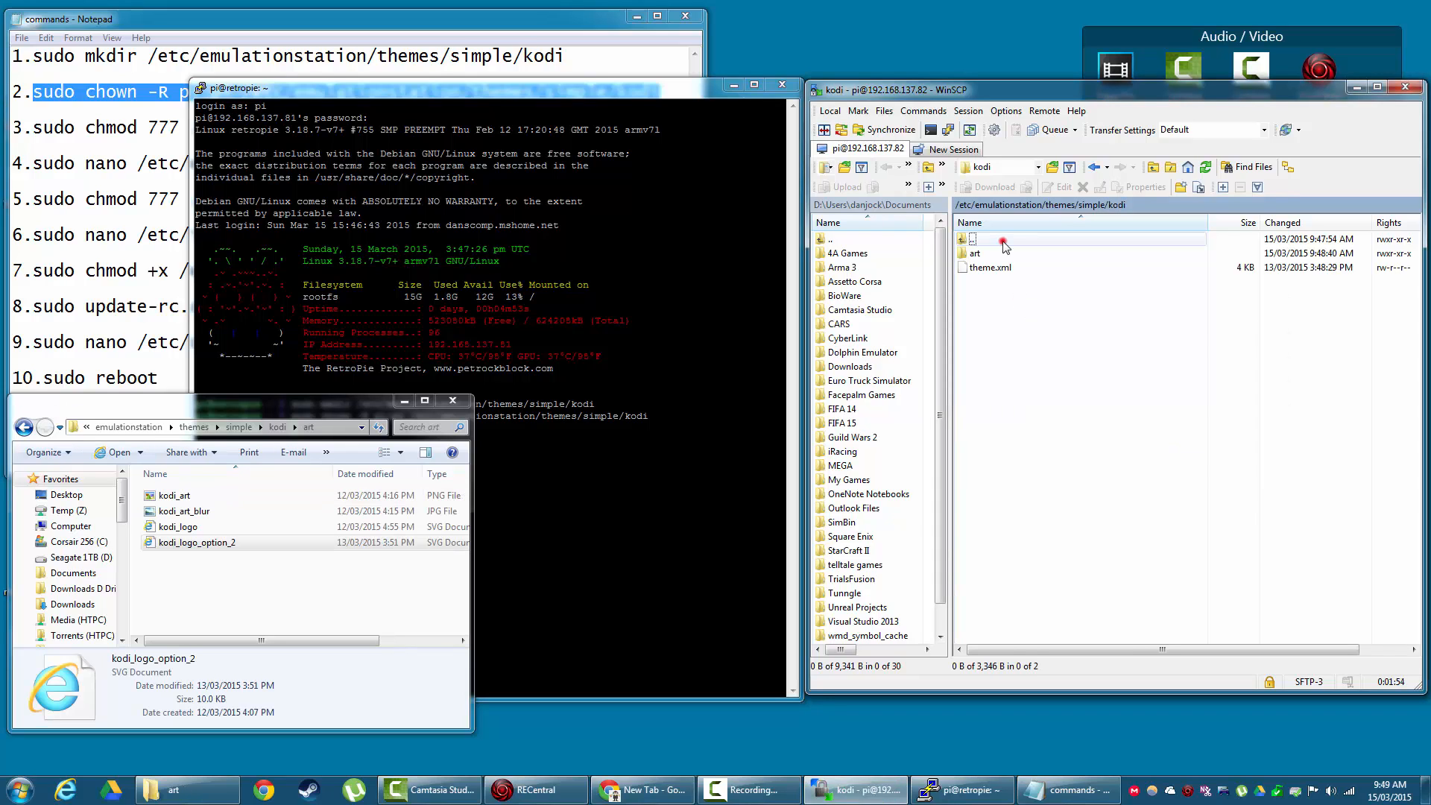
Navigate the WinSCP remote panel to /home/pi/RetroPie/roms
double_click(971, 238)
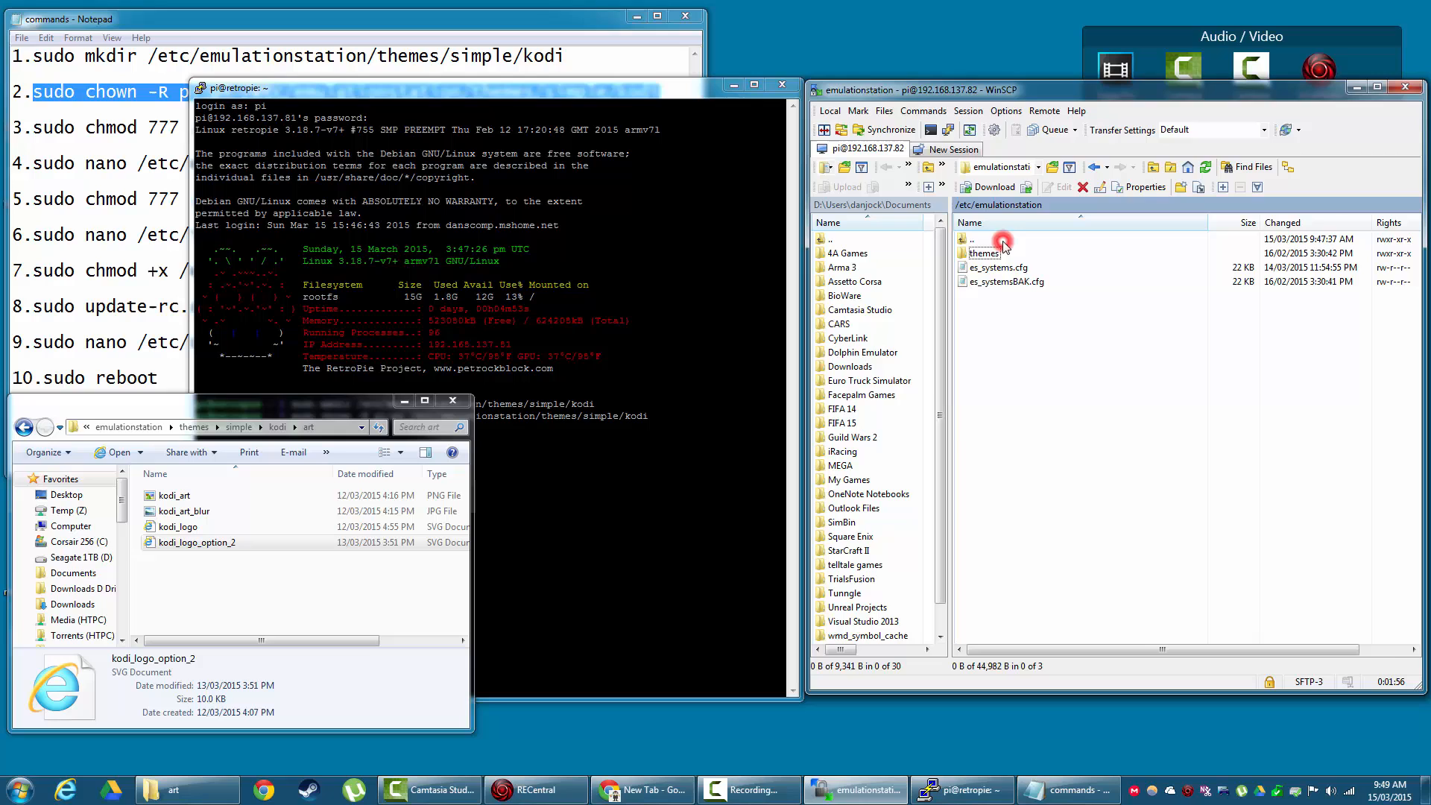
double_click(970, 239)
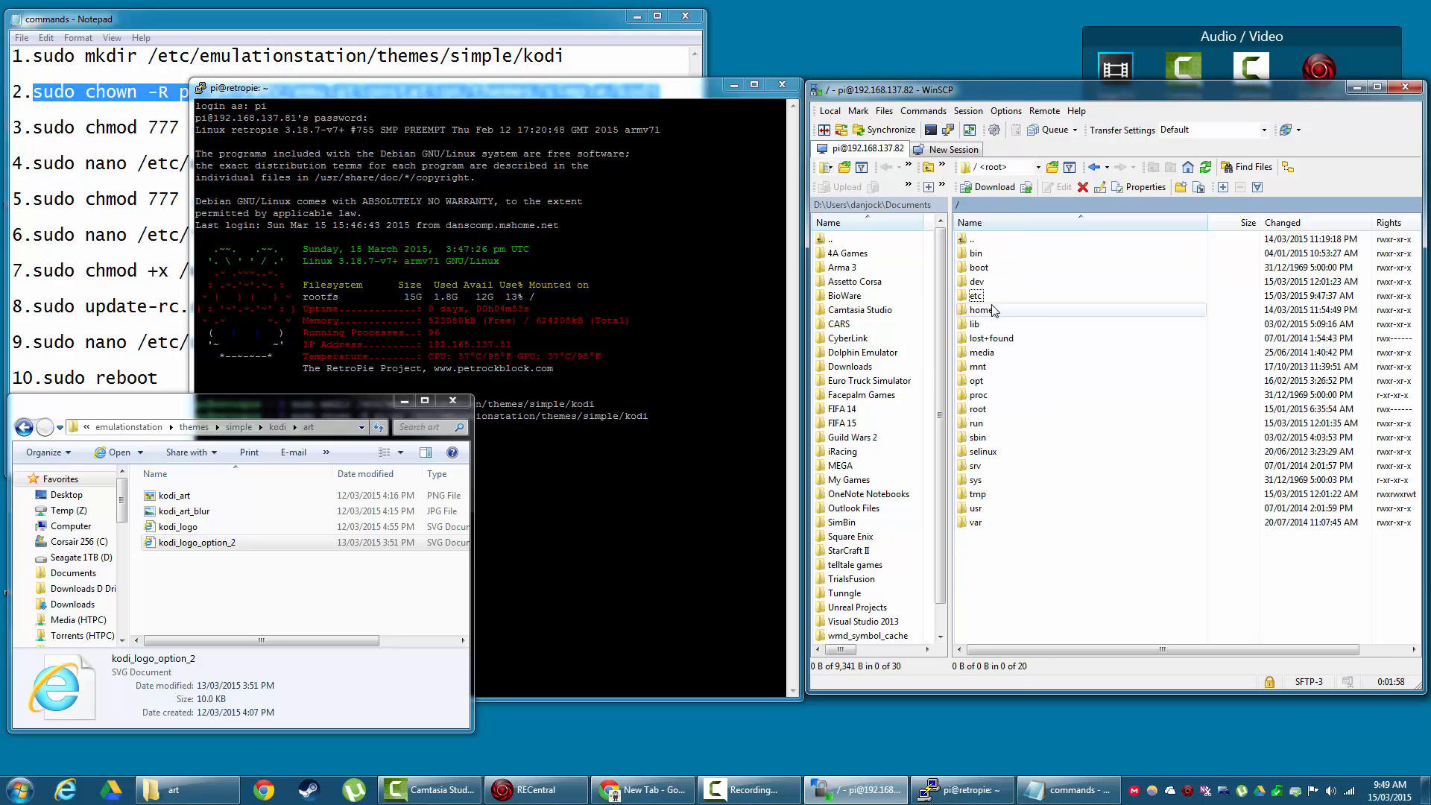
double_click(978, 310)
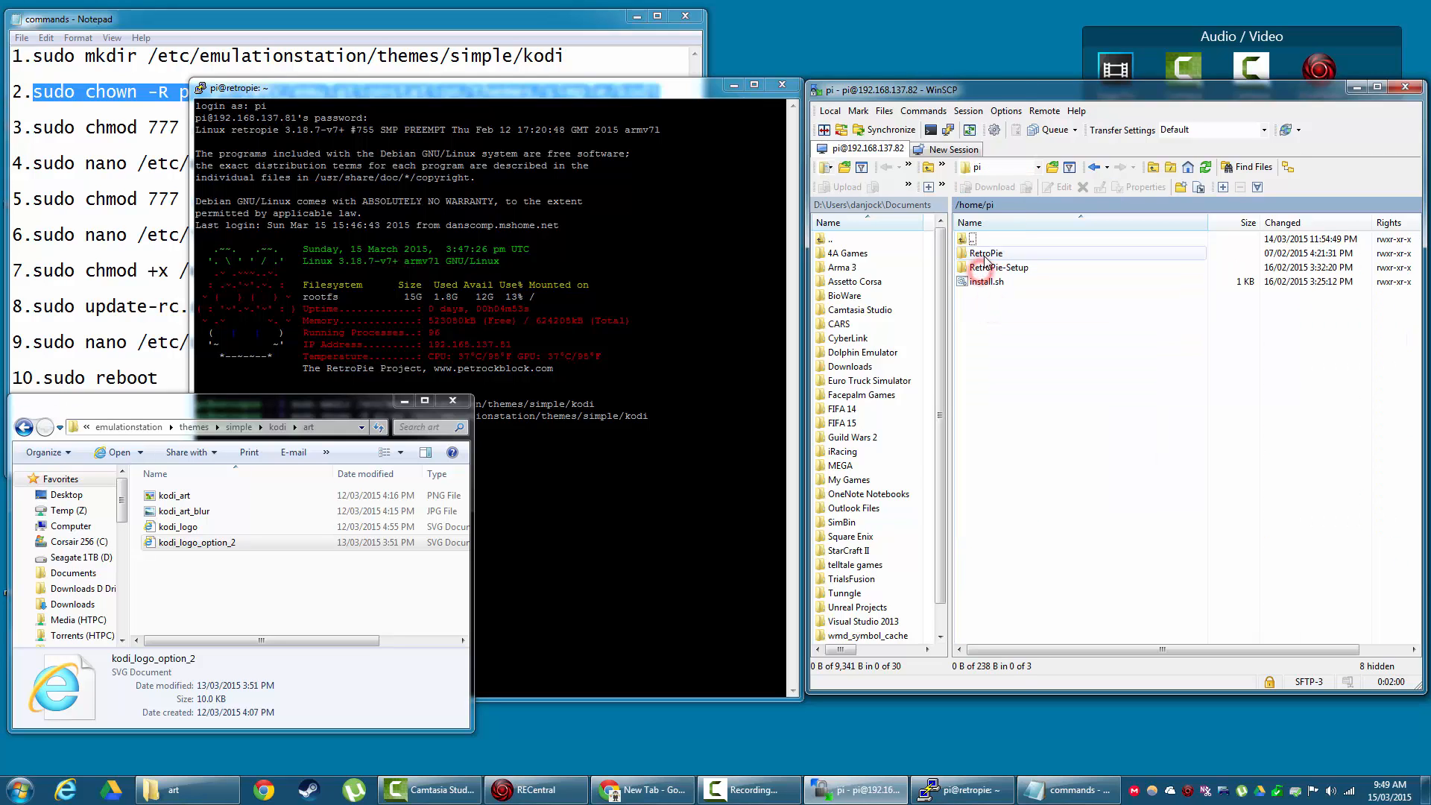
double_click(987, 254)
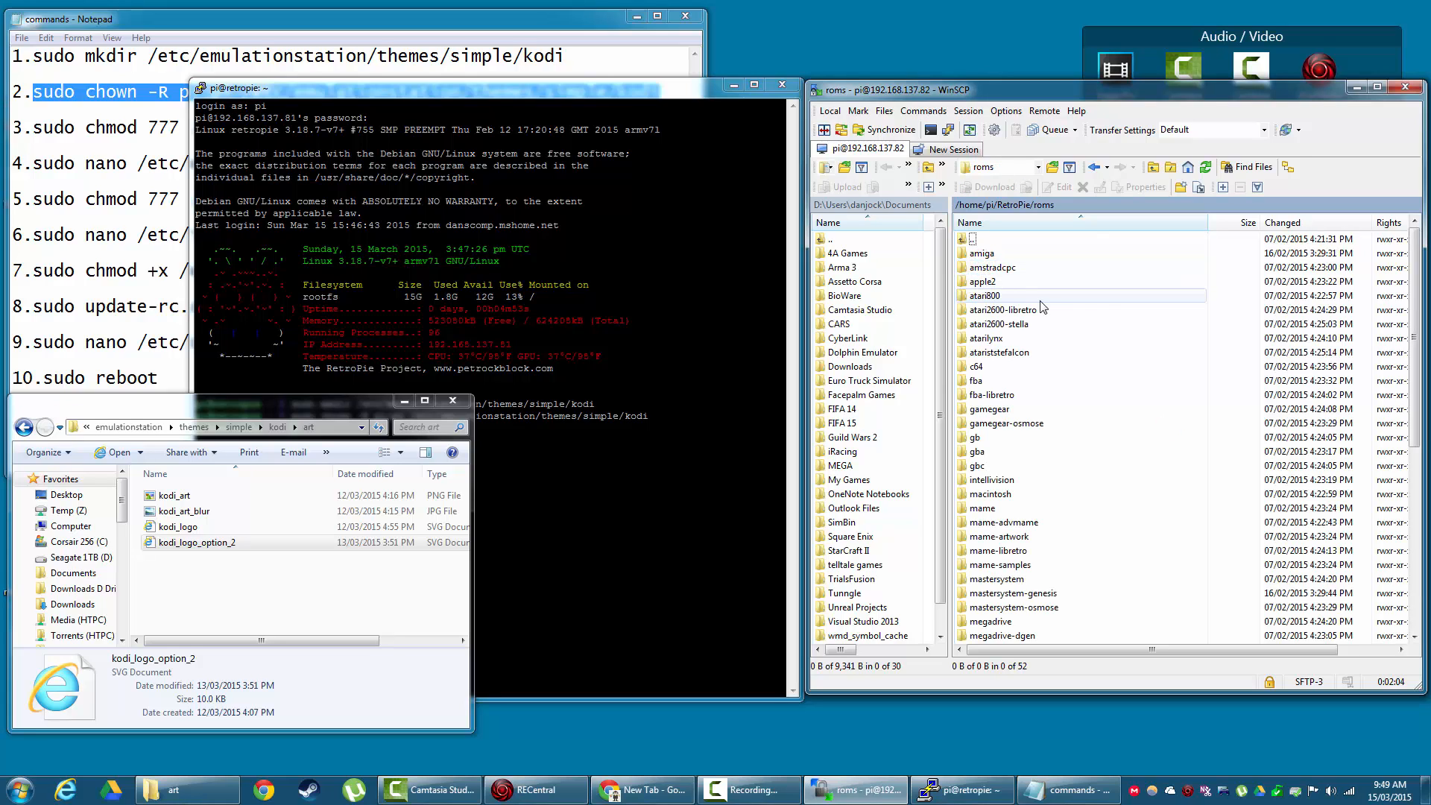
mouse_move(1183, 190)
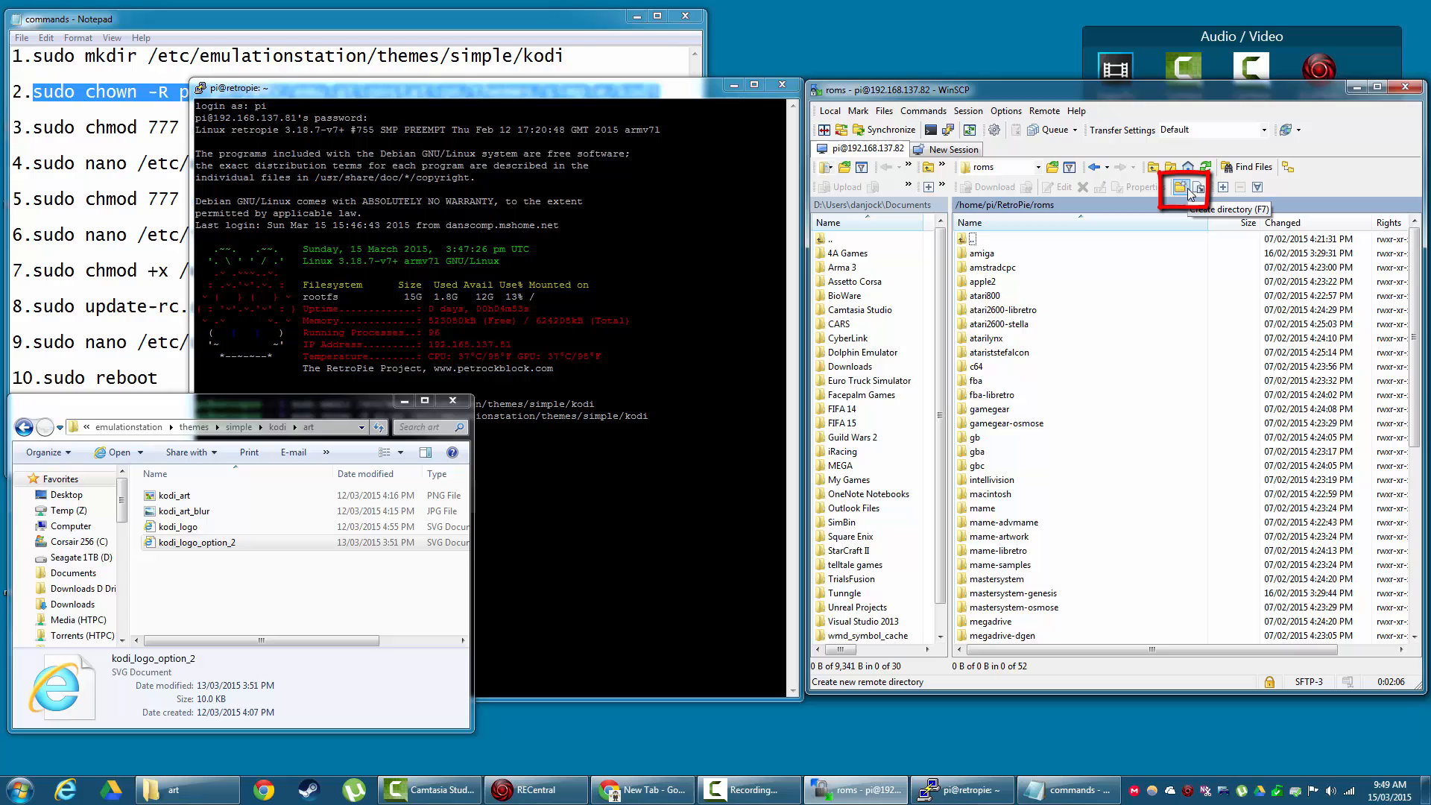
Create a new kodi directory in the Pi's roms folder
left_click(1182, 190)
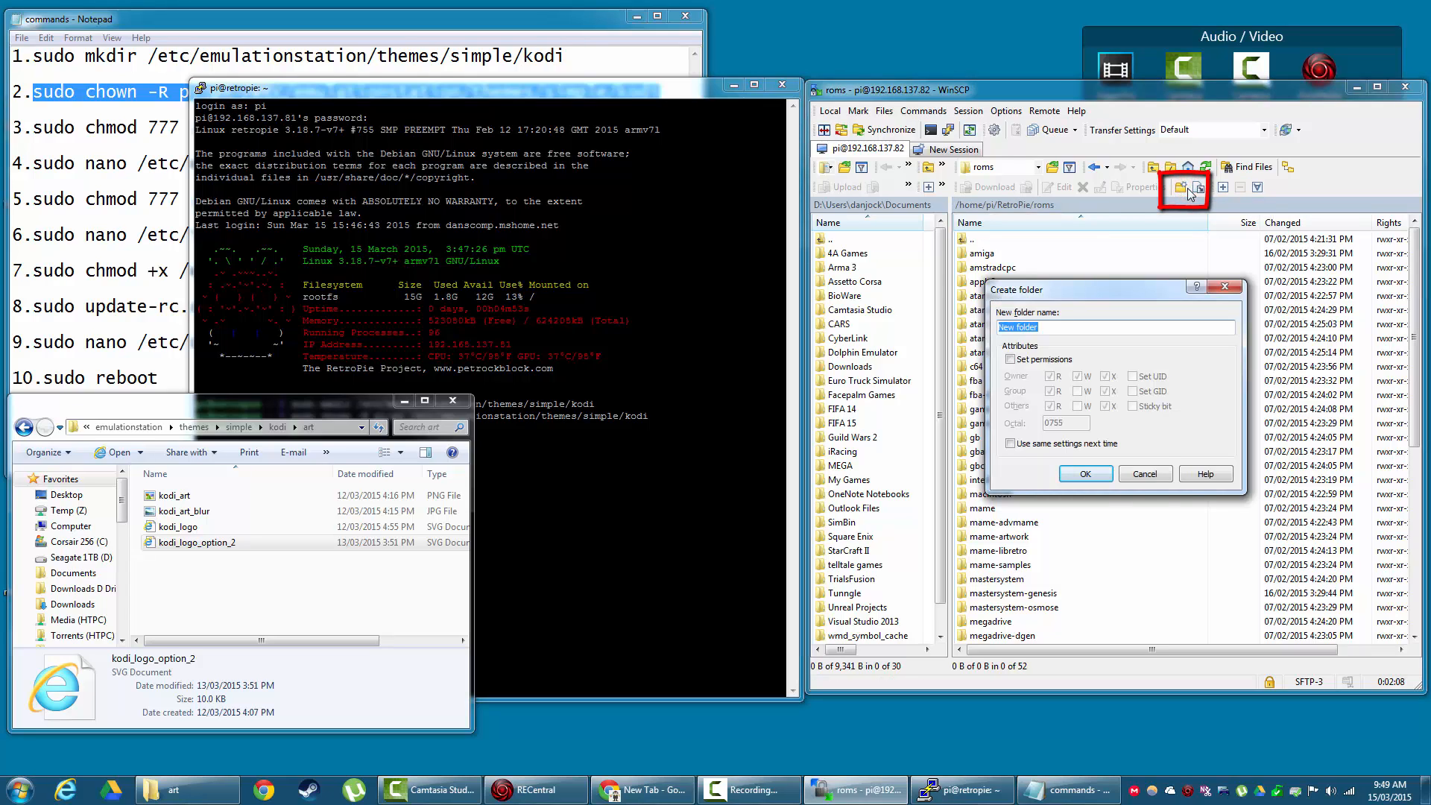
type("kodi")
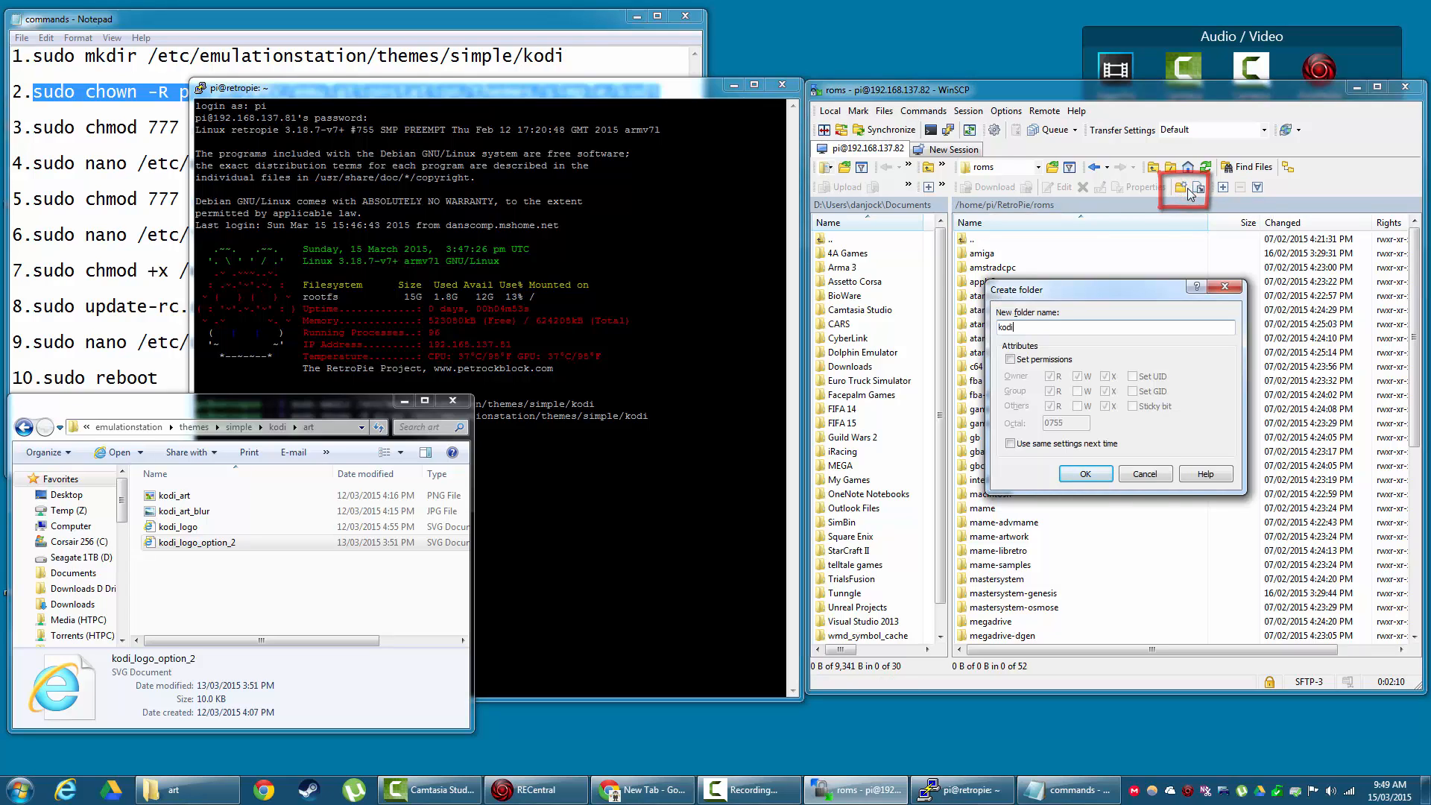
left_click(1084, 474)
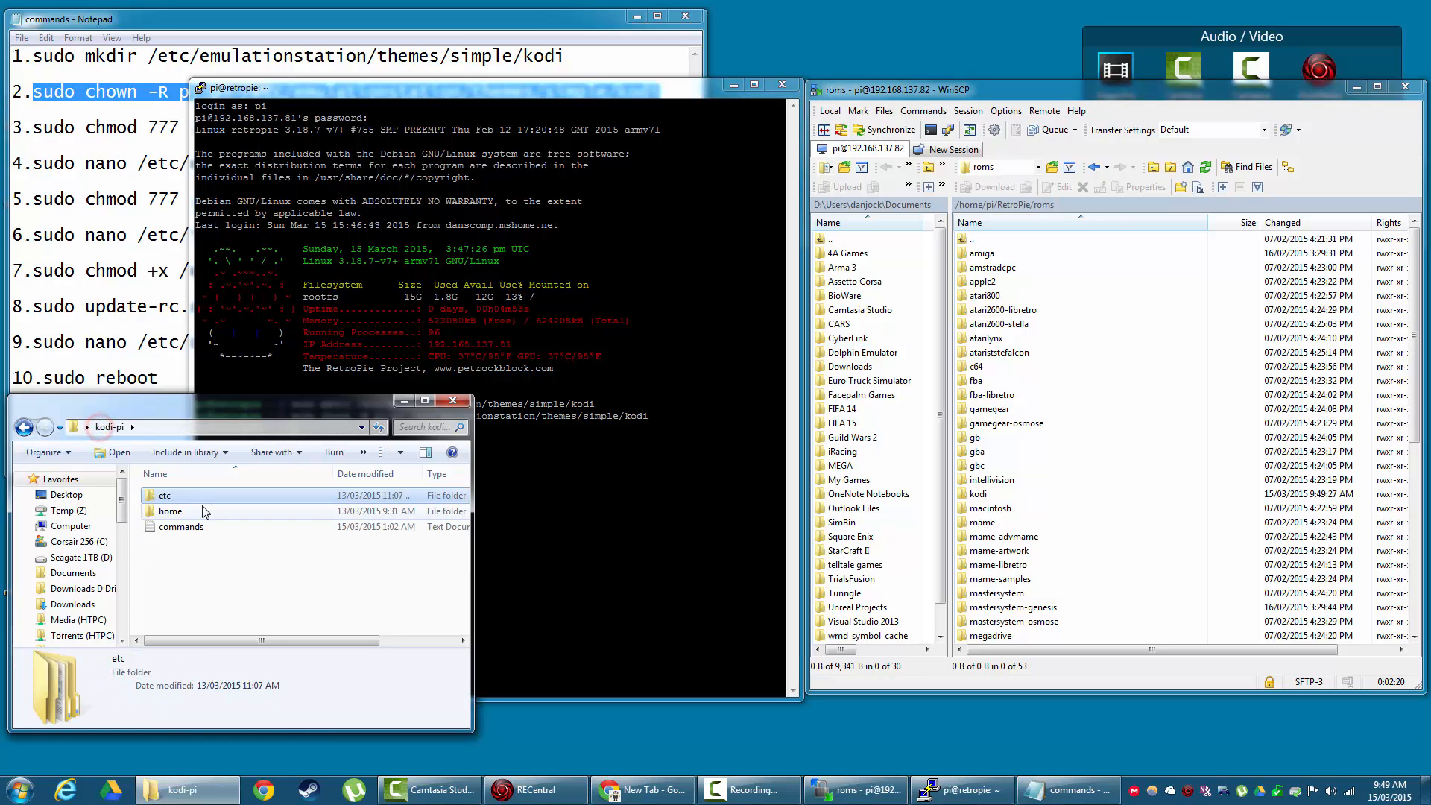
double_click(170, 510)
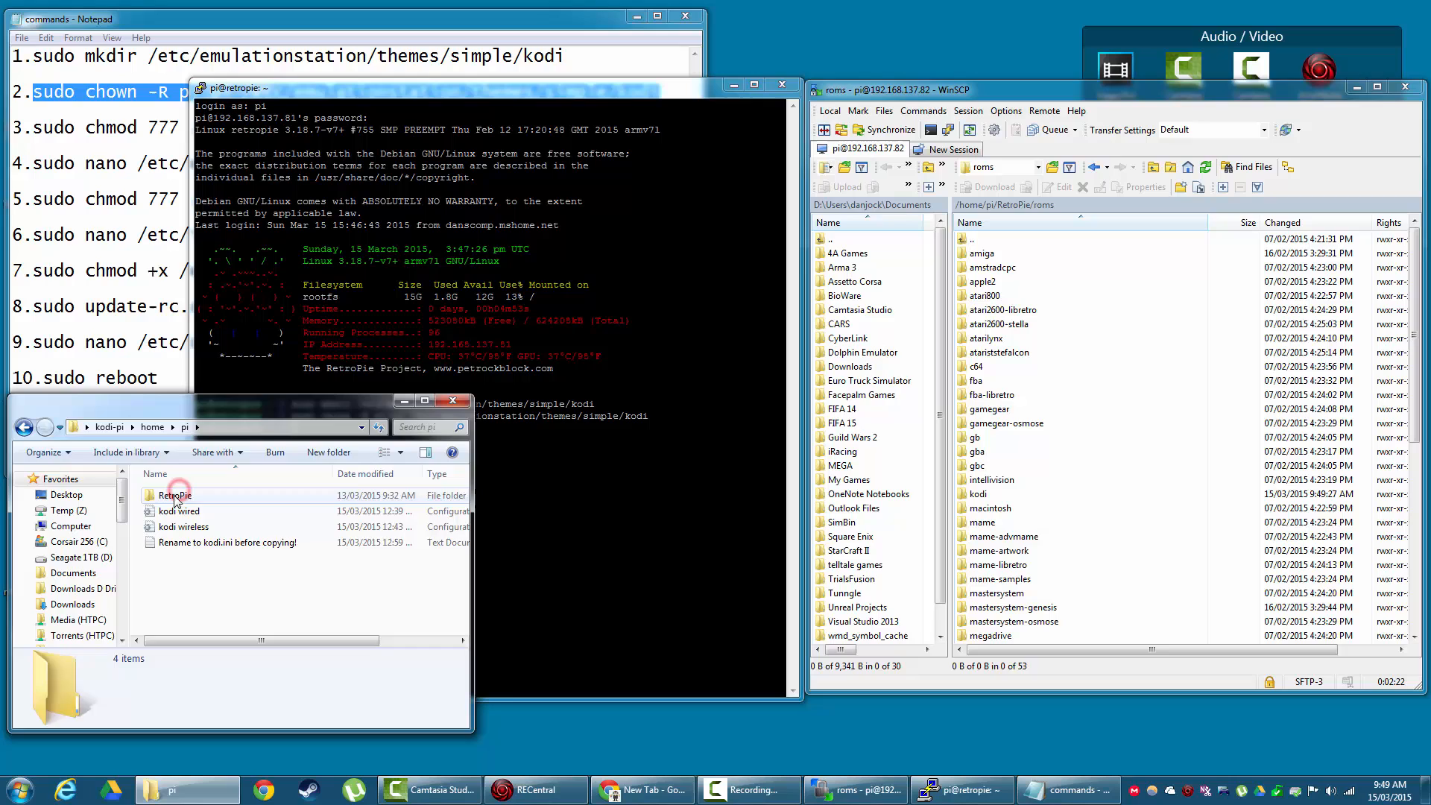
Select Kodi.sh in the local roms/kodi folder for copying to the Pi
double_click(175, 495)
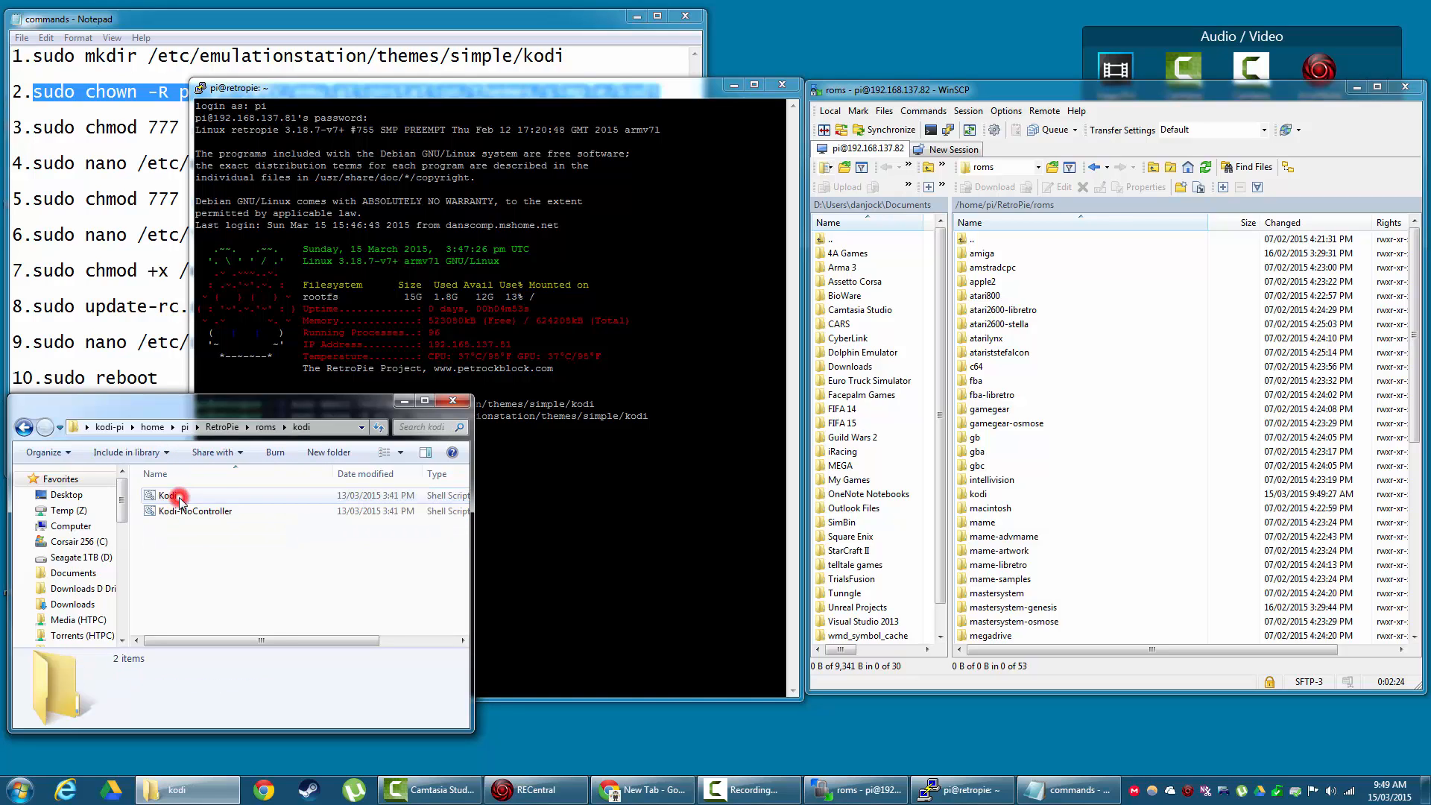
left_click(195, 510)
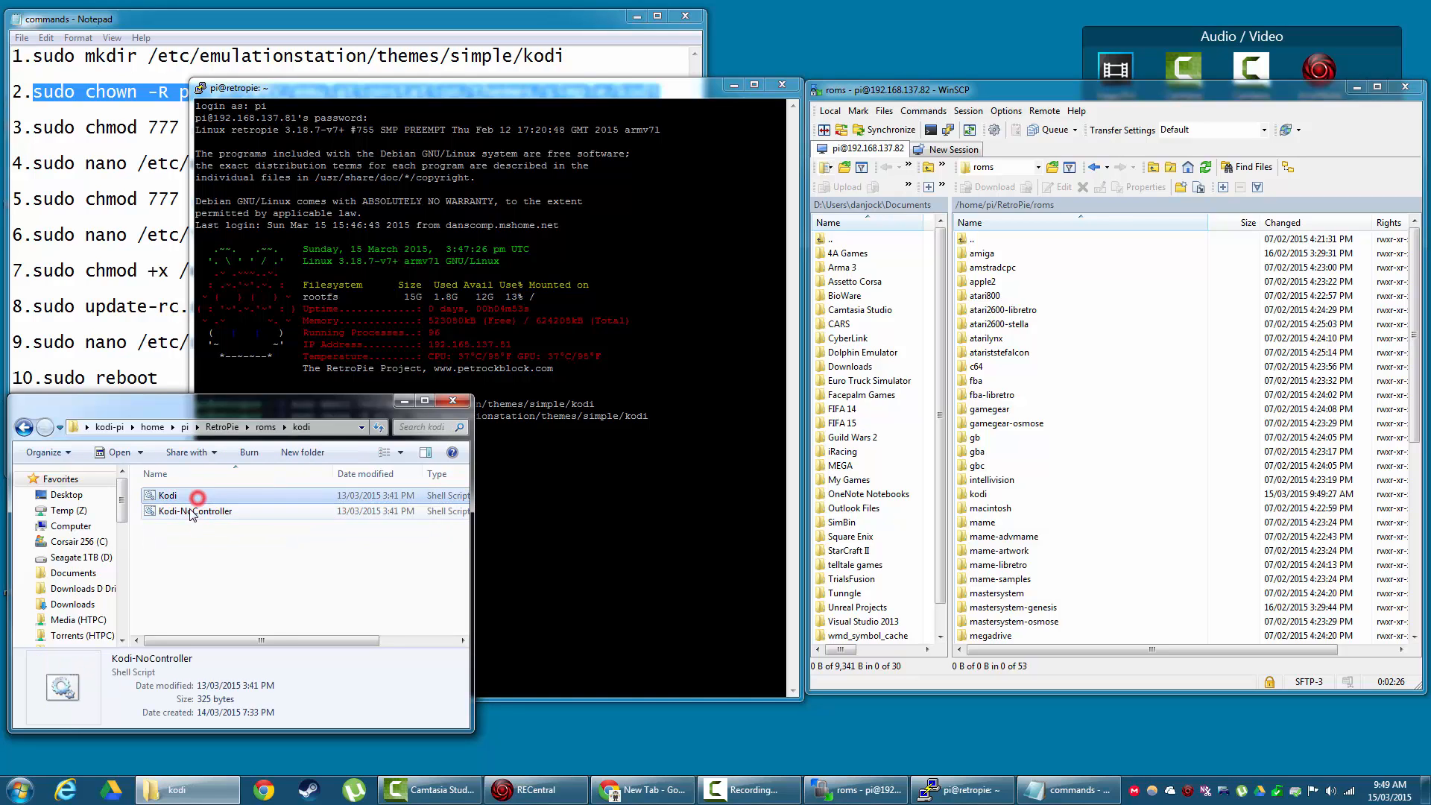
left_click(167, 495)
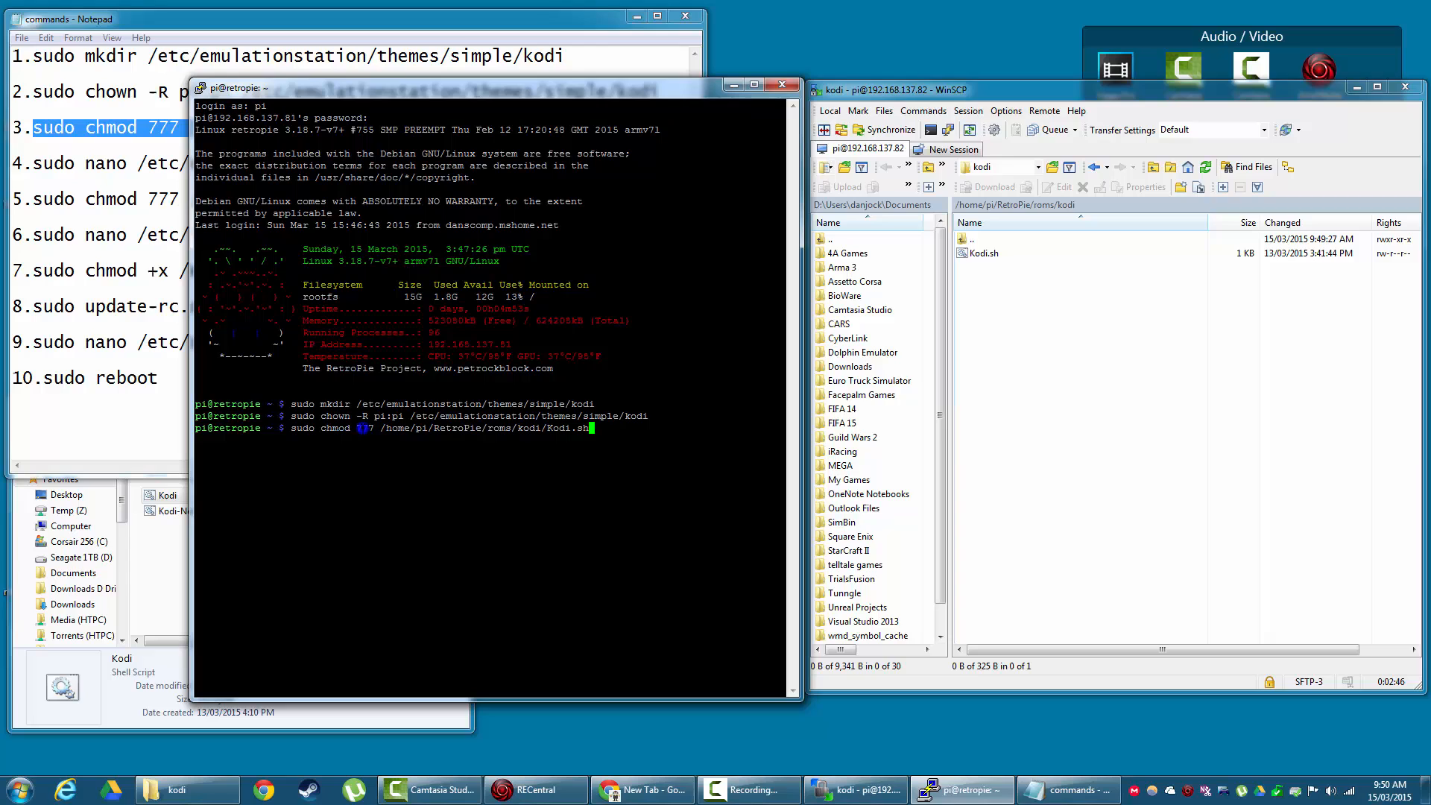
Run chmod 777 on Kodi.sh and copy the sudo nano es_systems.cfg command
key("Return")
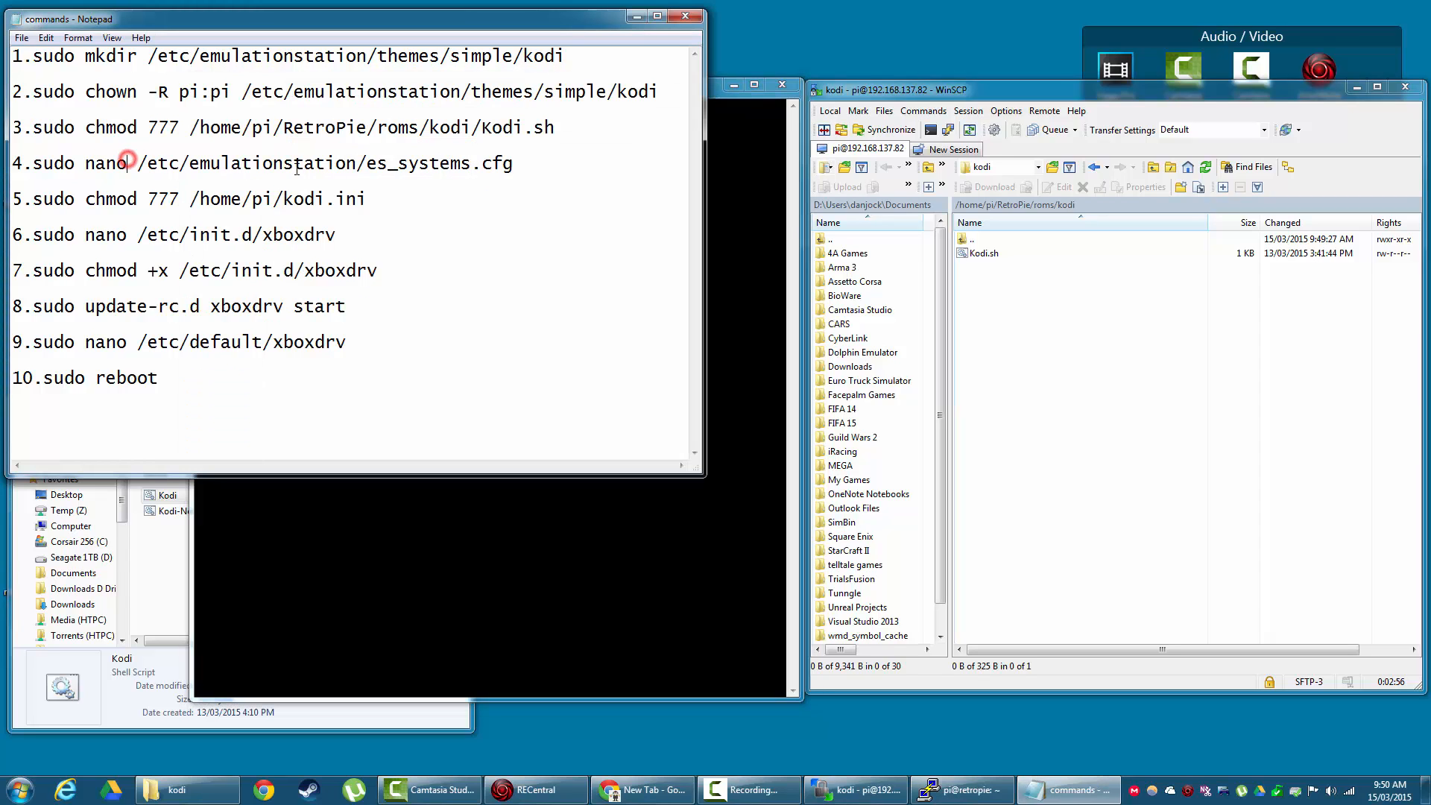
triple_click(274, 162)
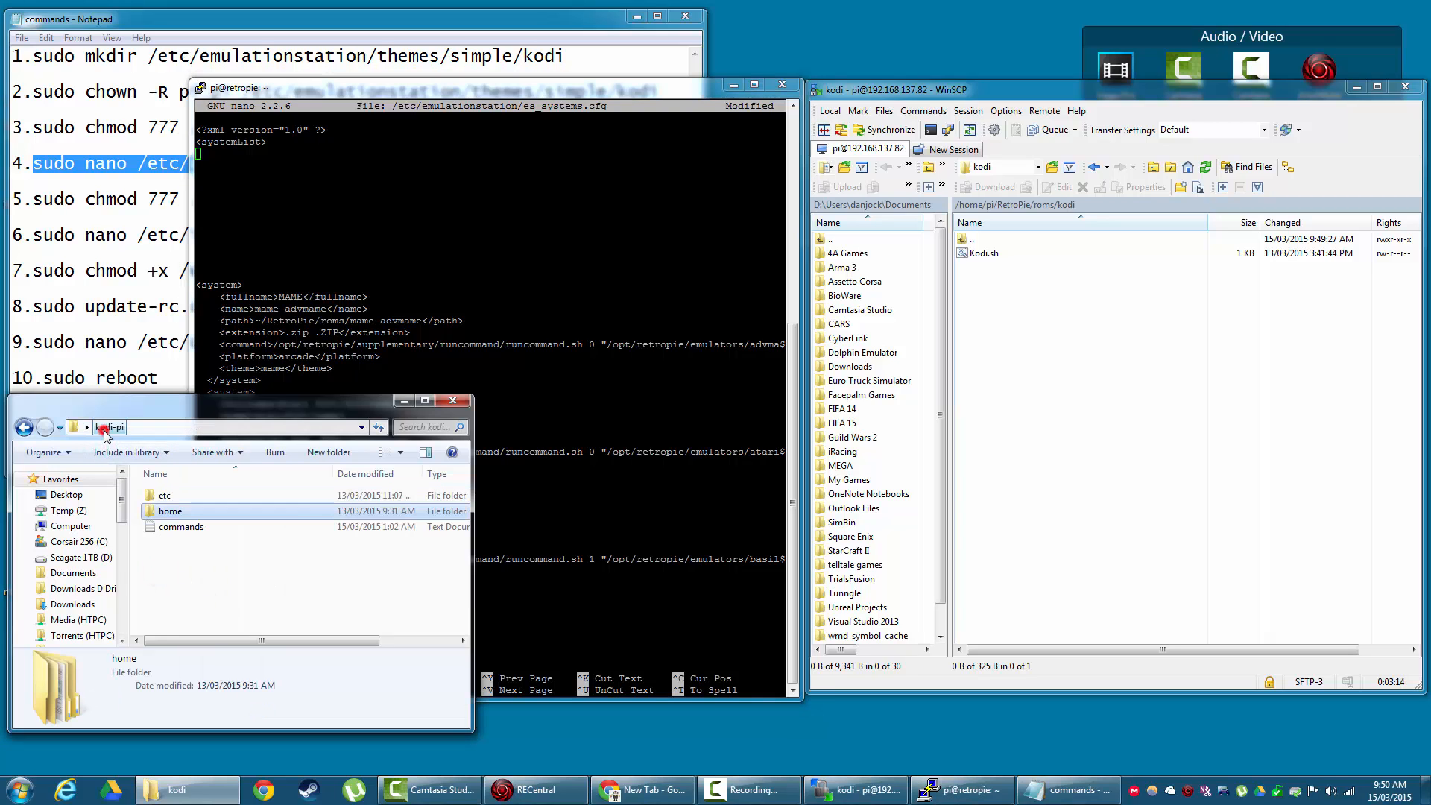
Open the local etc/emulationstation es_systems.cfg in Notepad++
double_click(166, 495)
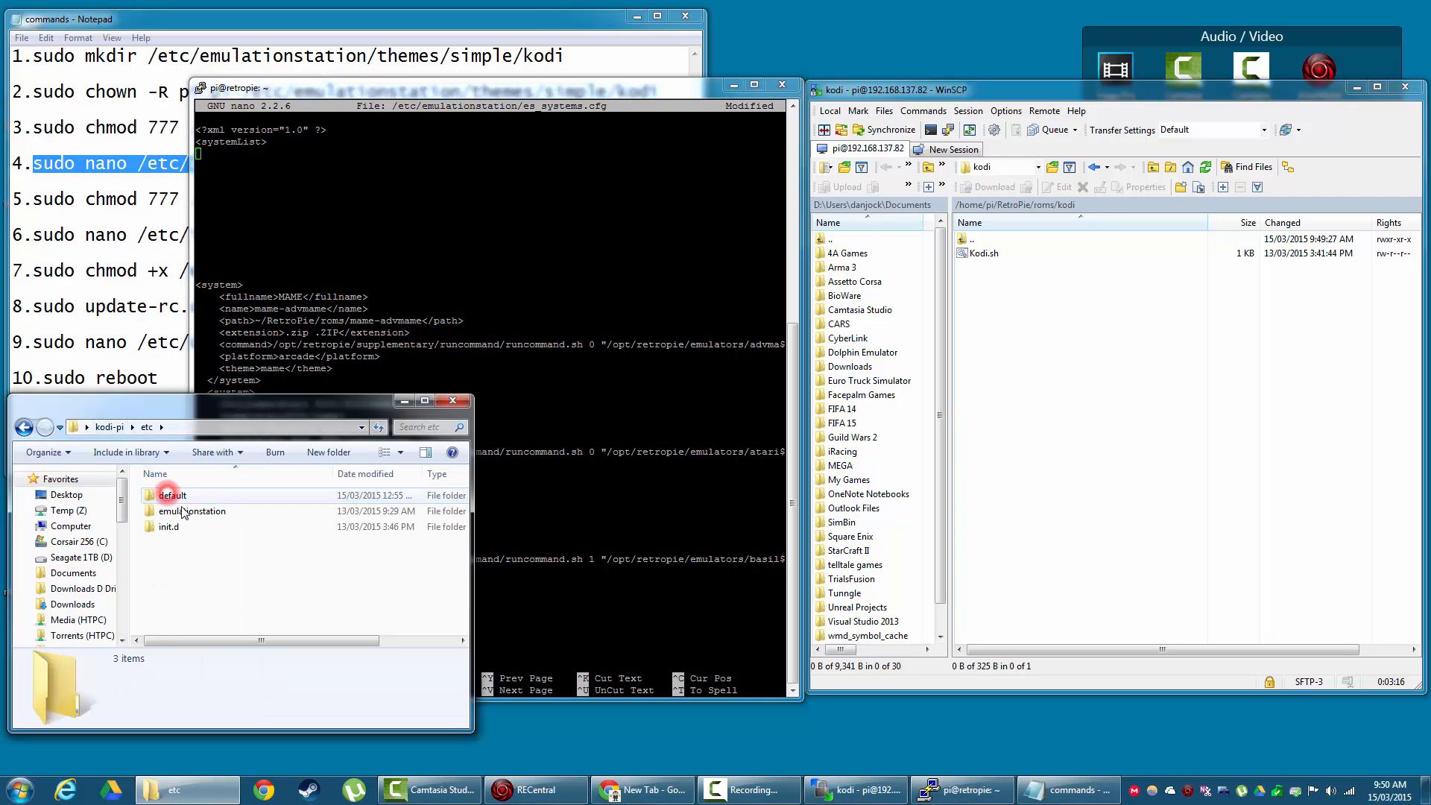
right_click(179, 512)
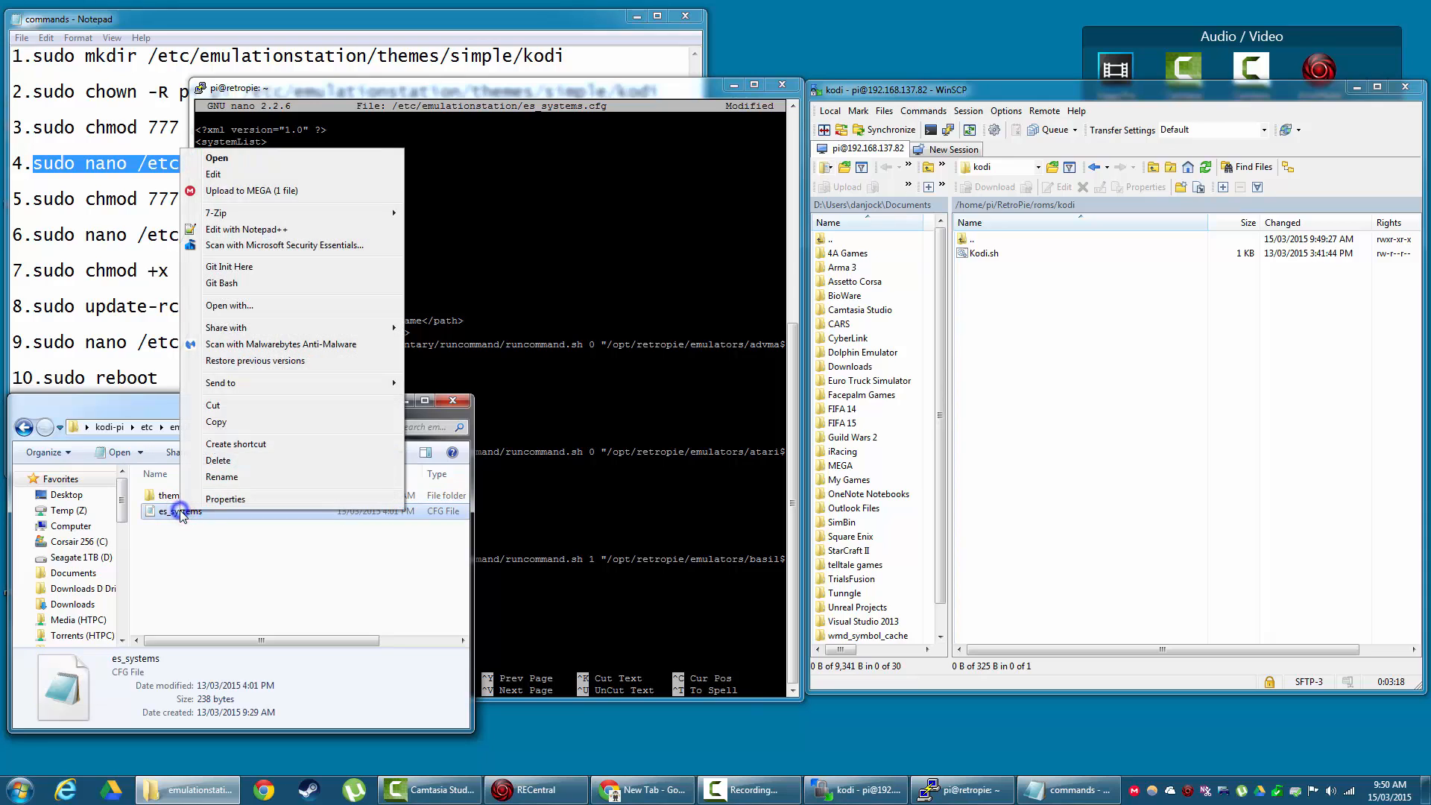
left_click(246, 230)
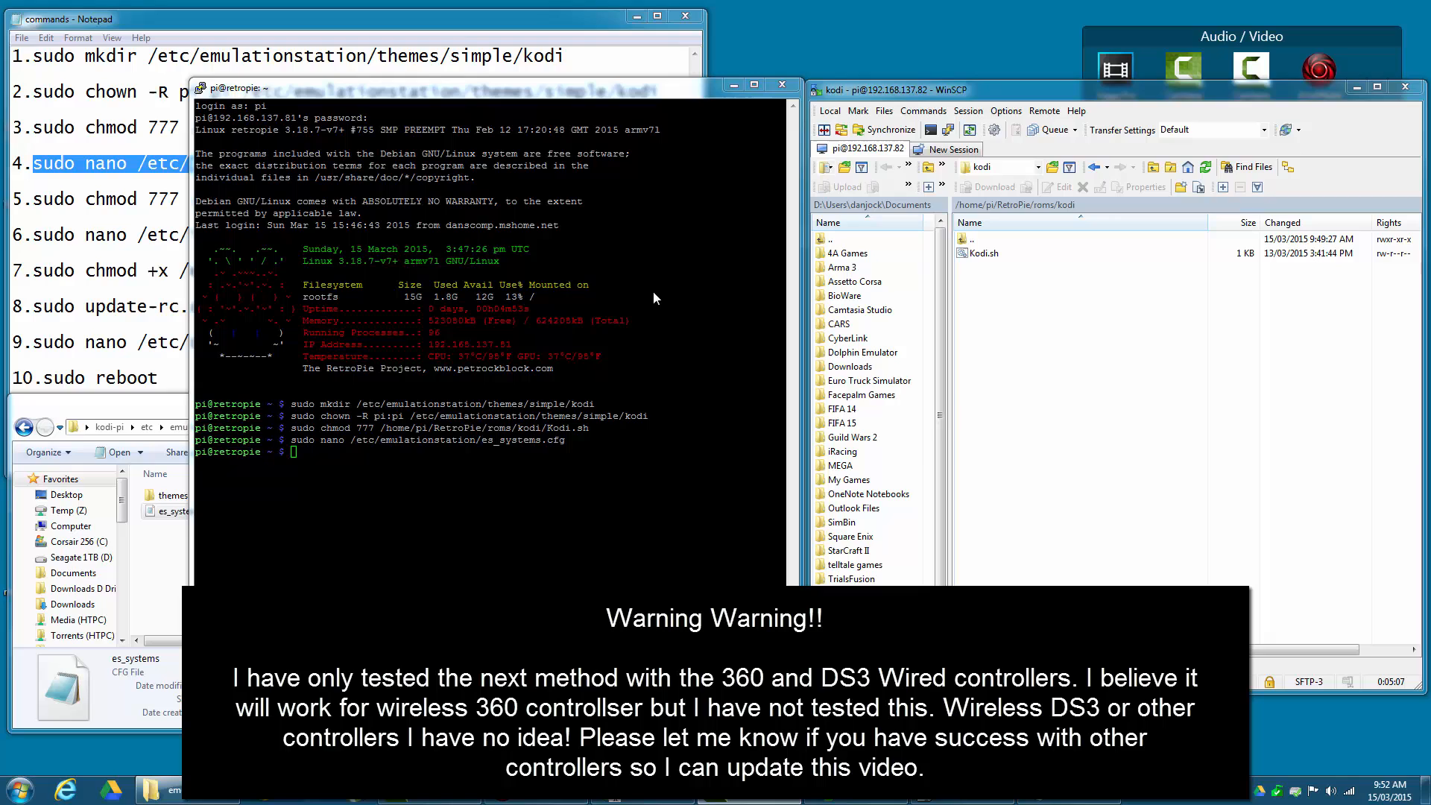
mouse_move(1093, 322)
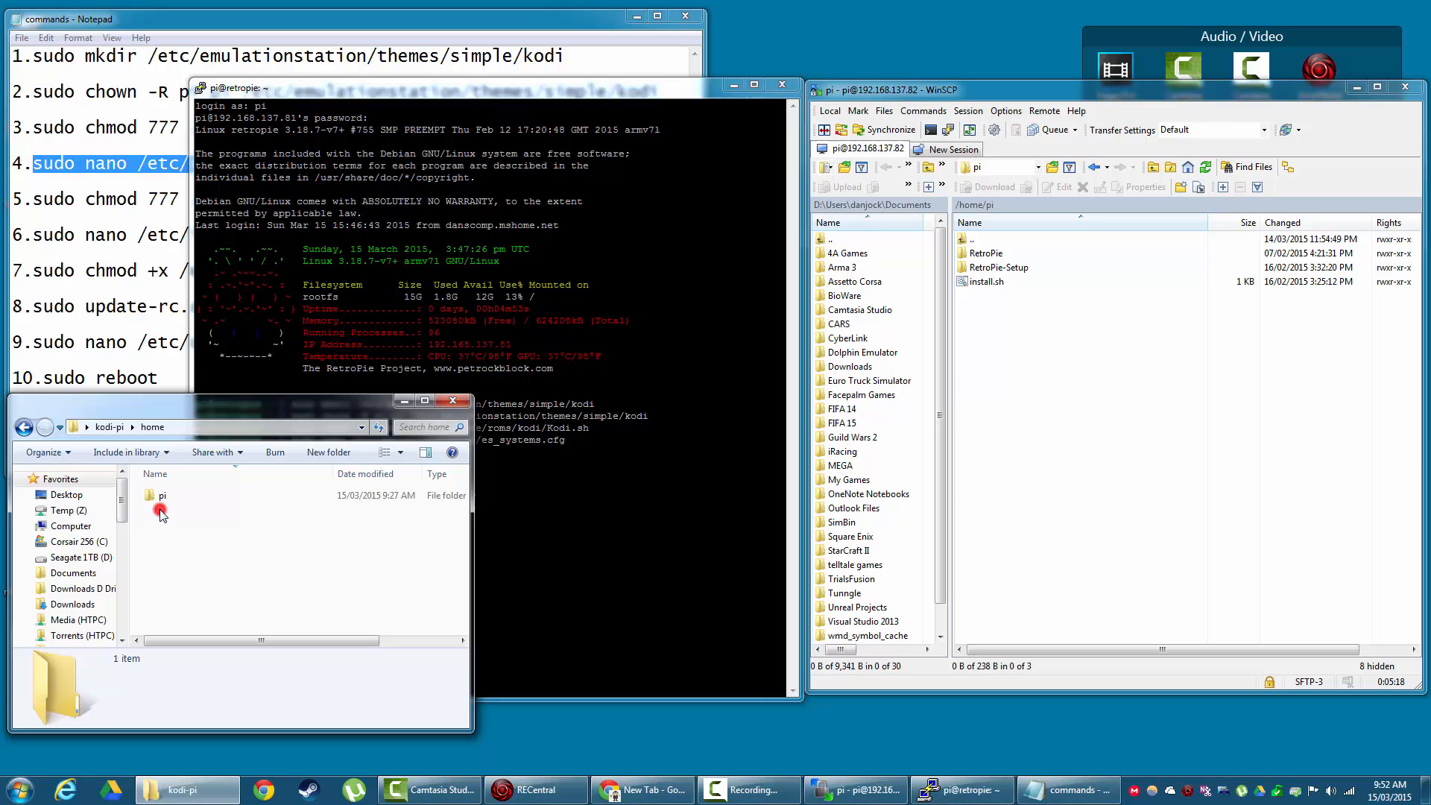
Open the local home/pi folder holding the kodi wired settings file
double_click(161, 495)
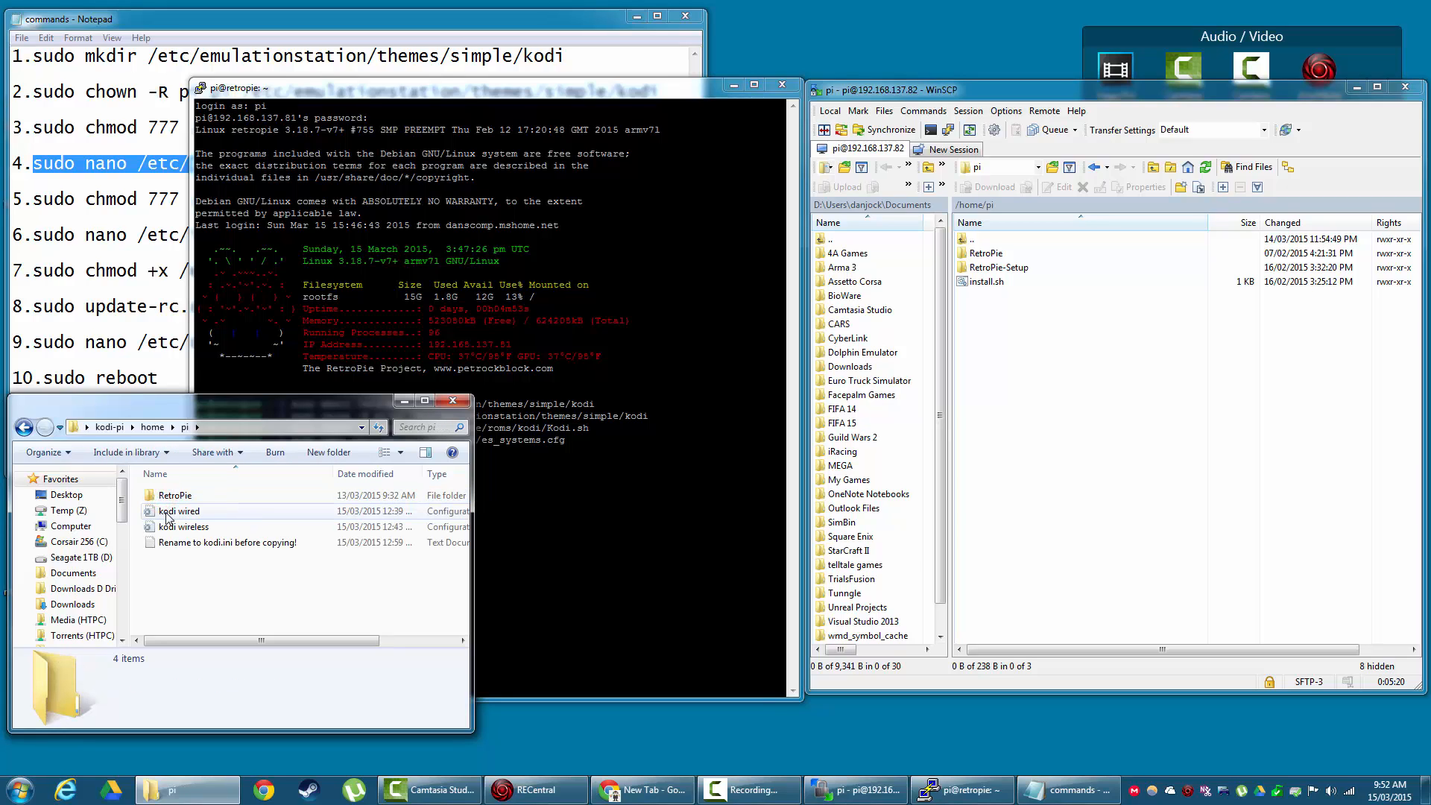
mouse_move(192, 520)
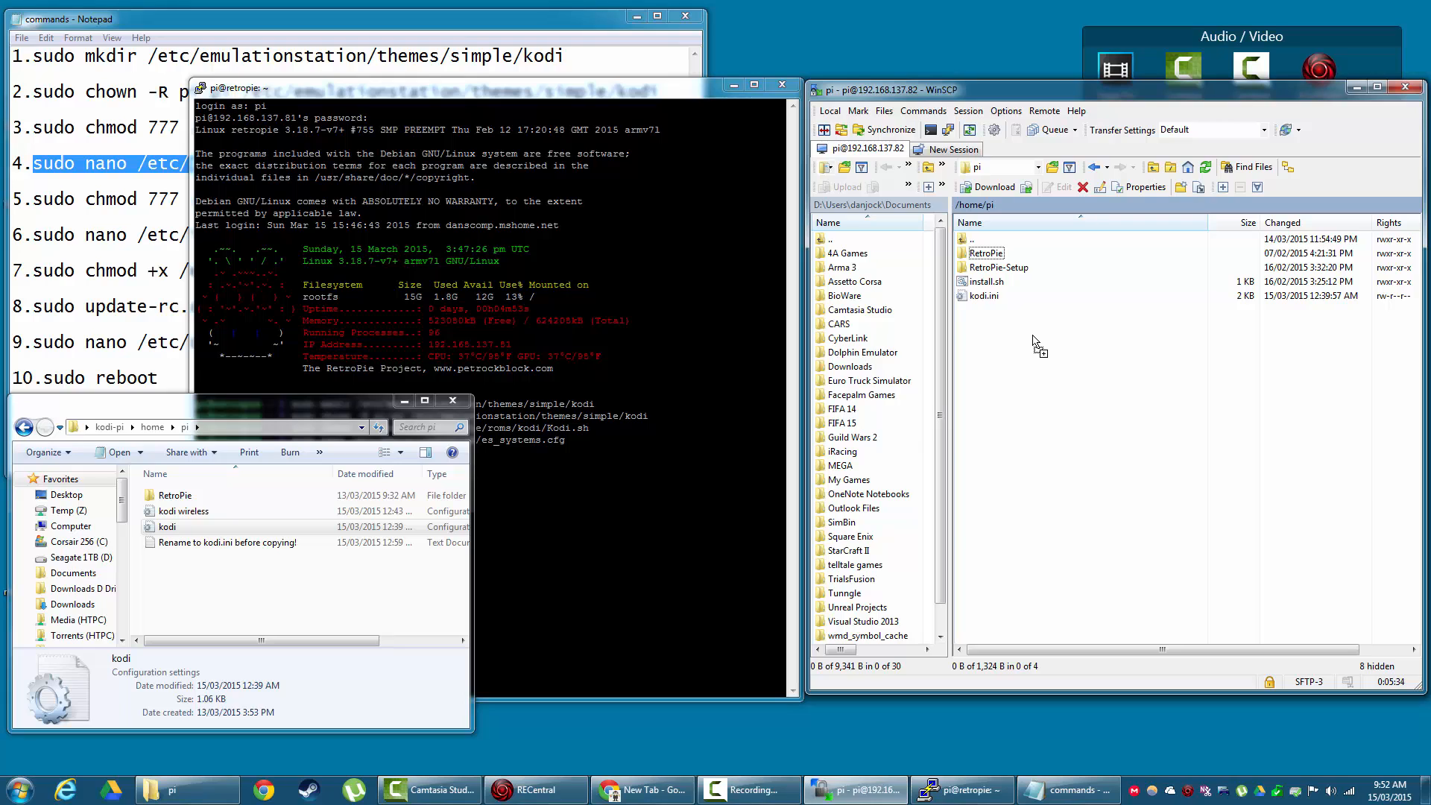
mouse_move(1019, 333)
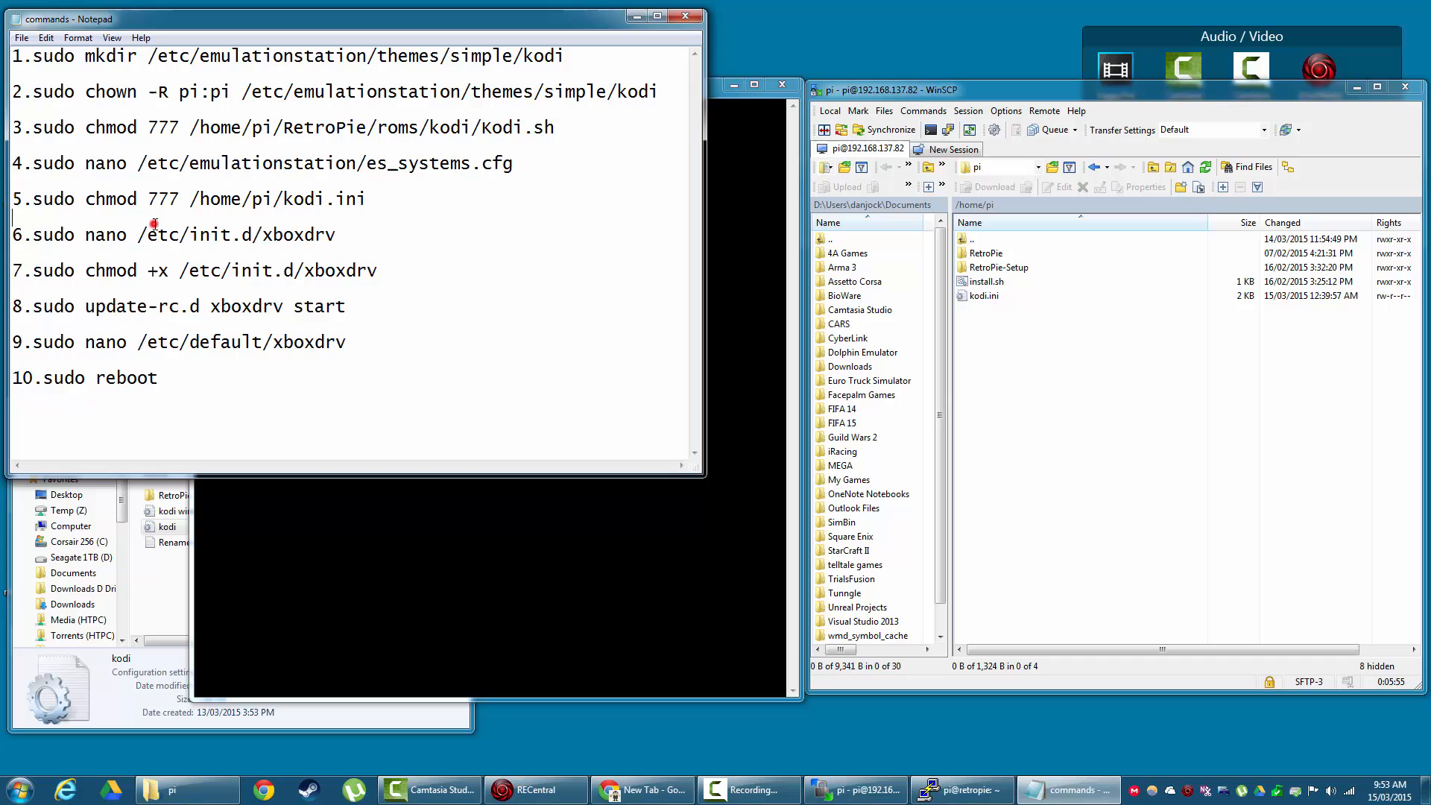
Open the local kodi-pi etc folder and load the xboxdrv startup script in Notepad++
double_click(182, 235)
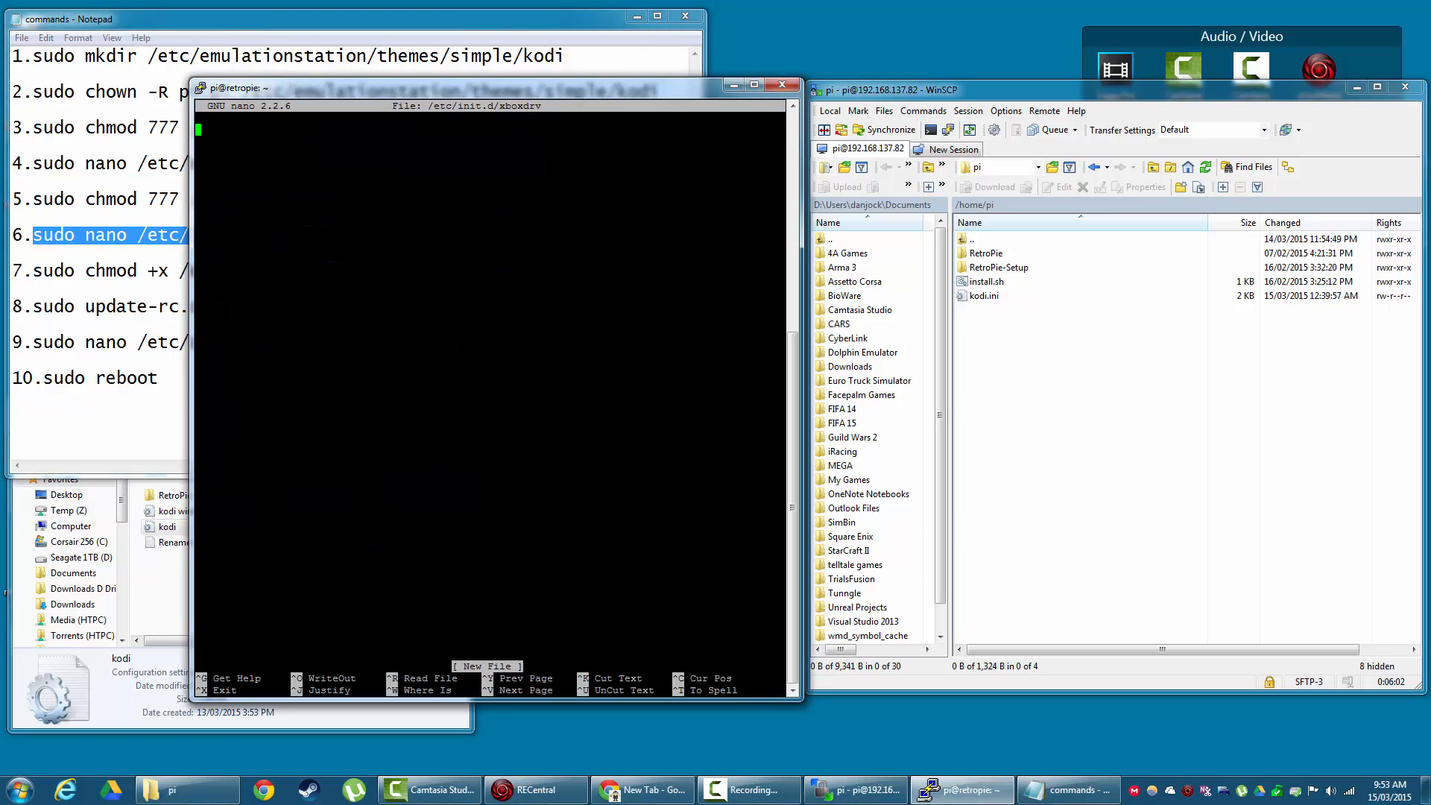
mouse_move(164, 583)
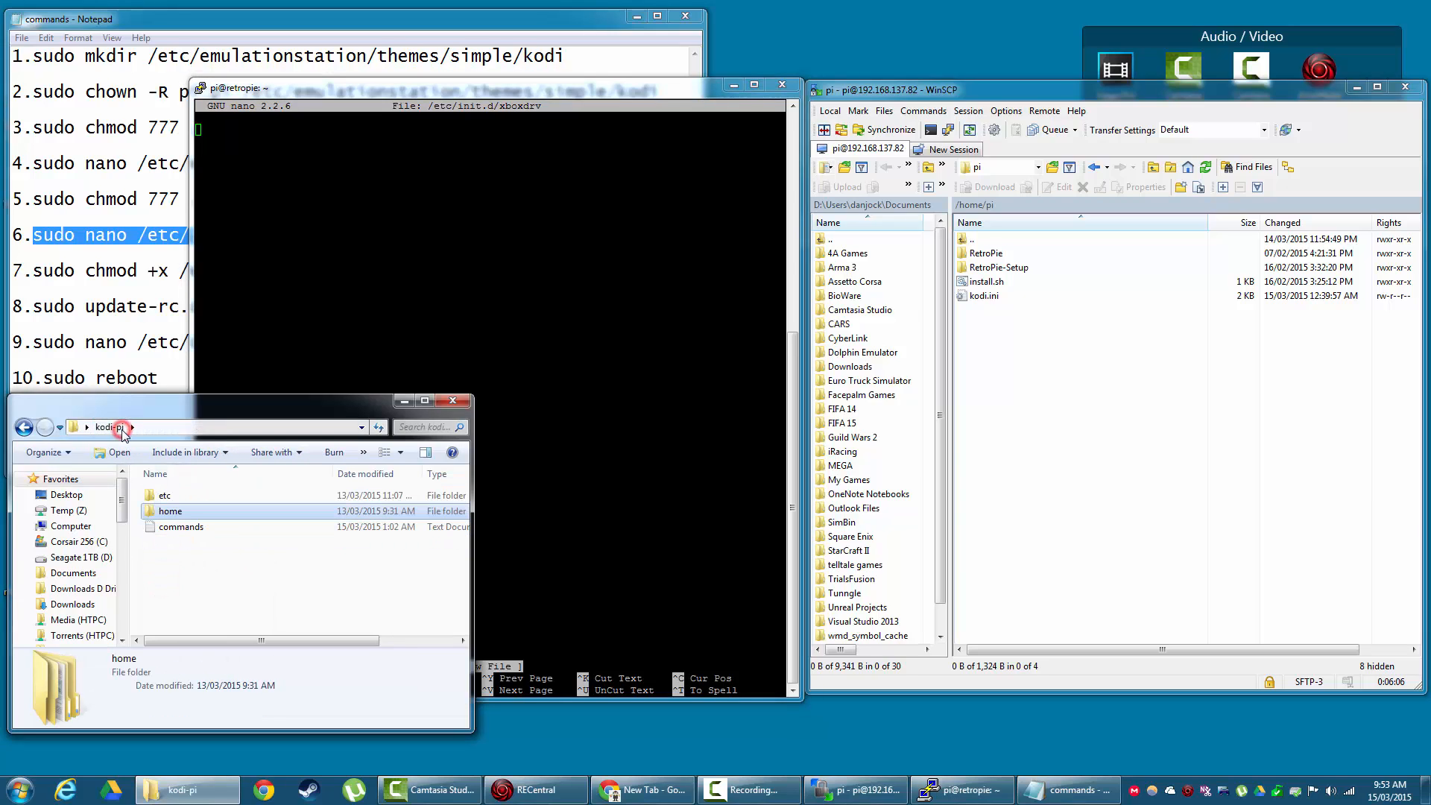
double_click(166, 495)
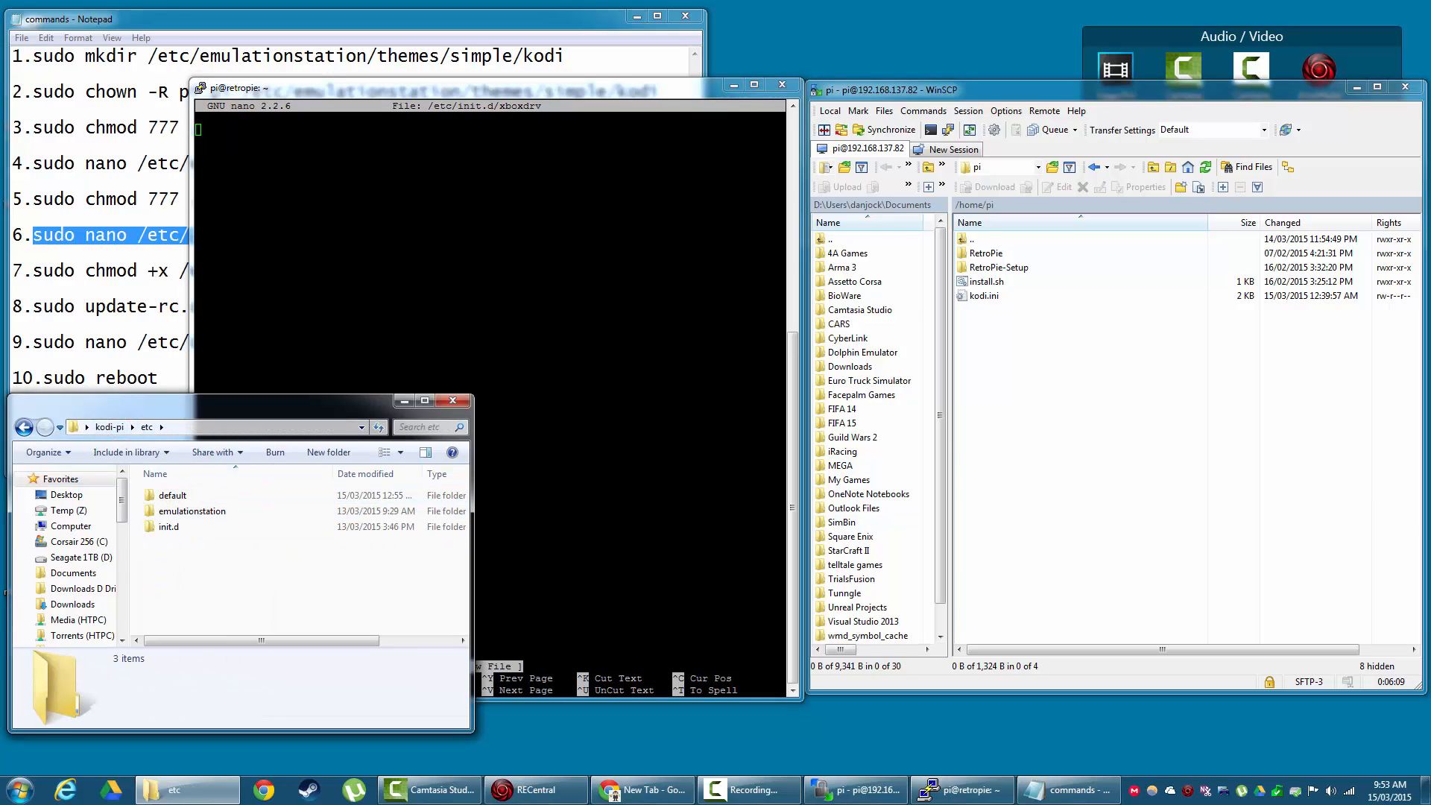
right_click(173, 495)
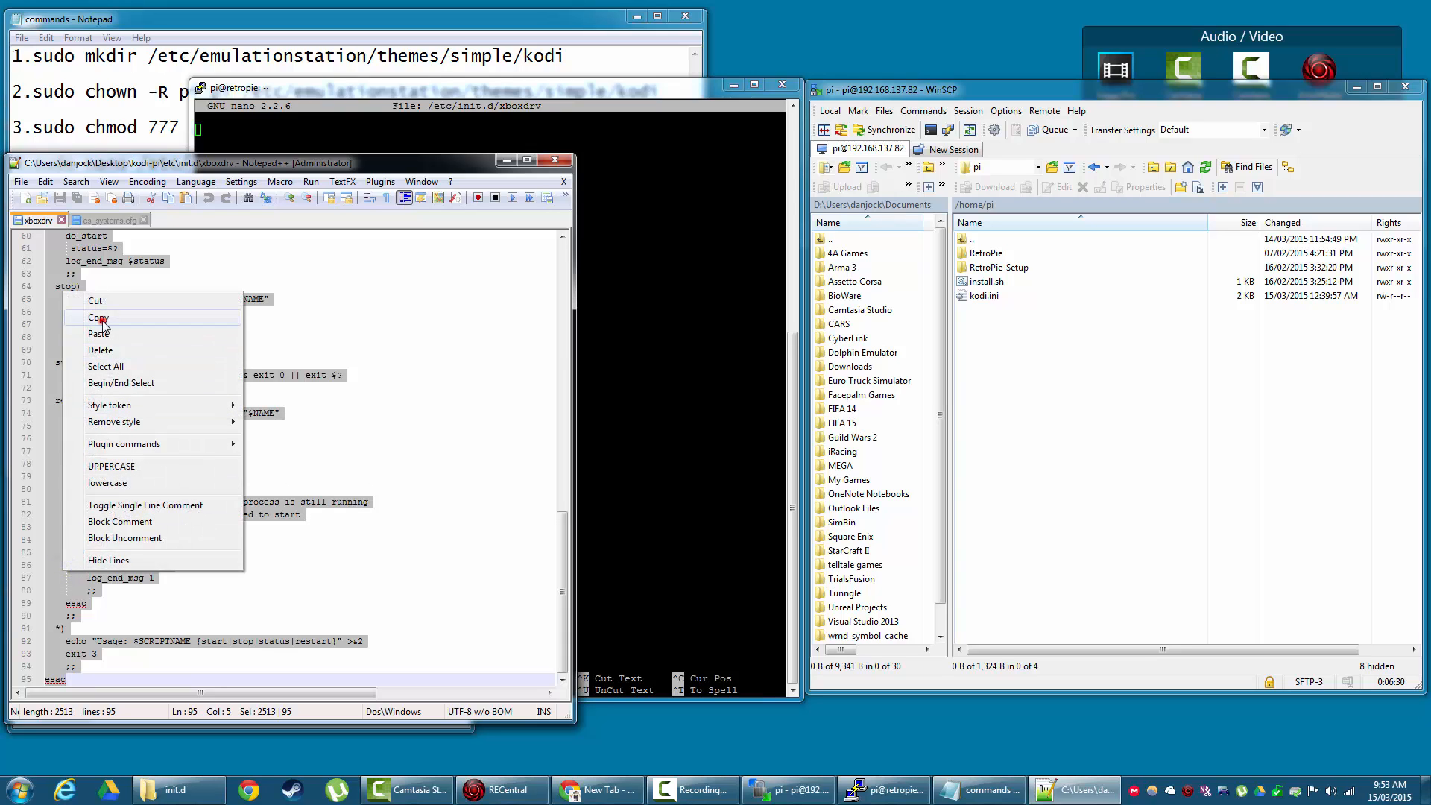
Copy the whole xboxdrv script, paste it into nano as /etc/init.d/xboxdrv and save it
left_click(552, 159)
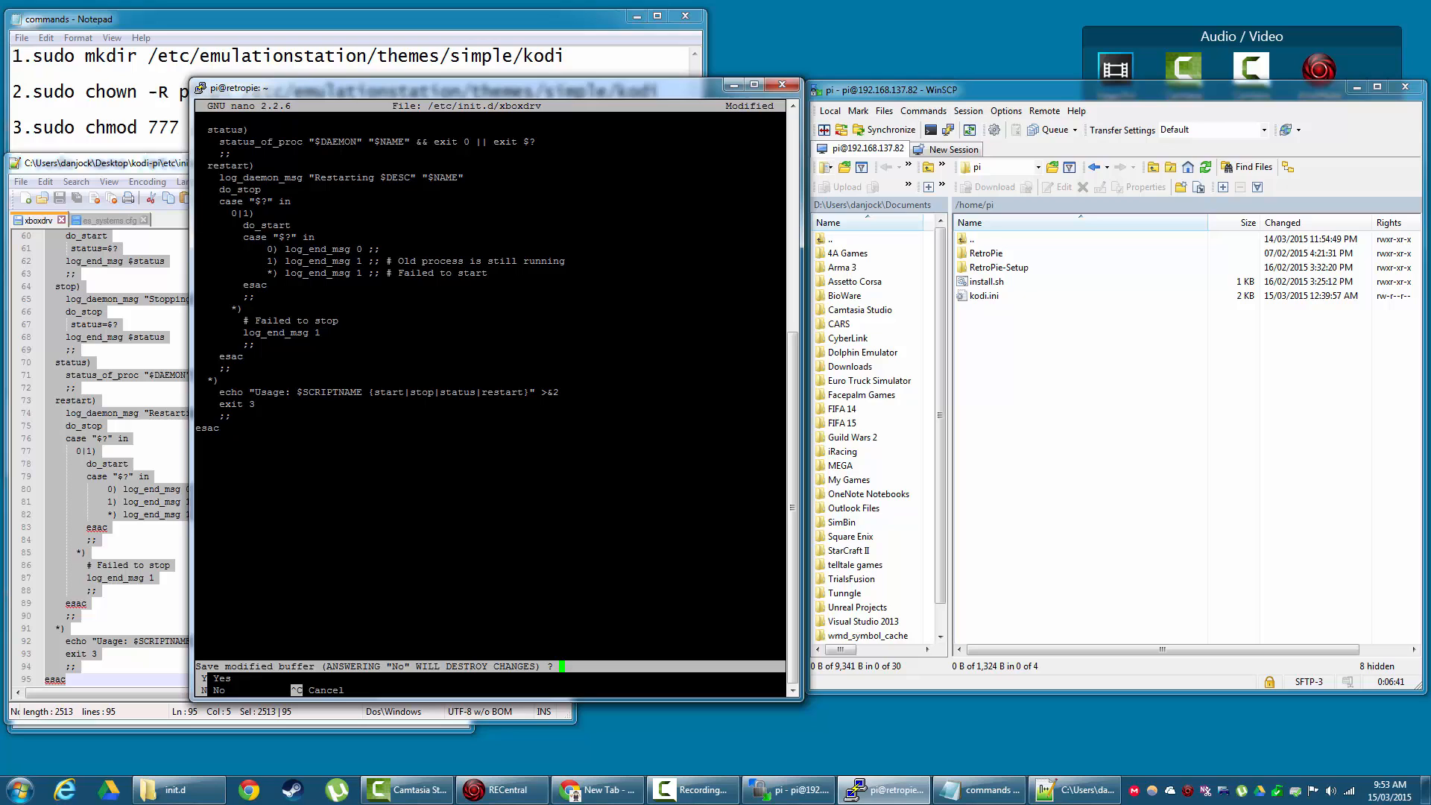
key("y")
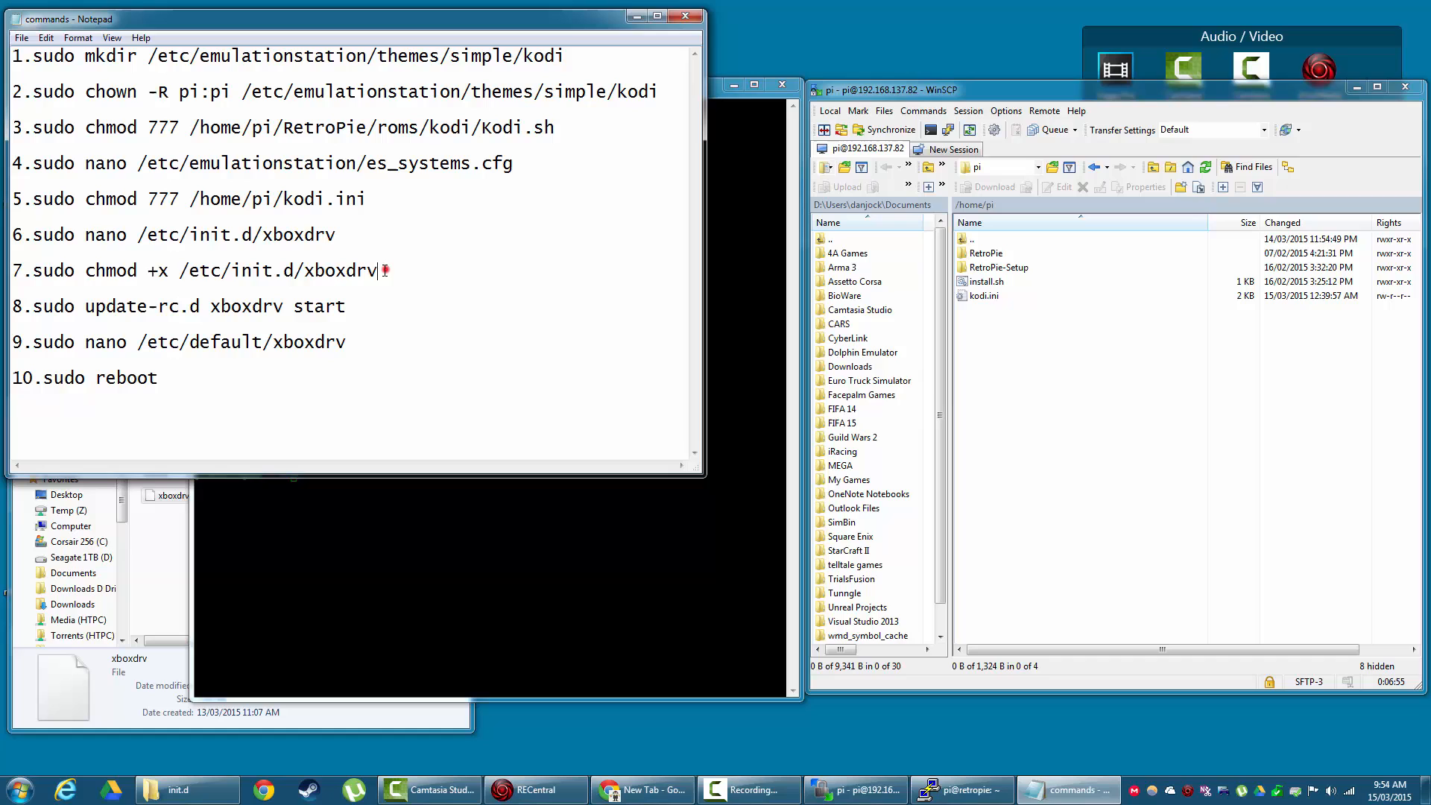
Run 'sudo update-rc.d xboxdrv start' in PuTTY to register the service at boot
left_click_drag(32, 270, 379, 270)
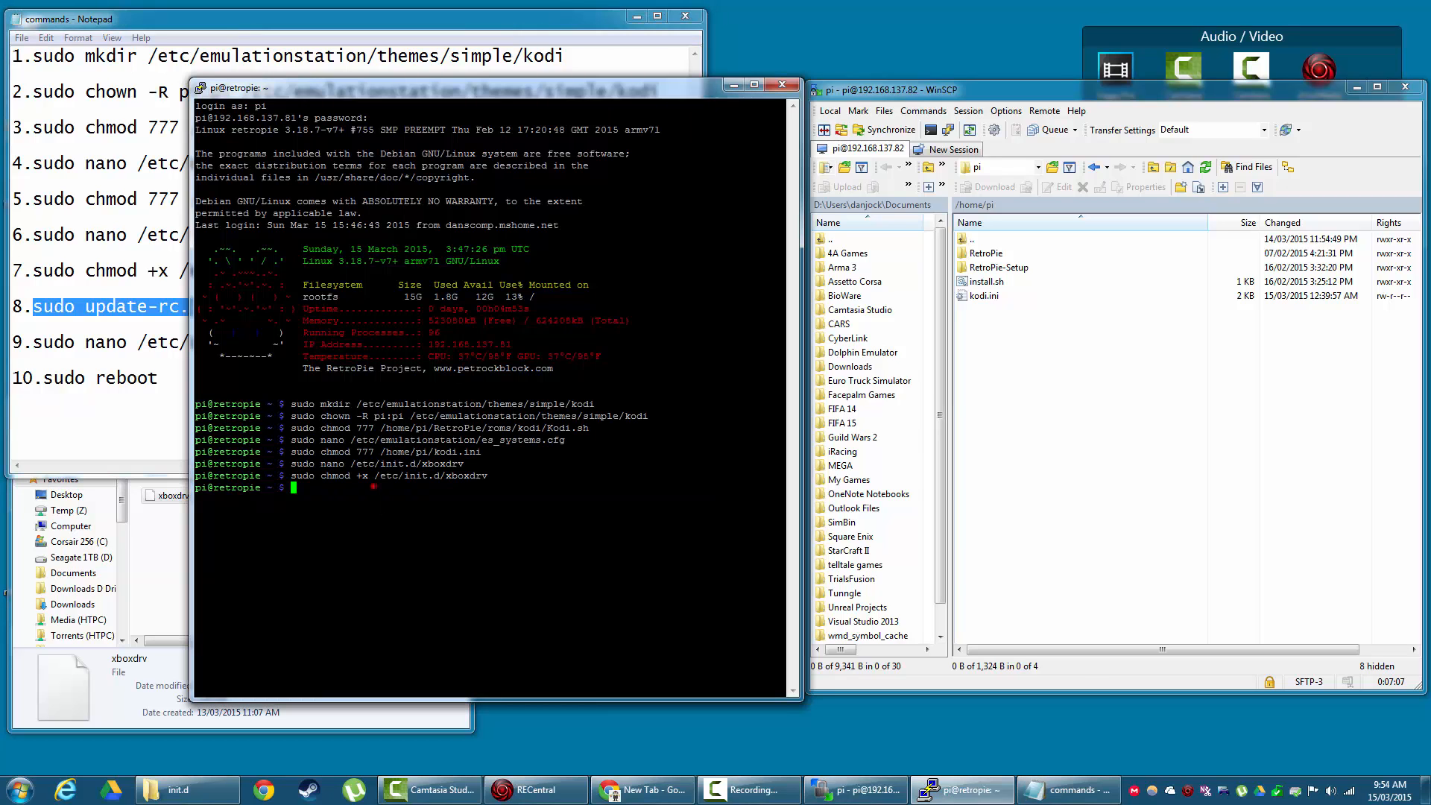
type("sudo update-rc.d xboxdrv start")
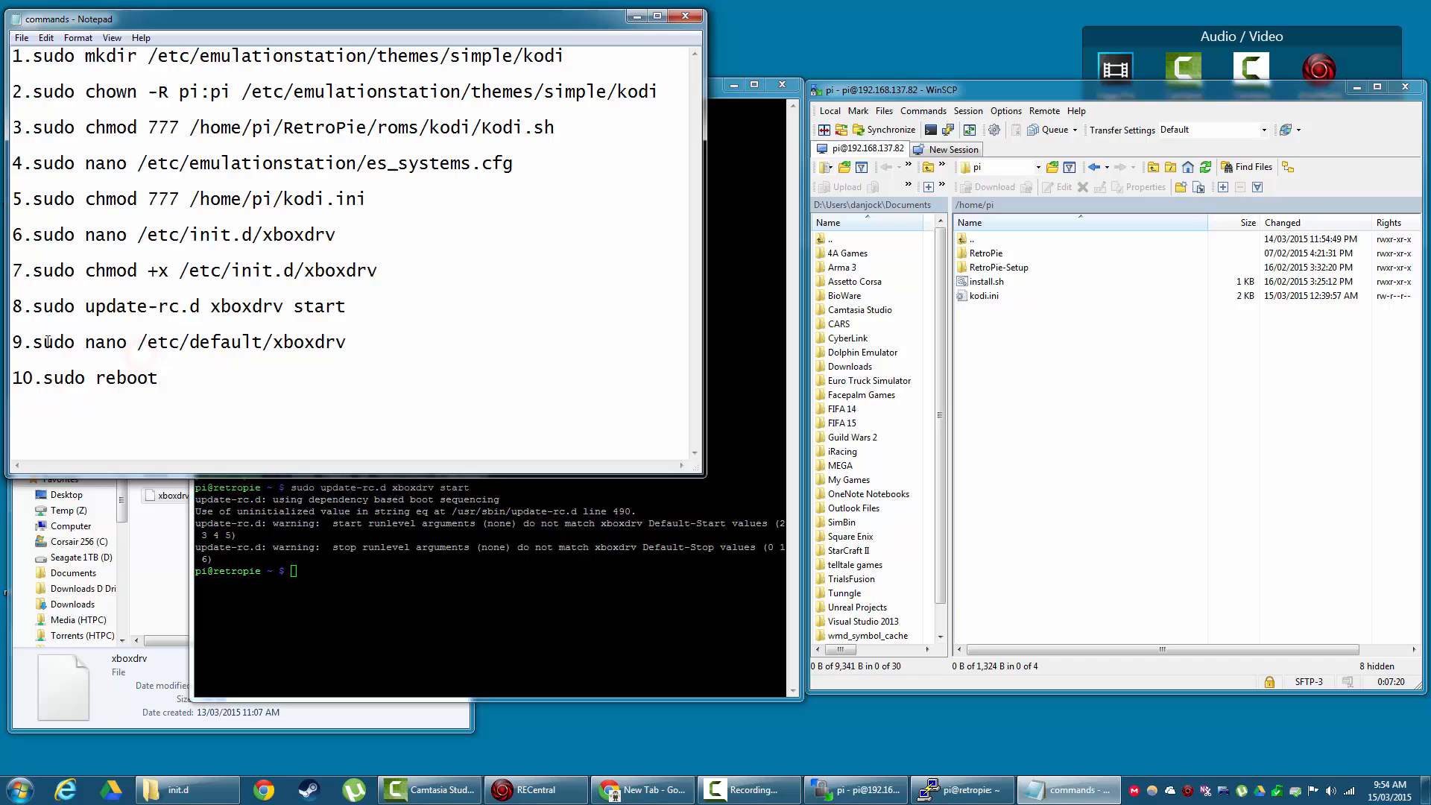
Start editing /etc/default/xboxdrv on the Pi and open the xboxdrv-wired config in Notepad++
right_click(322, 345)
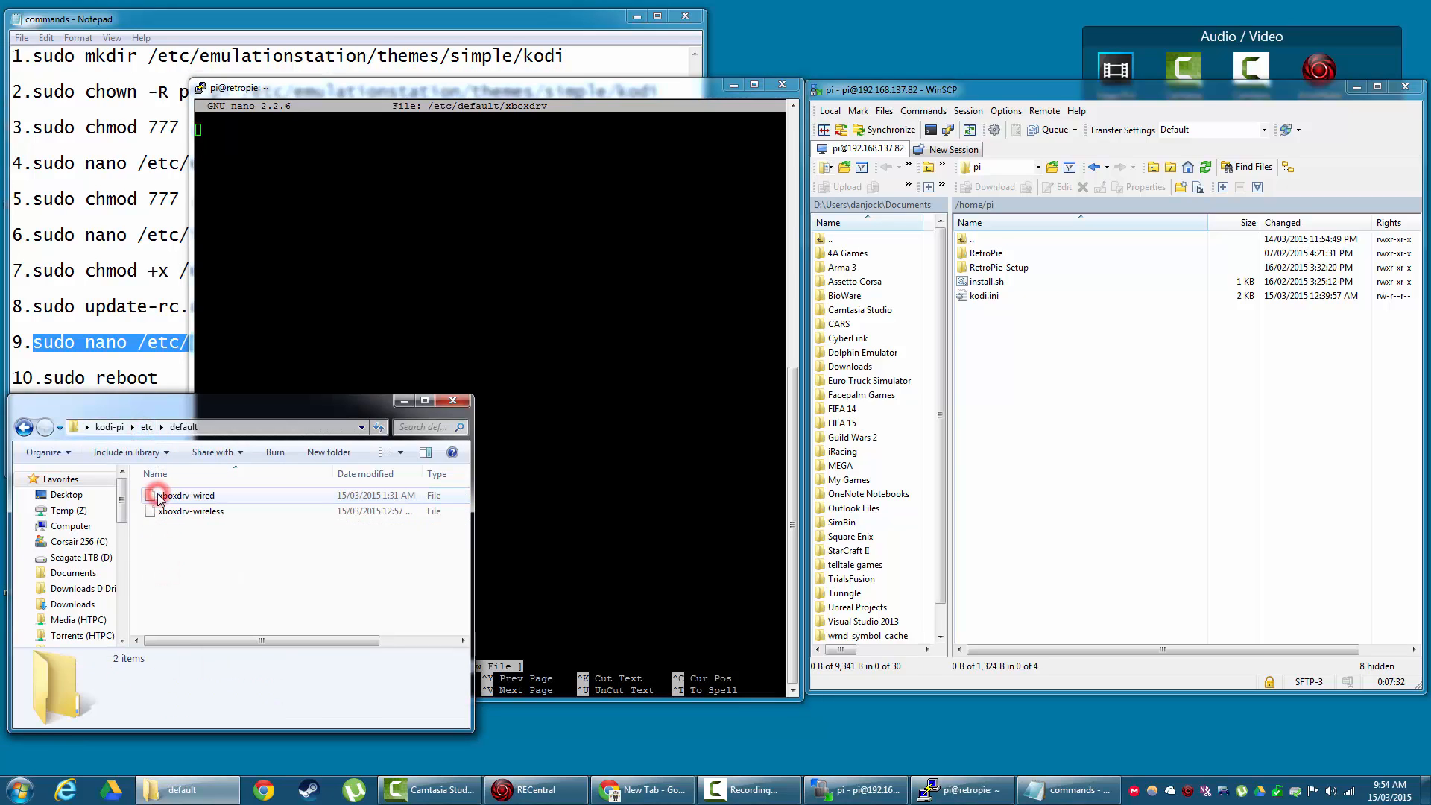
left_click(188, 495)
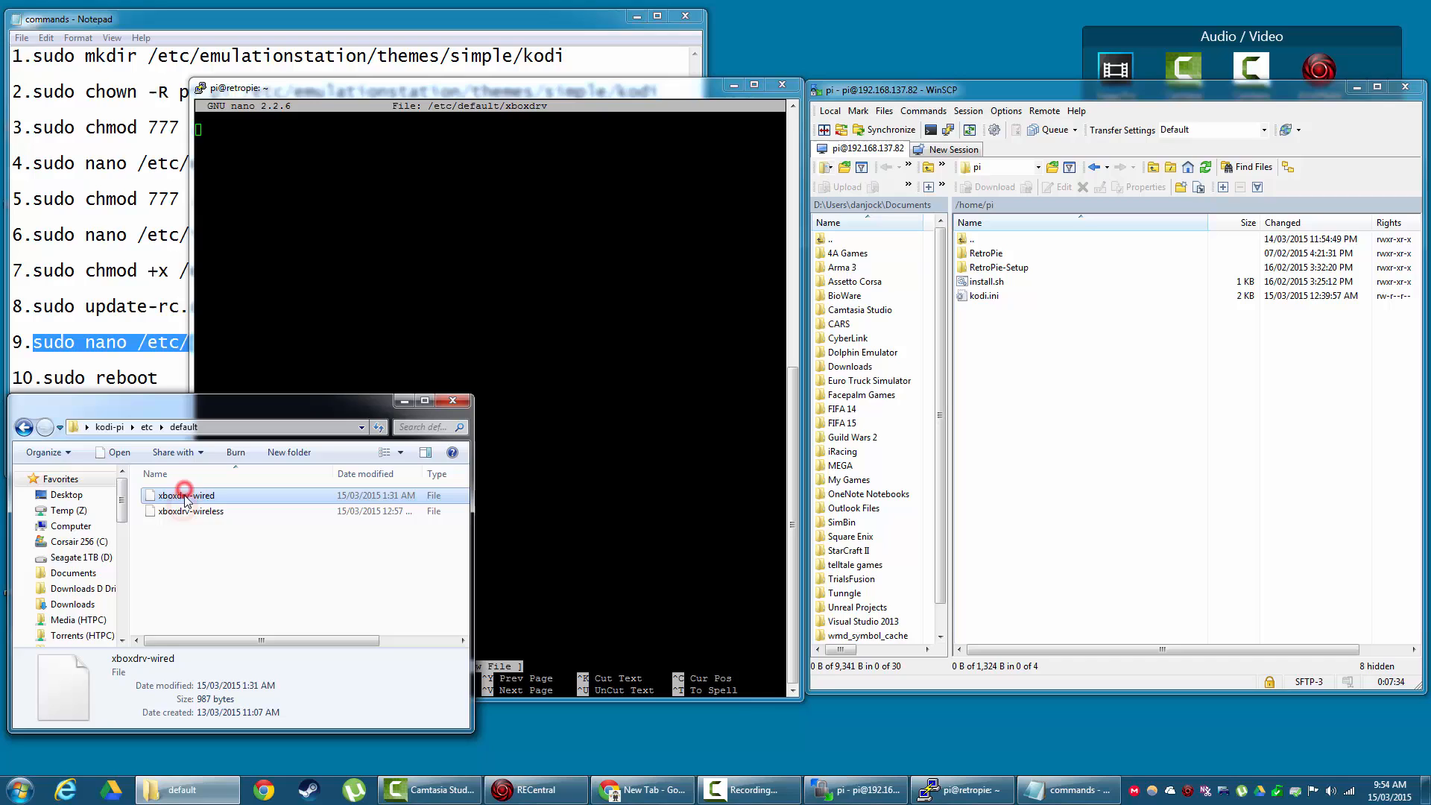
left_click(192, 512)
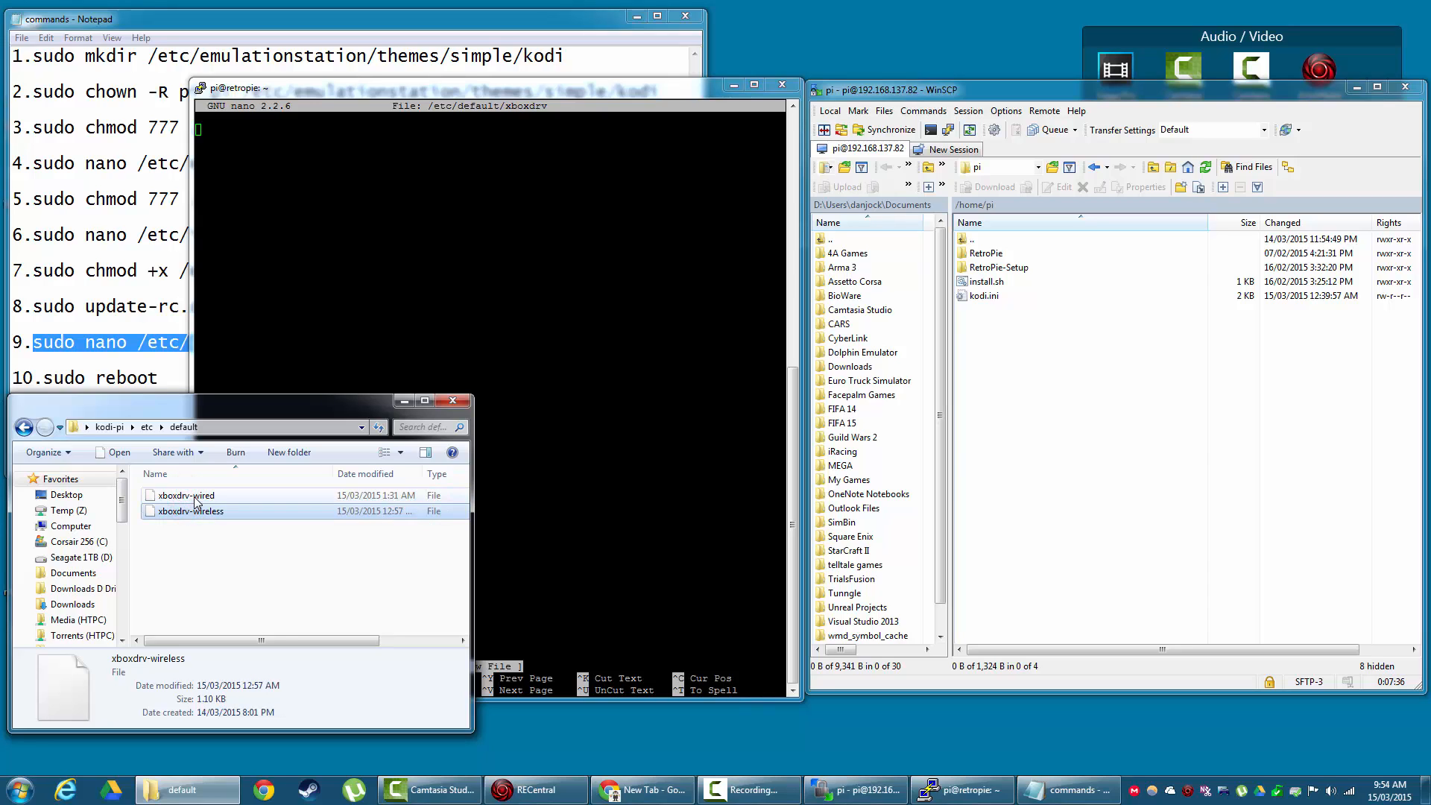
right_click(187, 495)
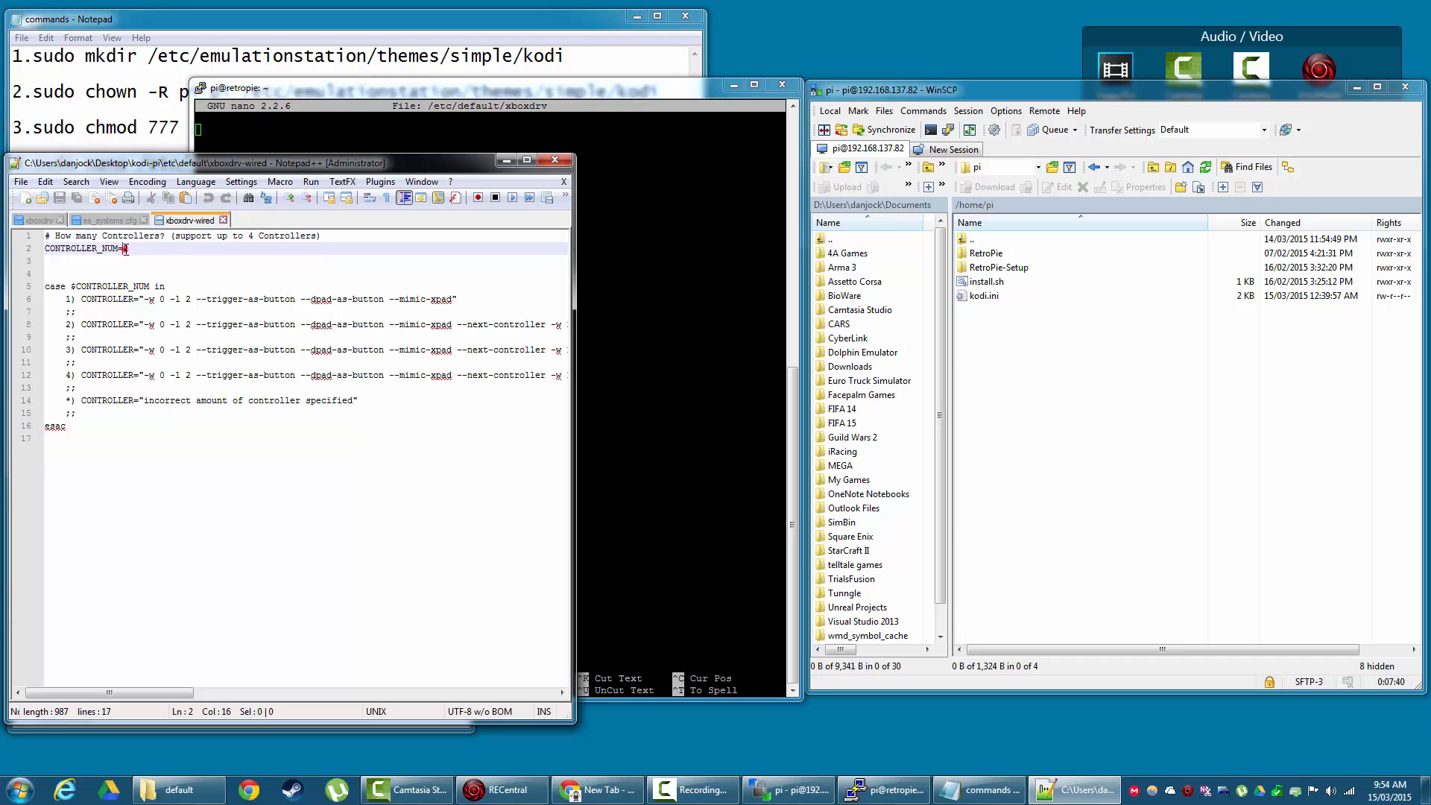
Set CONTROLLER_NUM=2 in the wired config and copy all its text for pasting into nano
type("2")
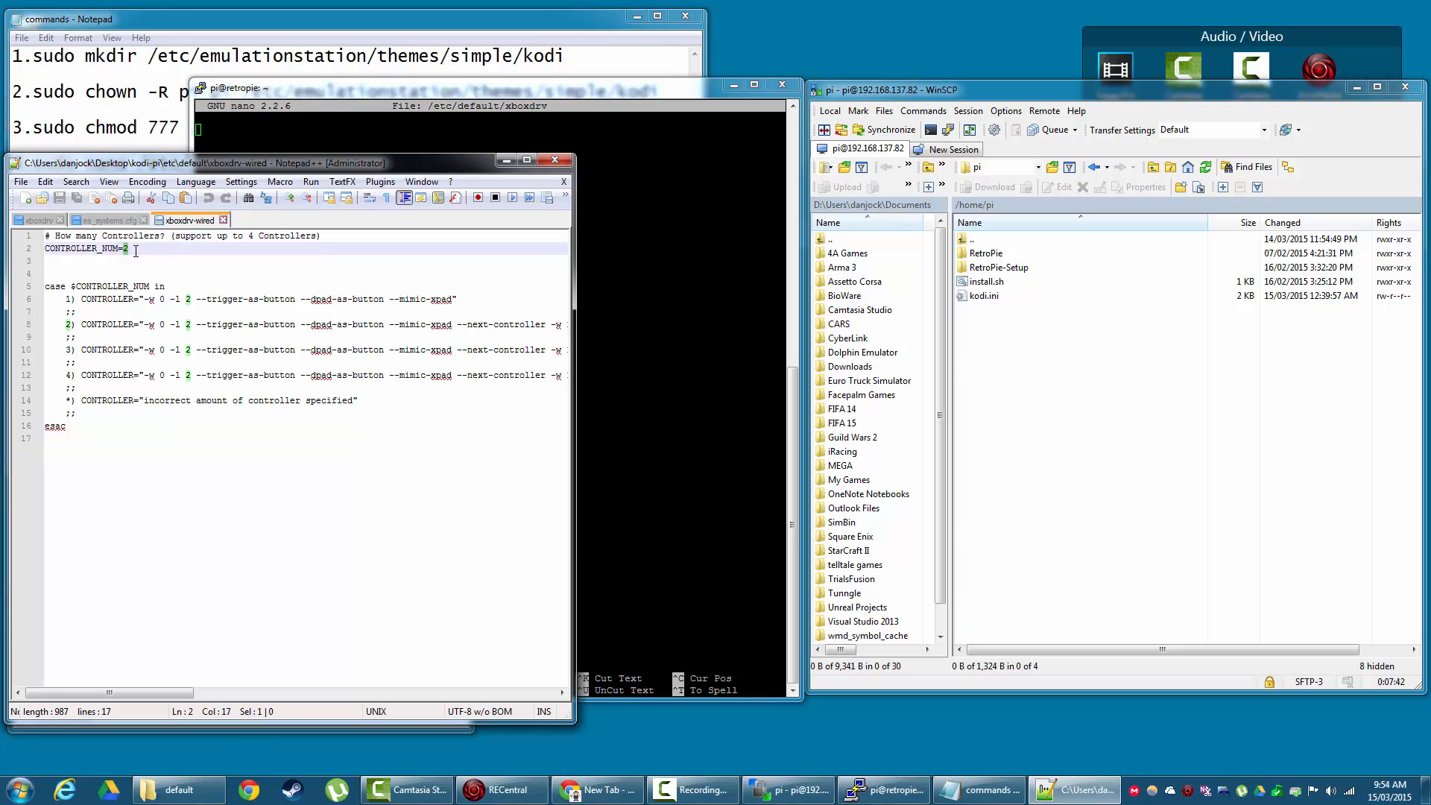
key("Backspace")
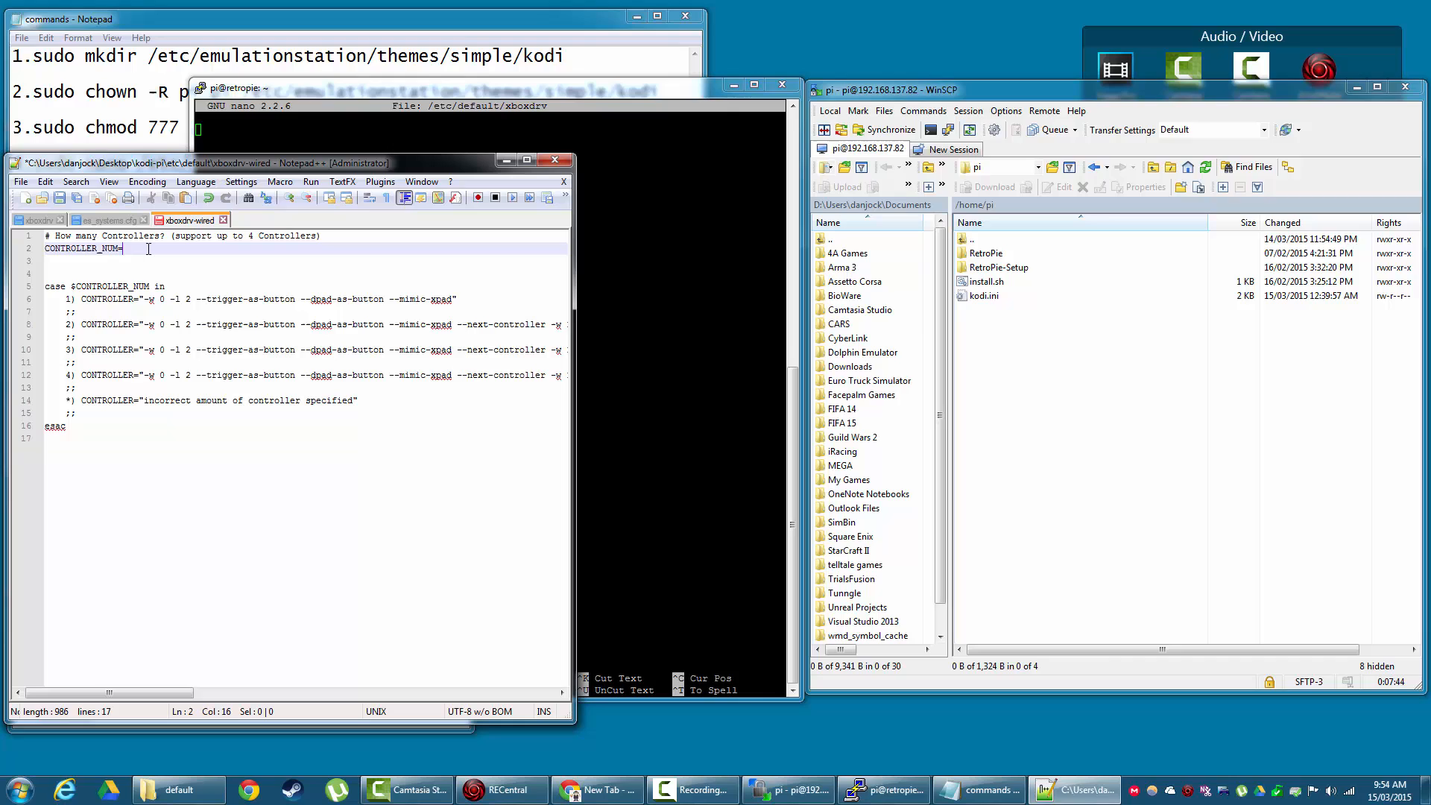
type("1")
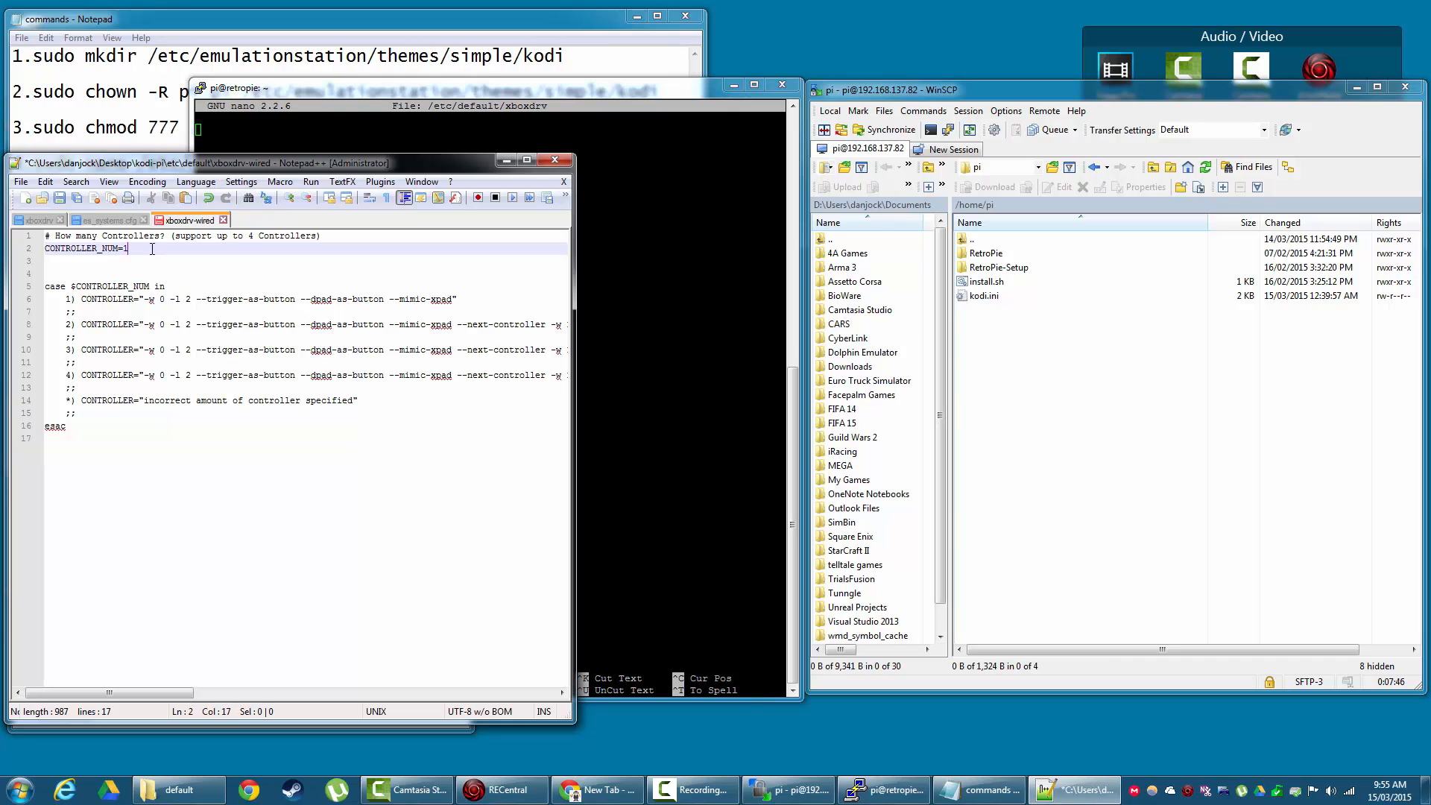
type("2")
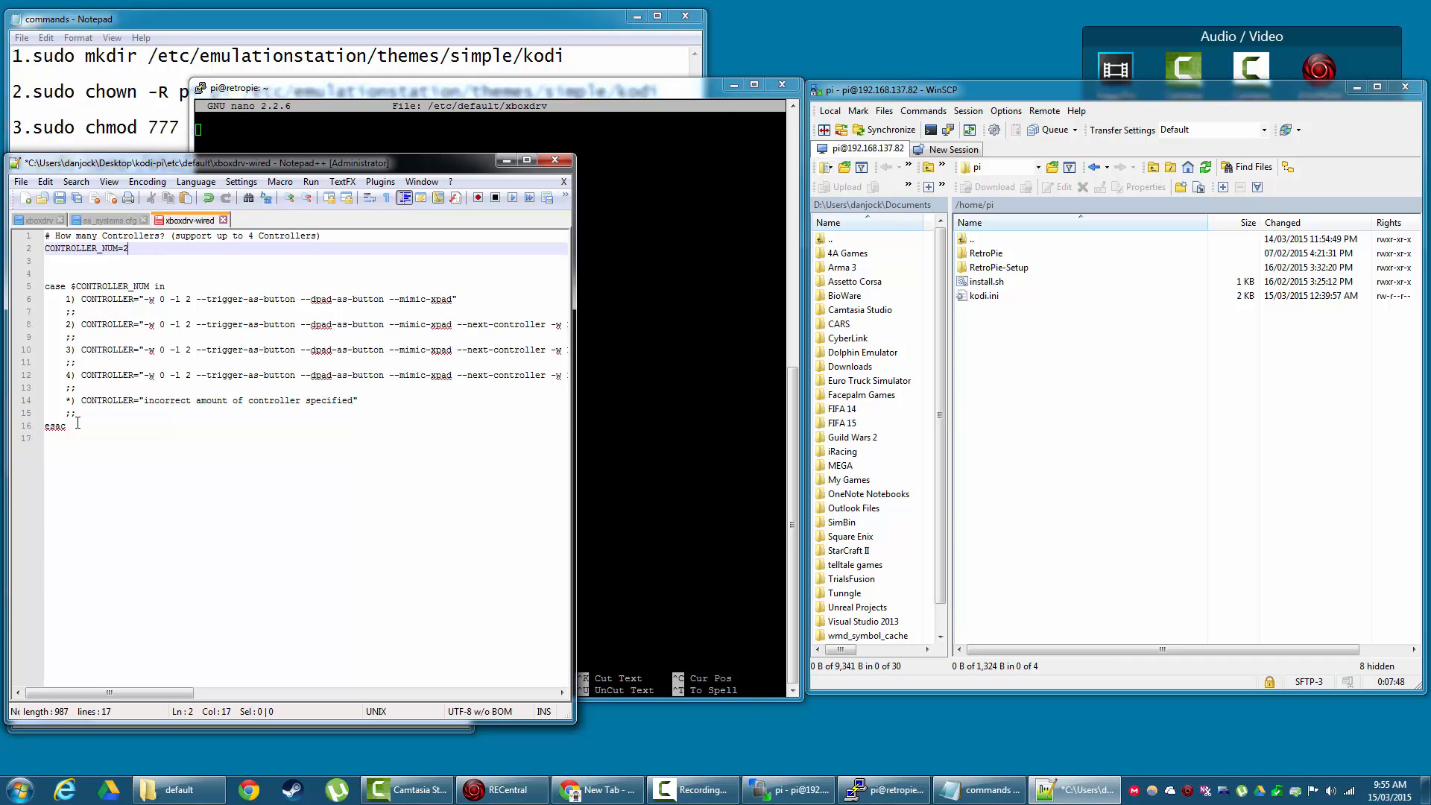
right_click(55, 242)
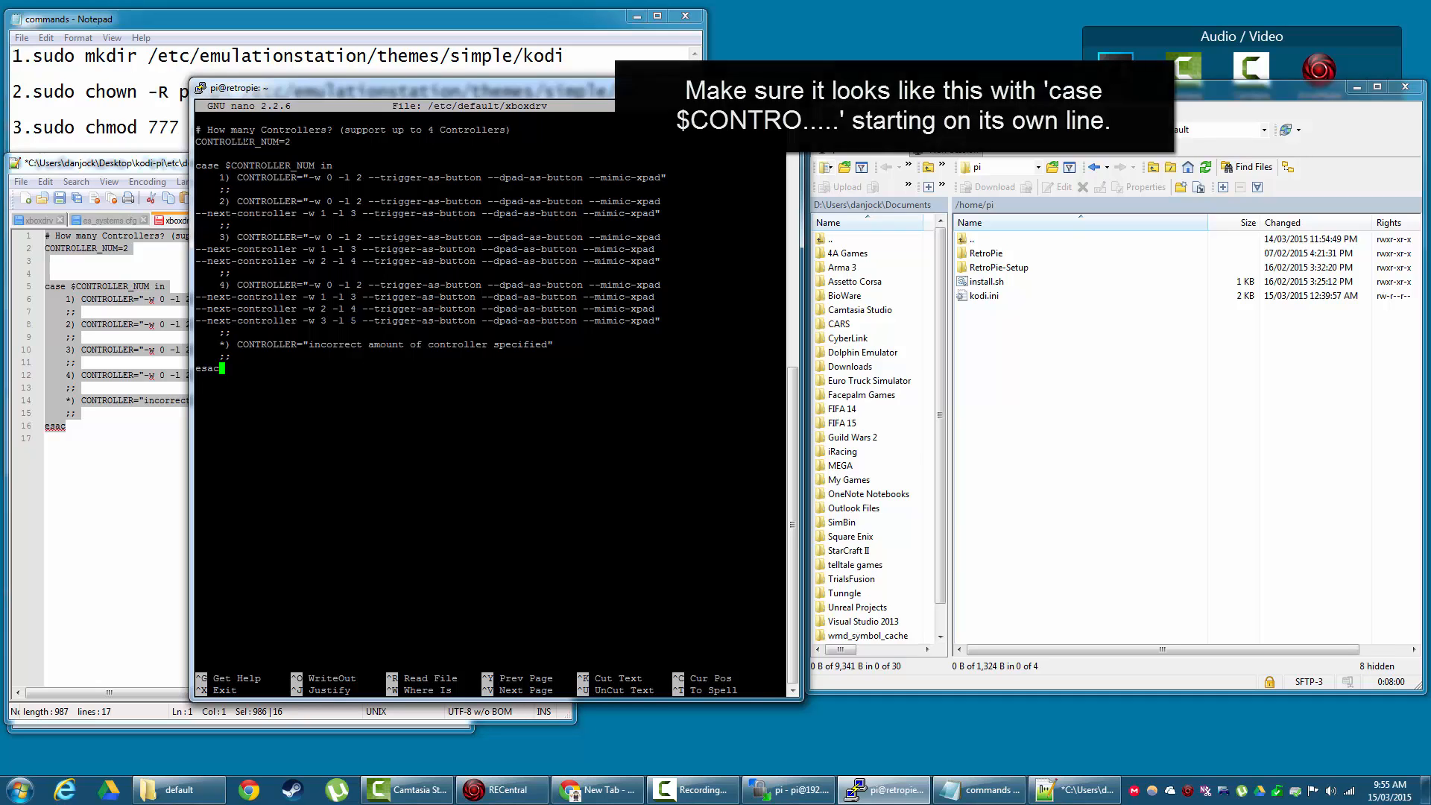
Save /etc/default/xboxdrv in nano and run 'sudo reboot' on the Pi
key("ctrl+x")
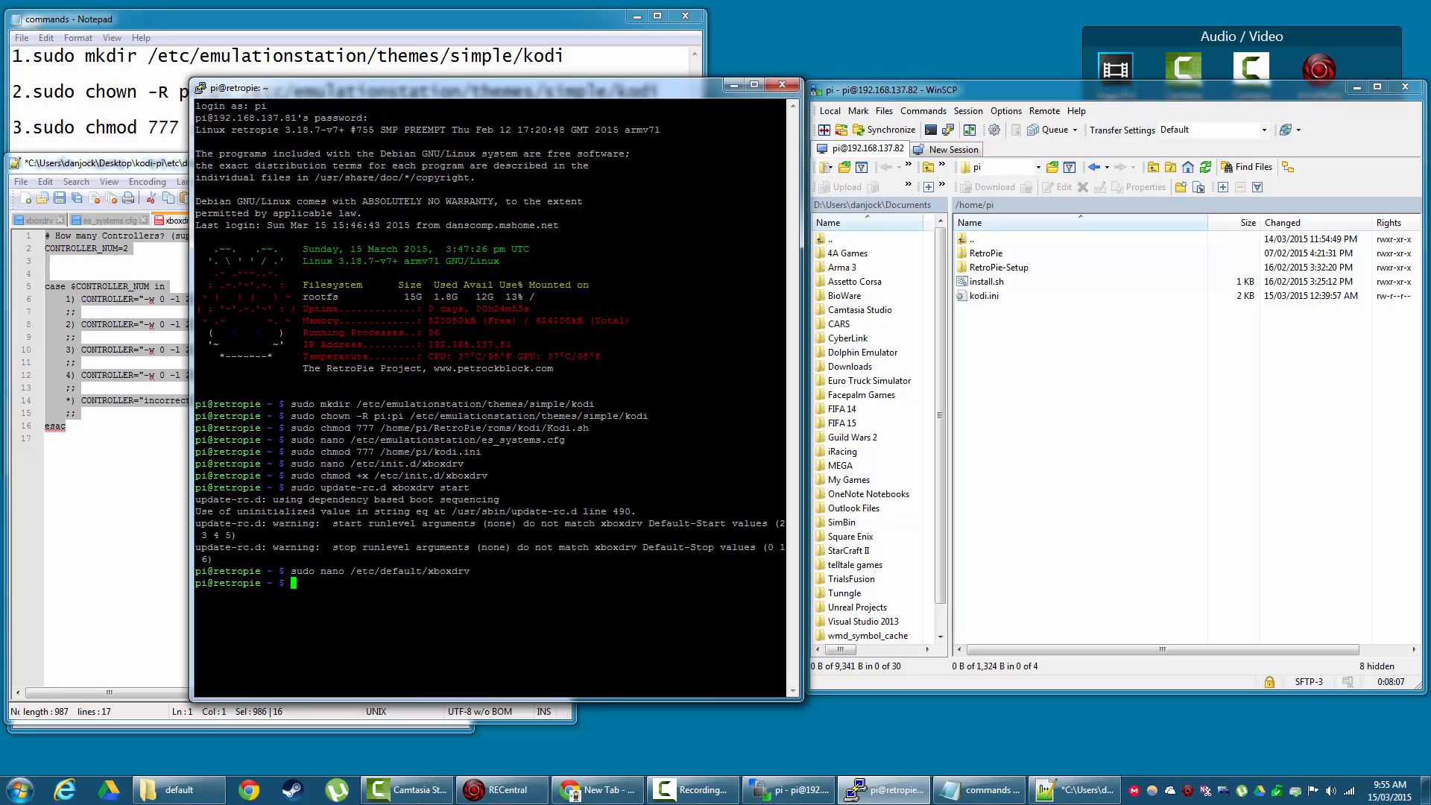
type("sudo reboot")
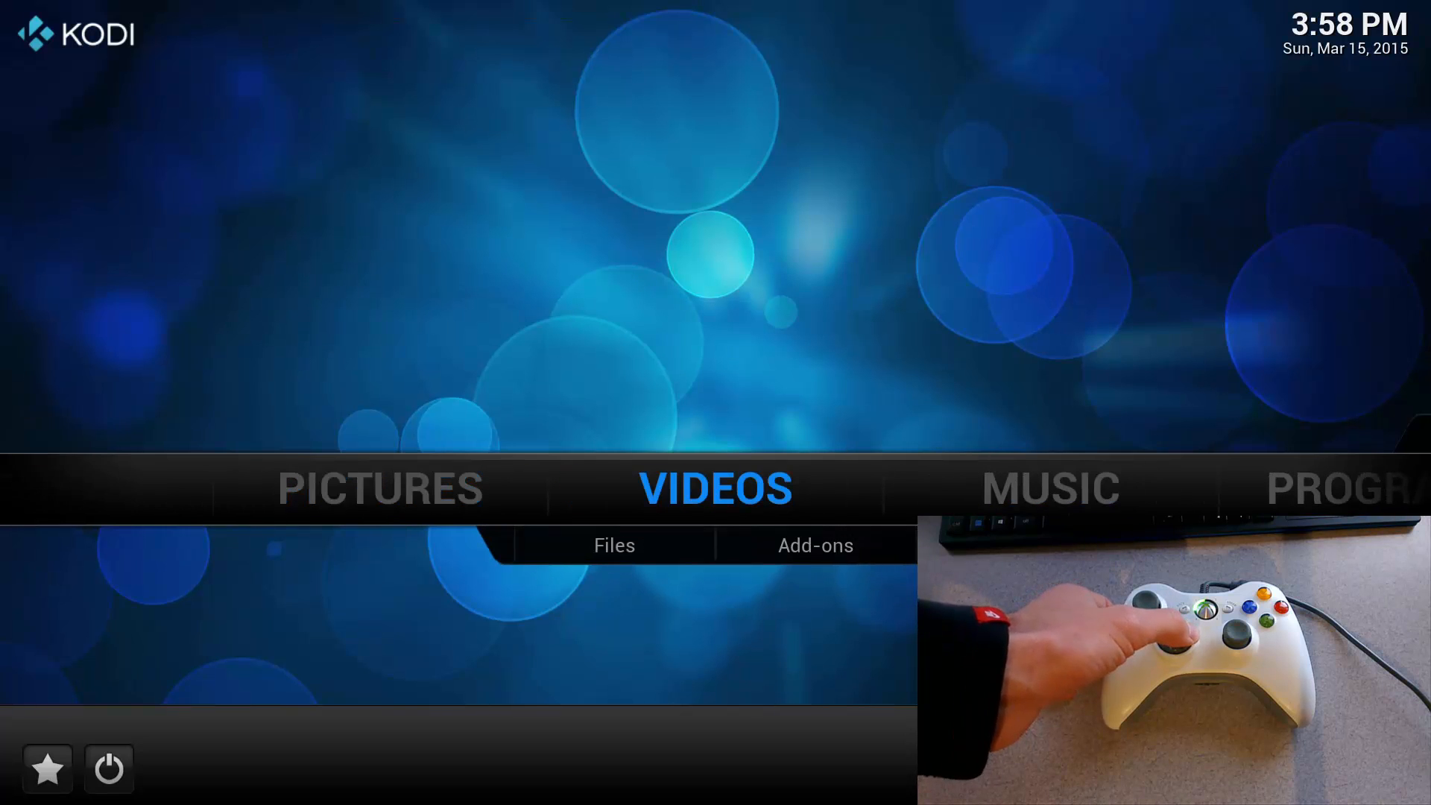
Move along Kodi's home sections to System and bring up the power options menu
key("Right")
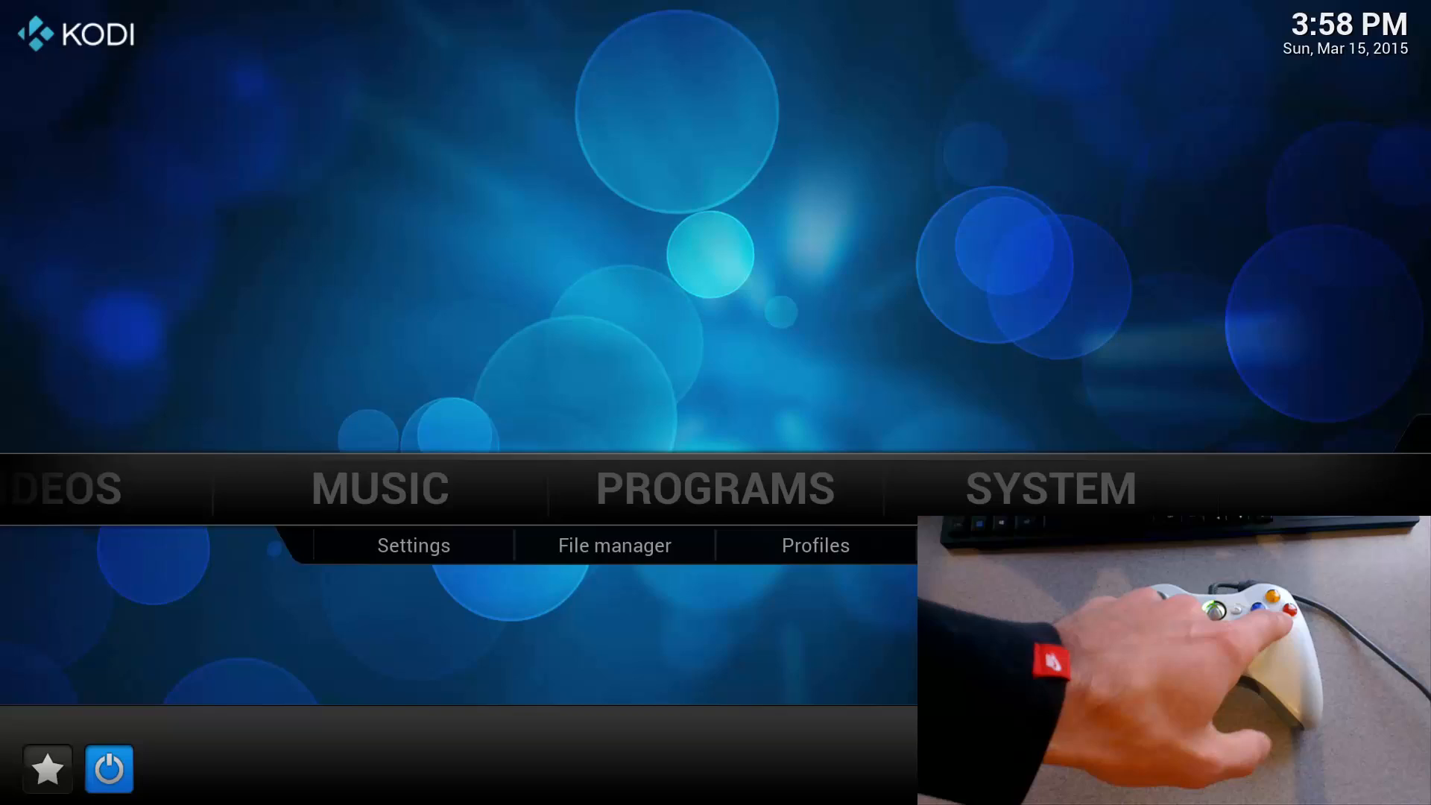
left_click(108, 768)
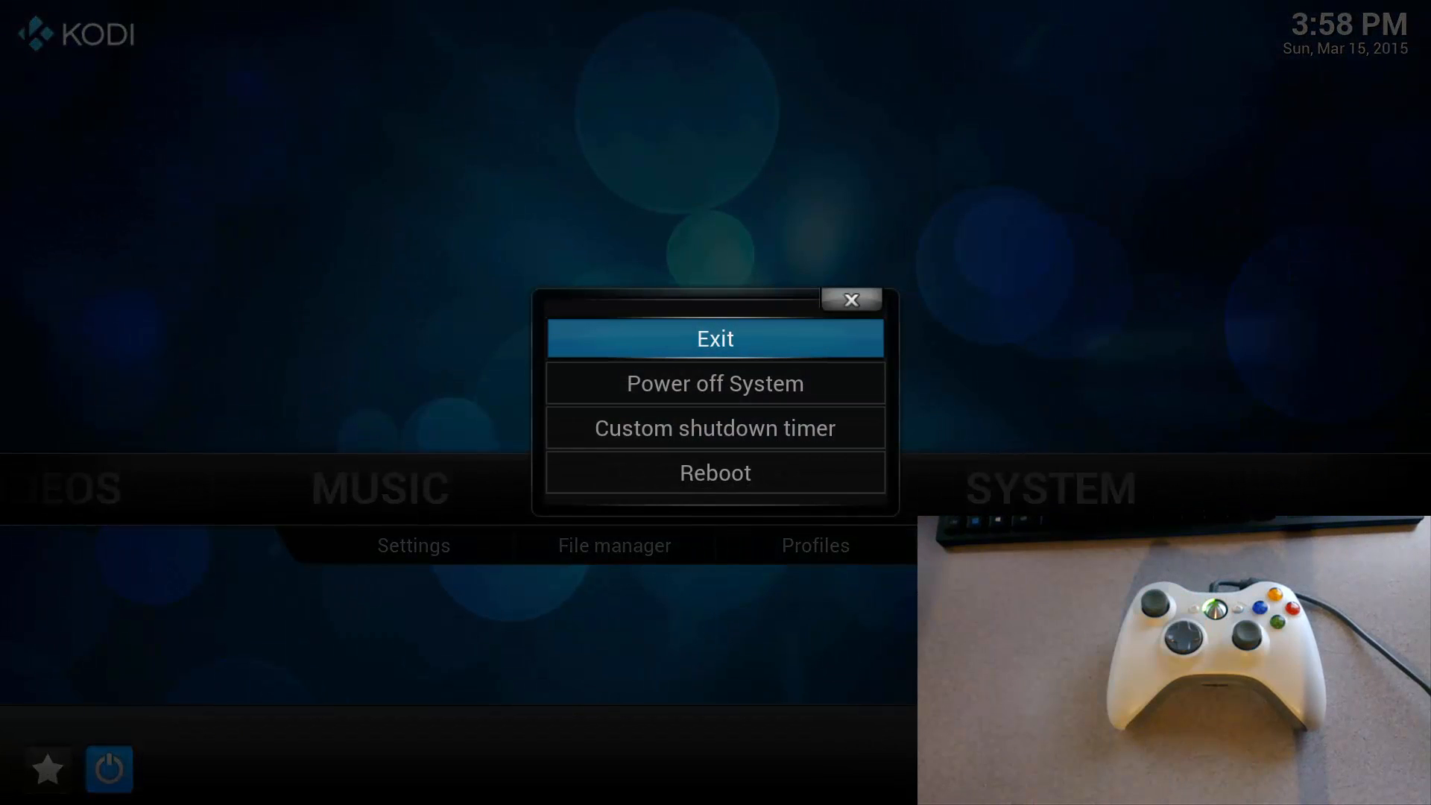